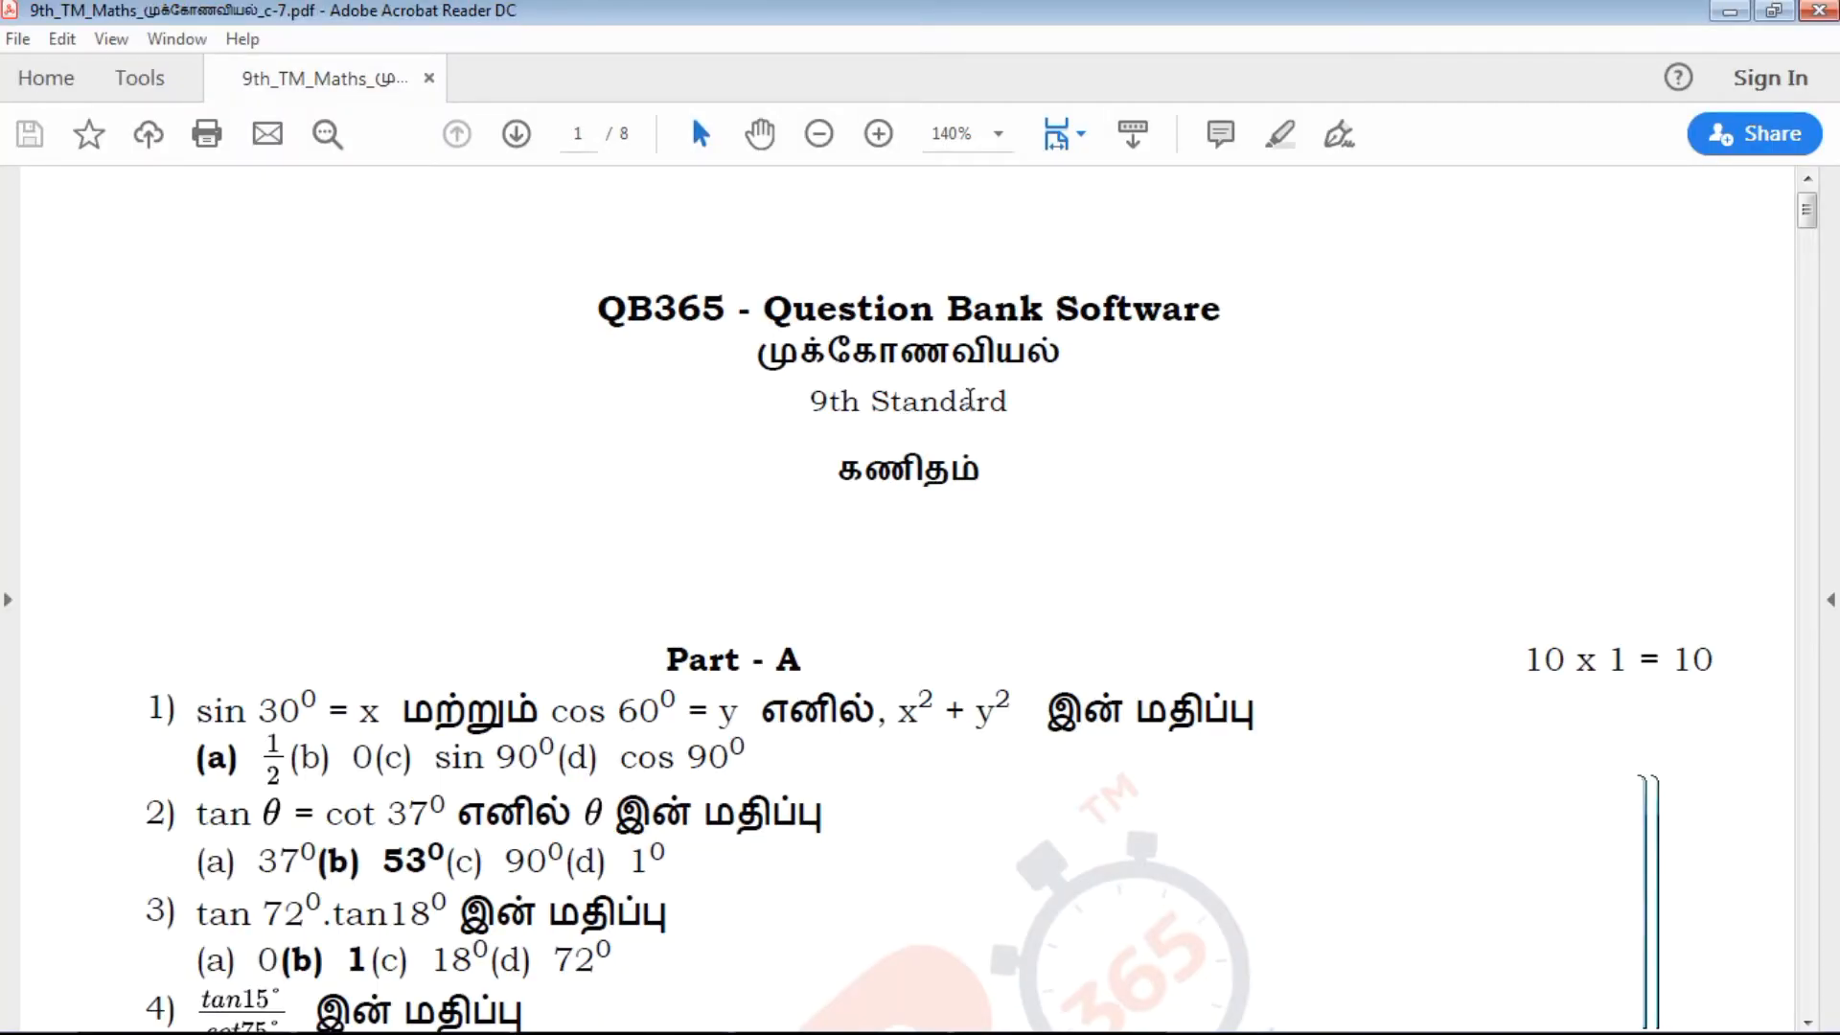
scroll(down, 3)
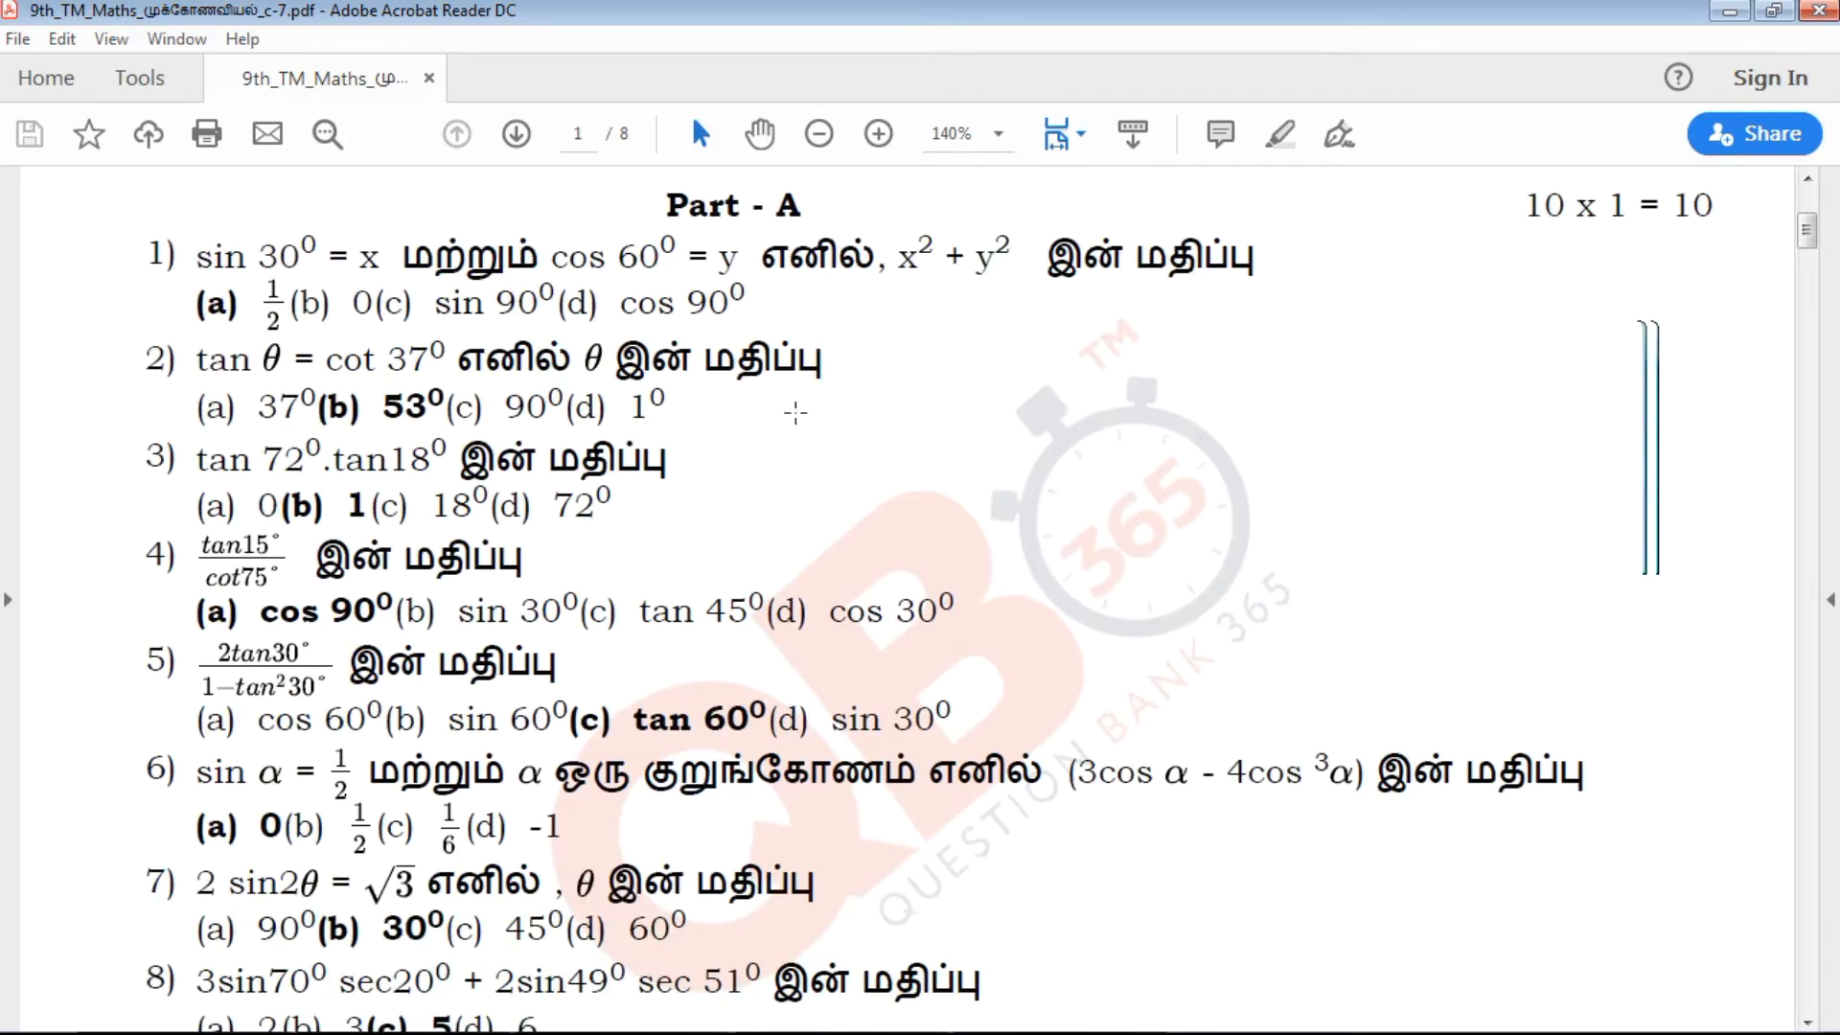
scroll(down, 3)
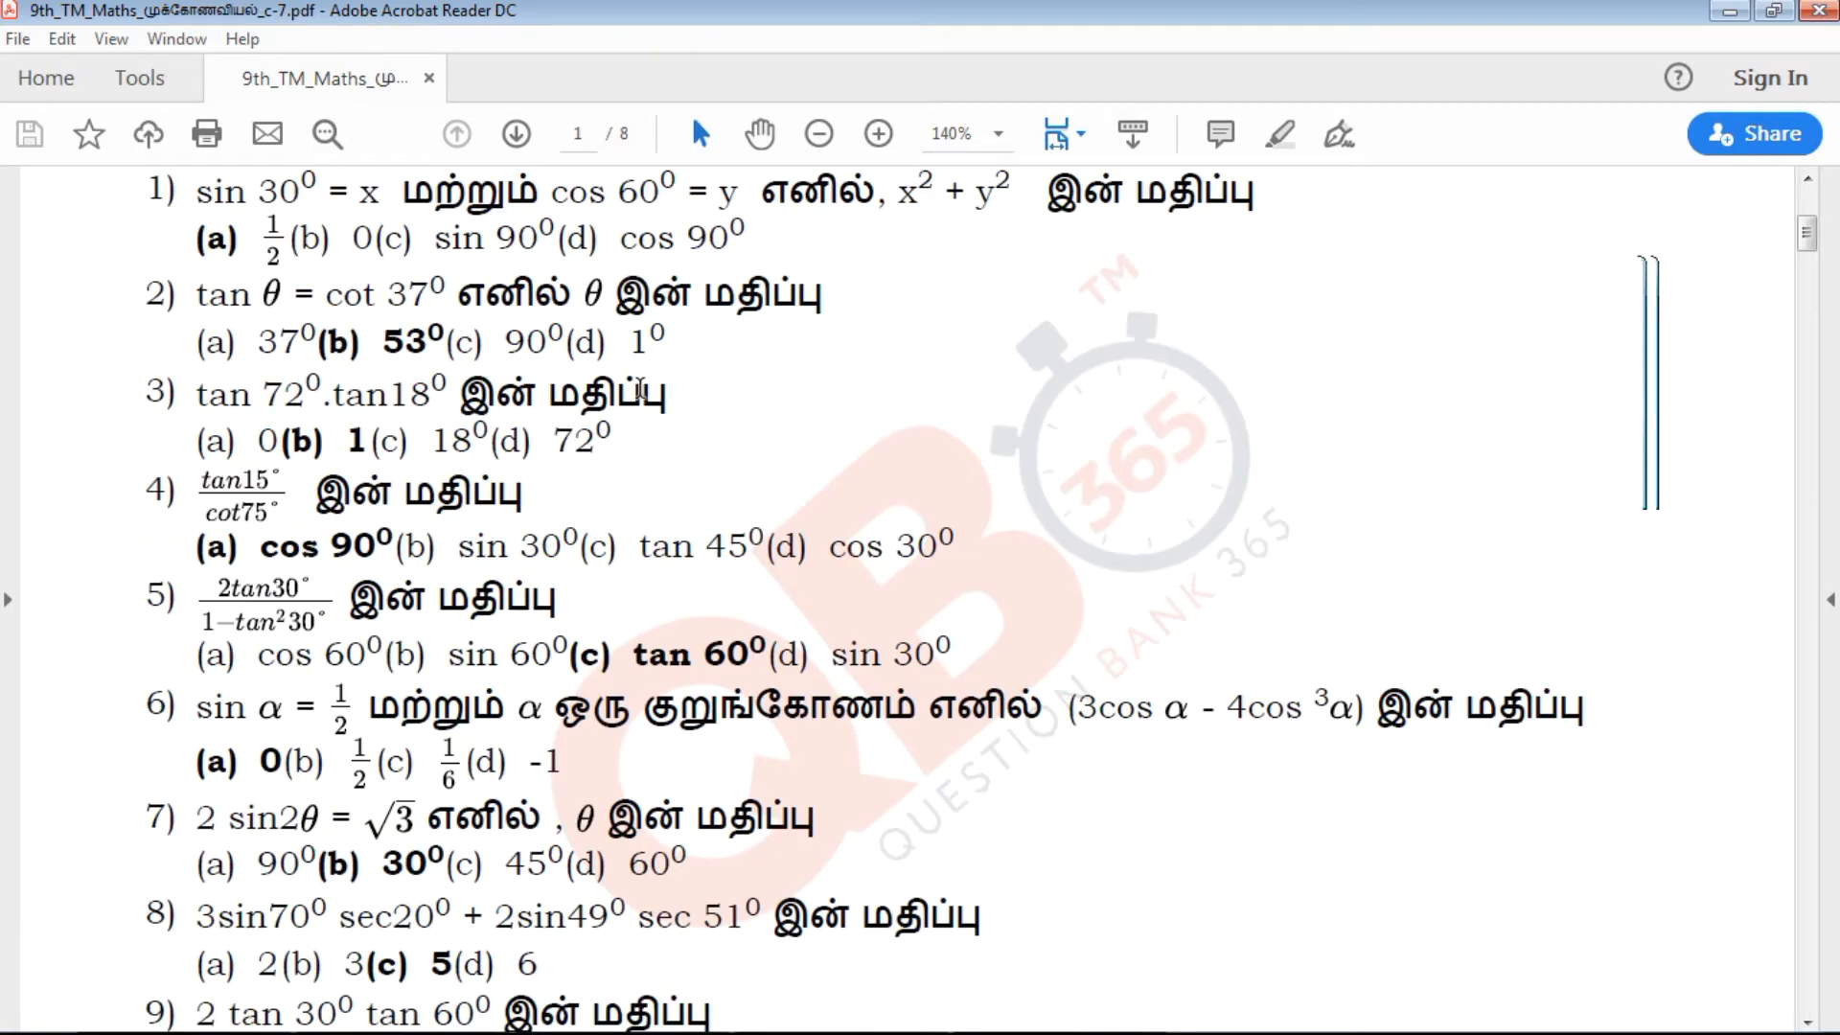
scroll(down, 3)
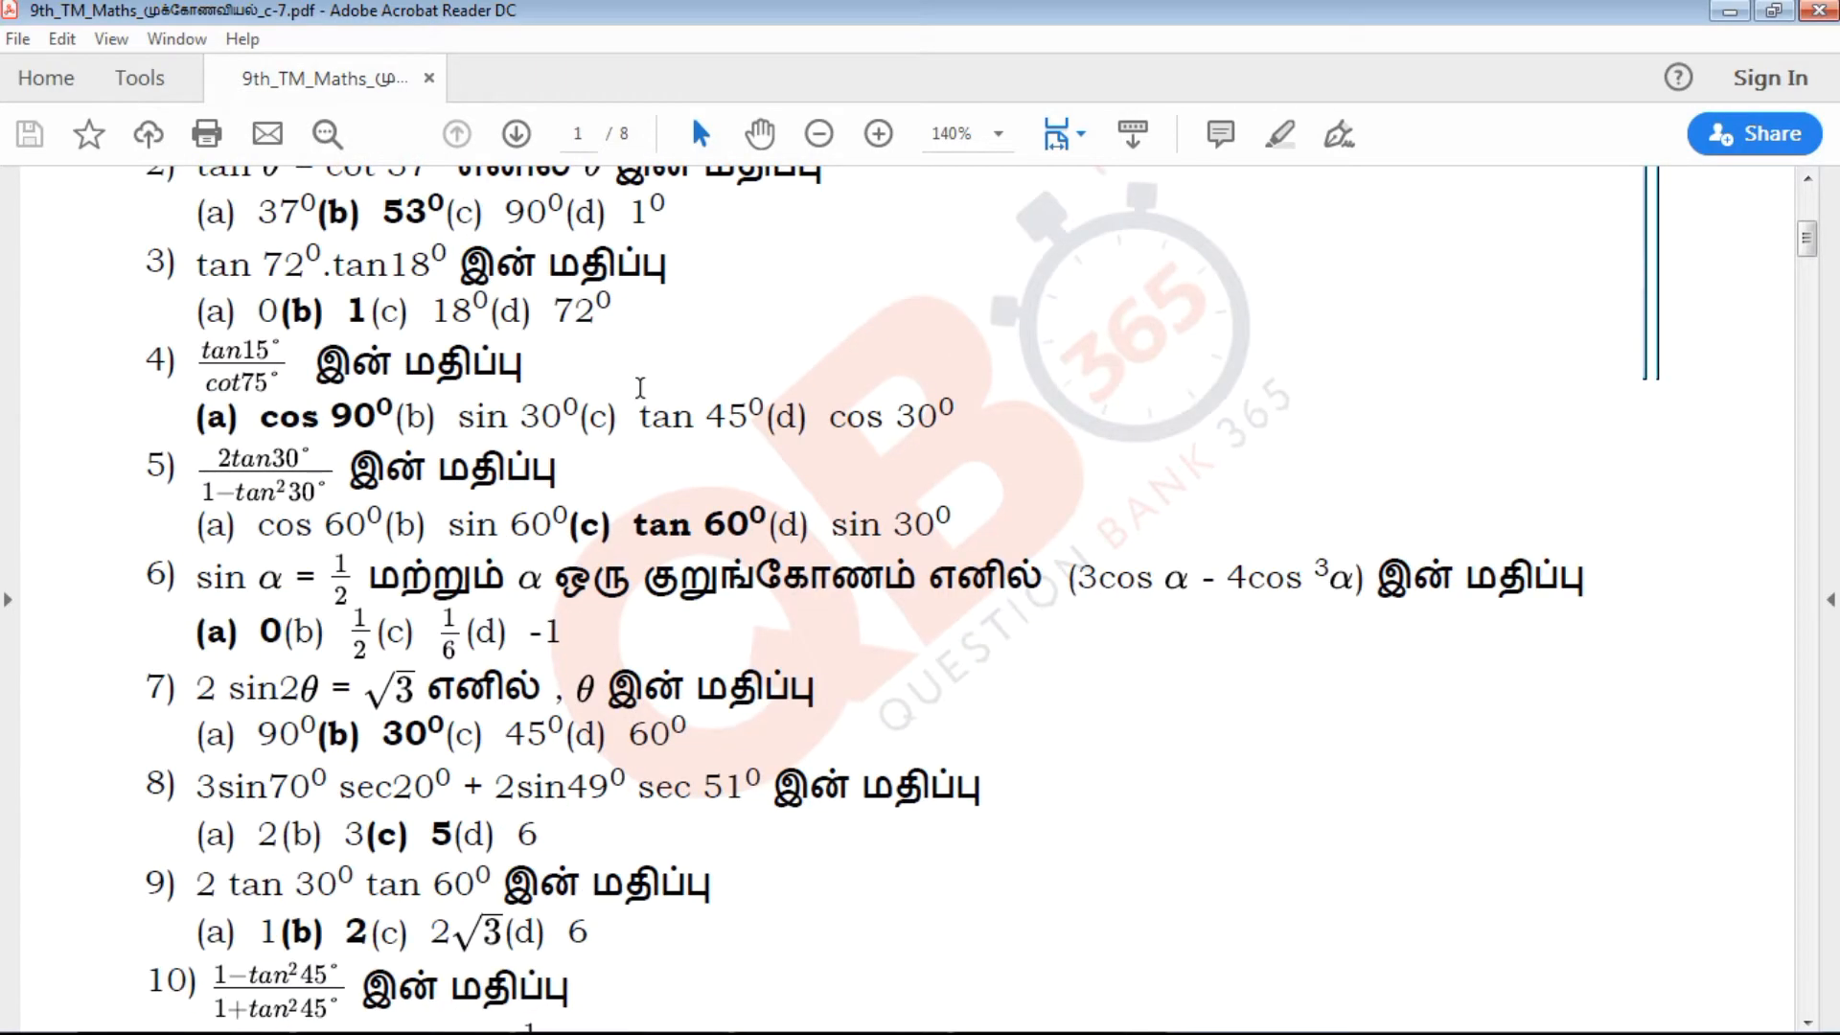
scroll(down, 3)
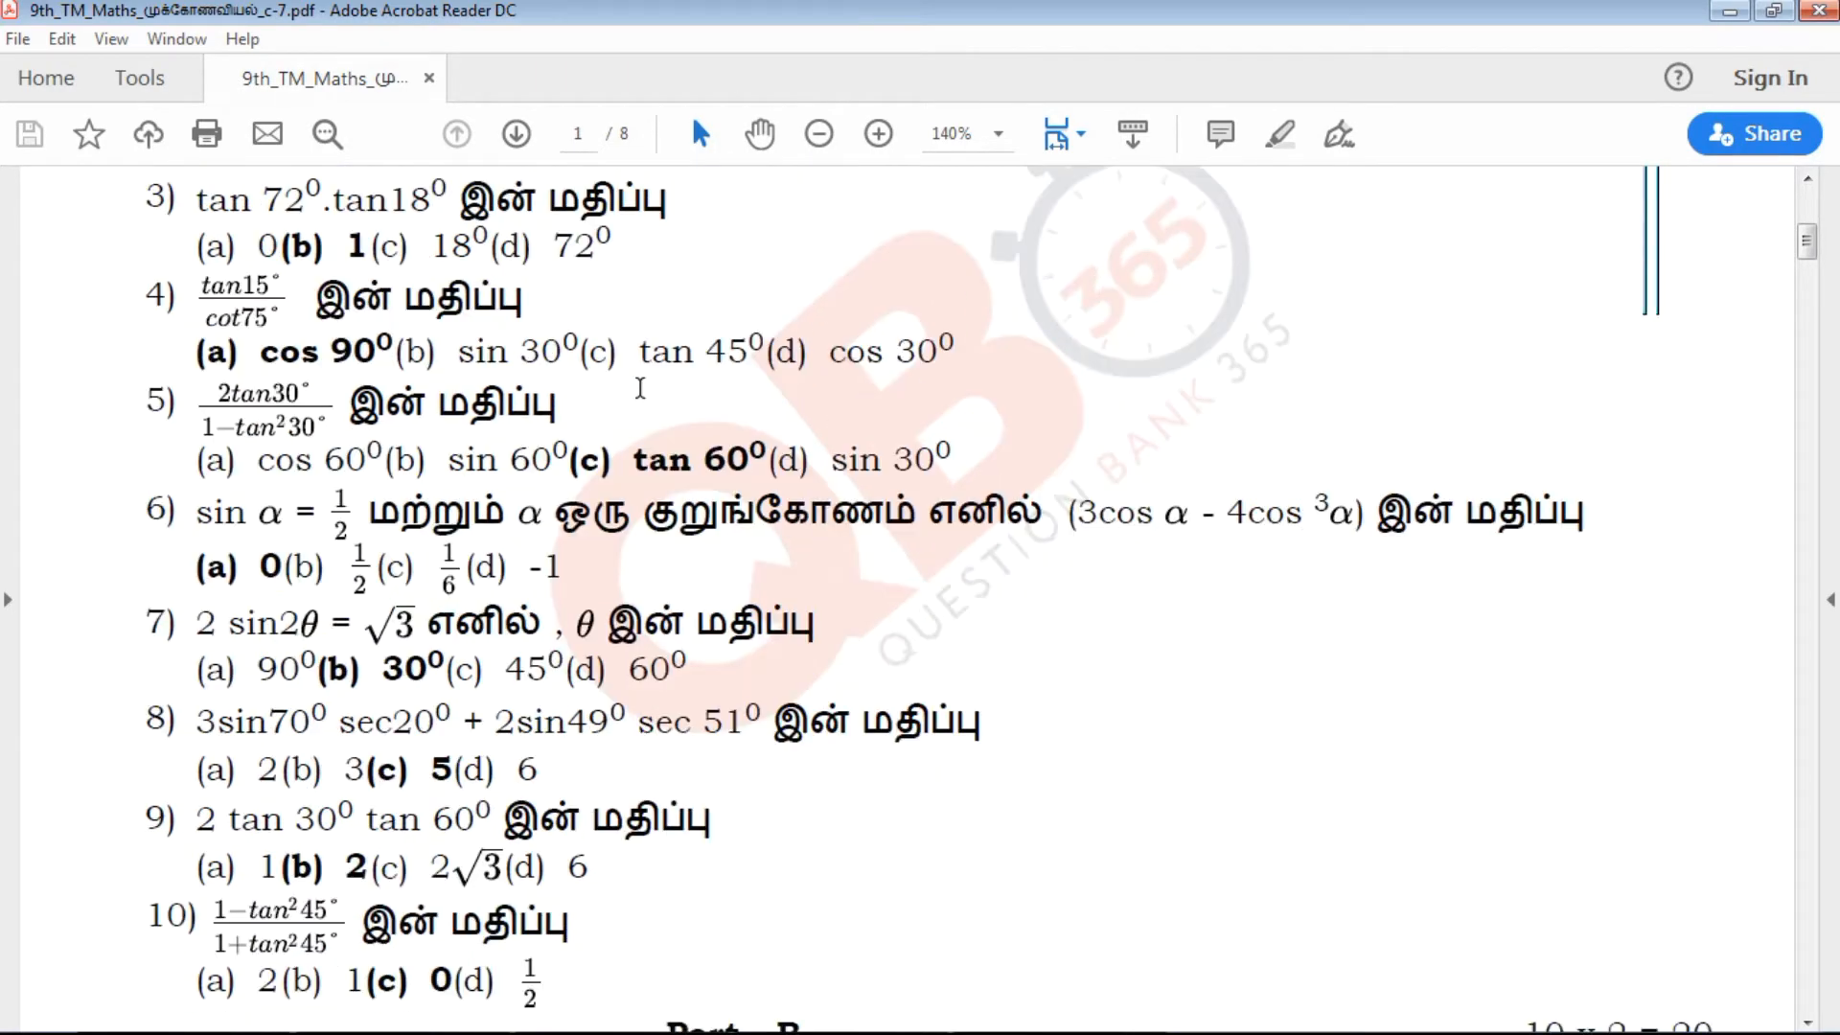
scroll(down, 3)
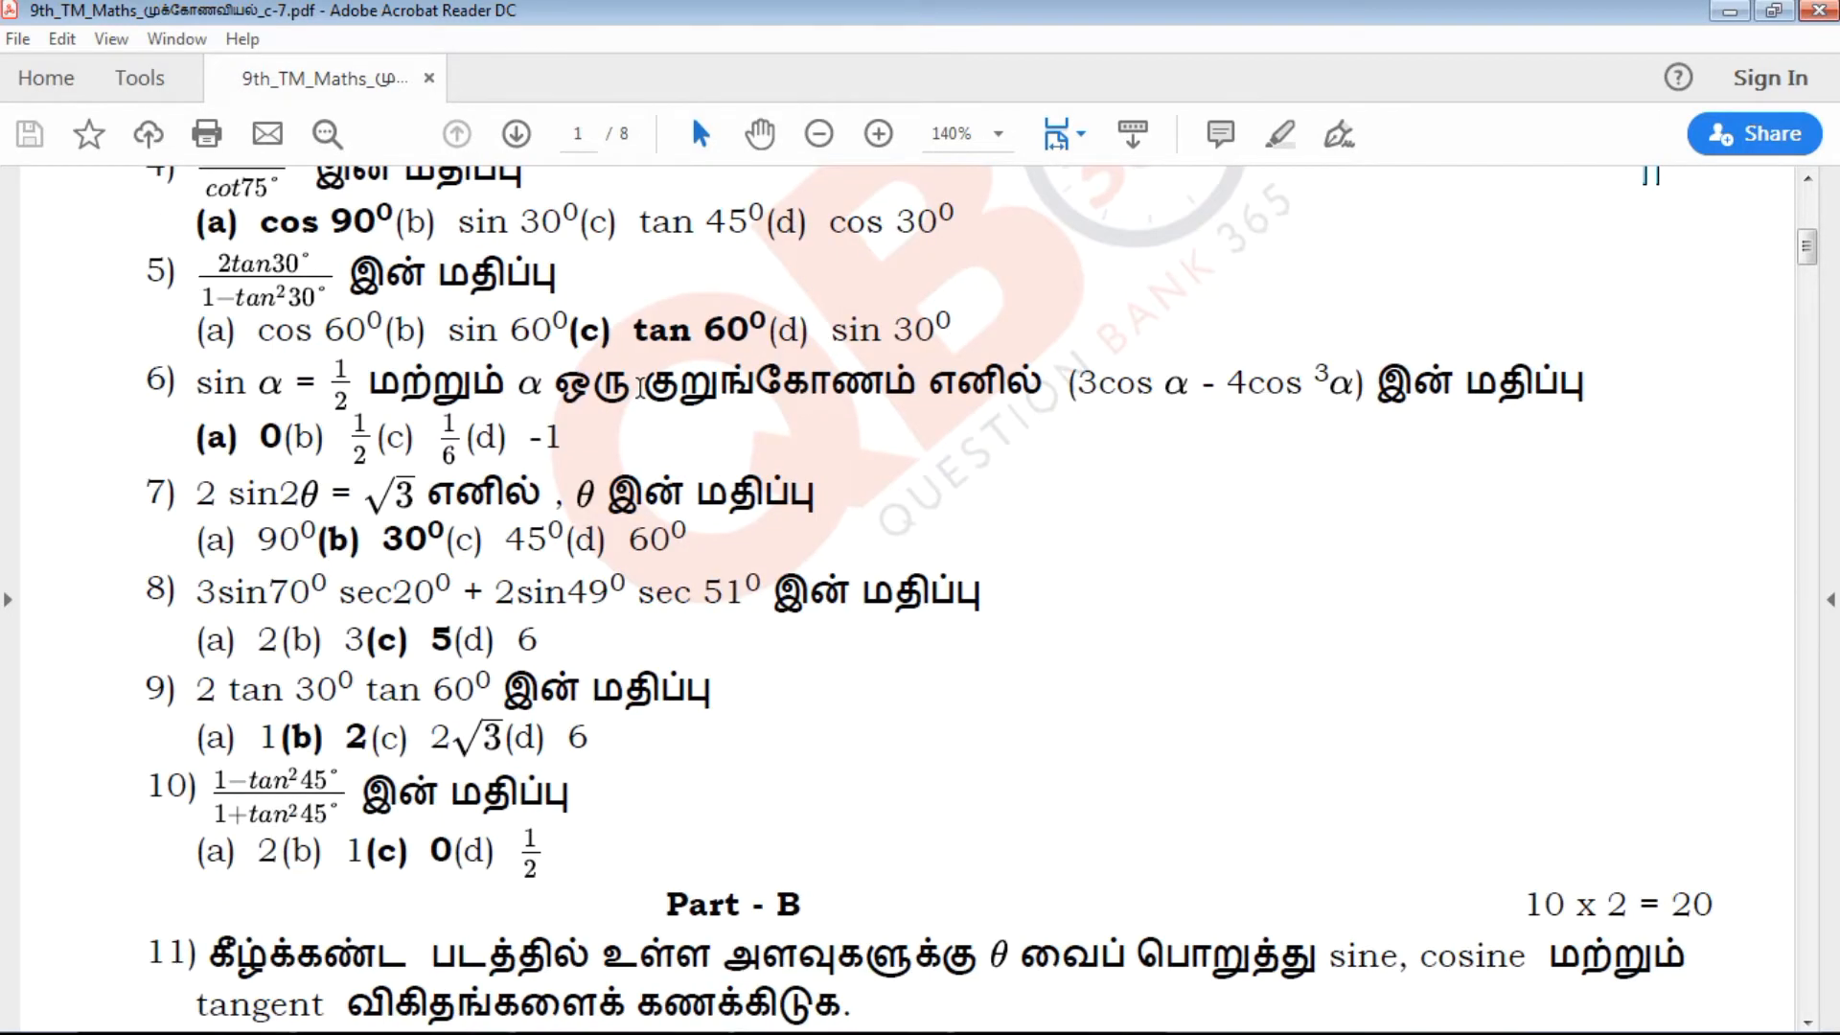
scroll(down, 3)
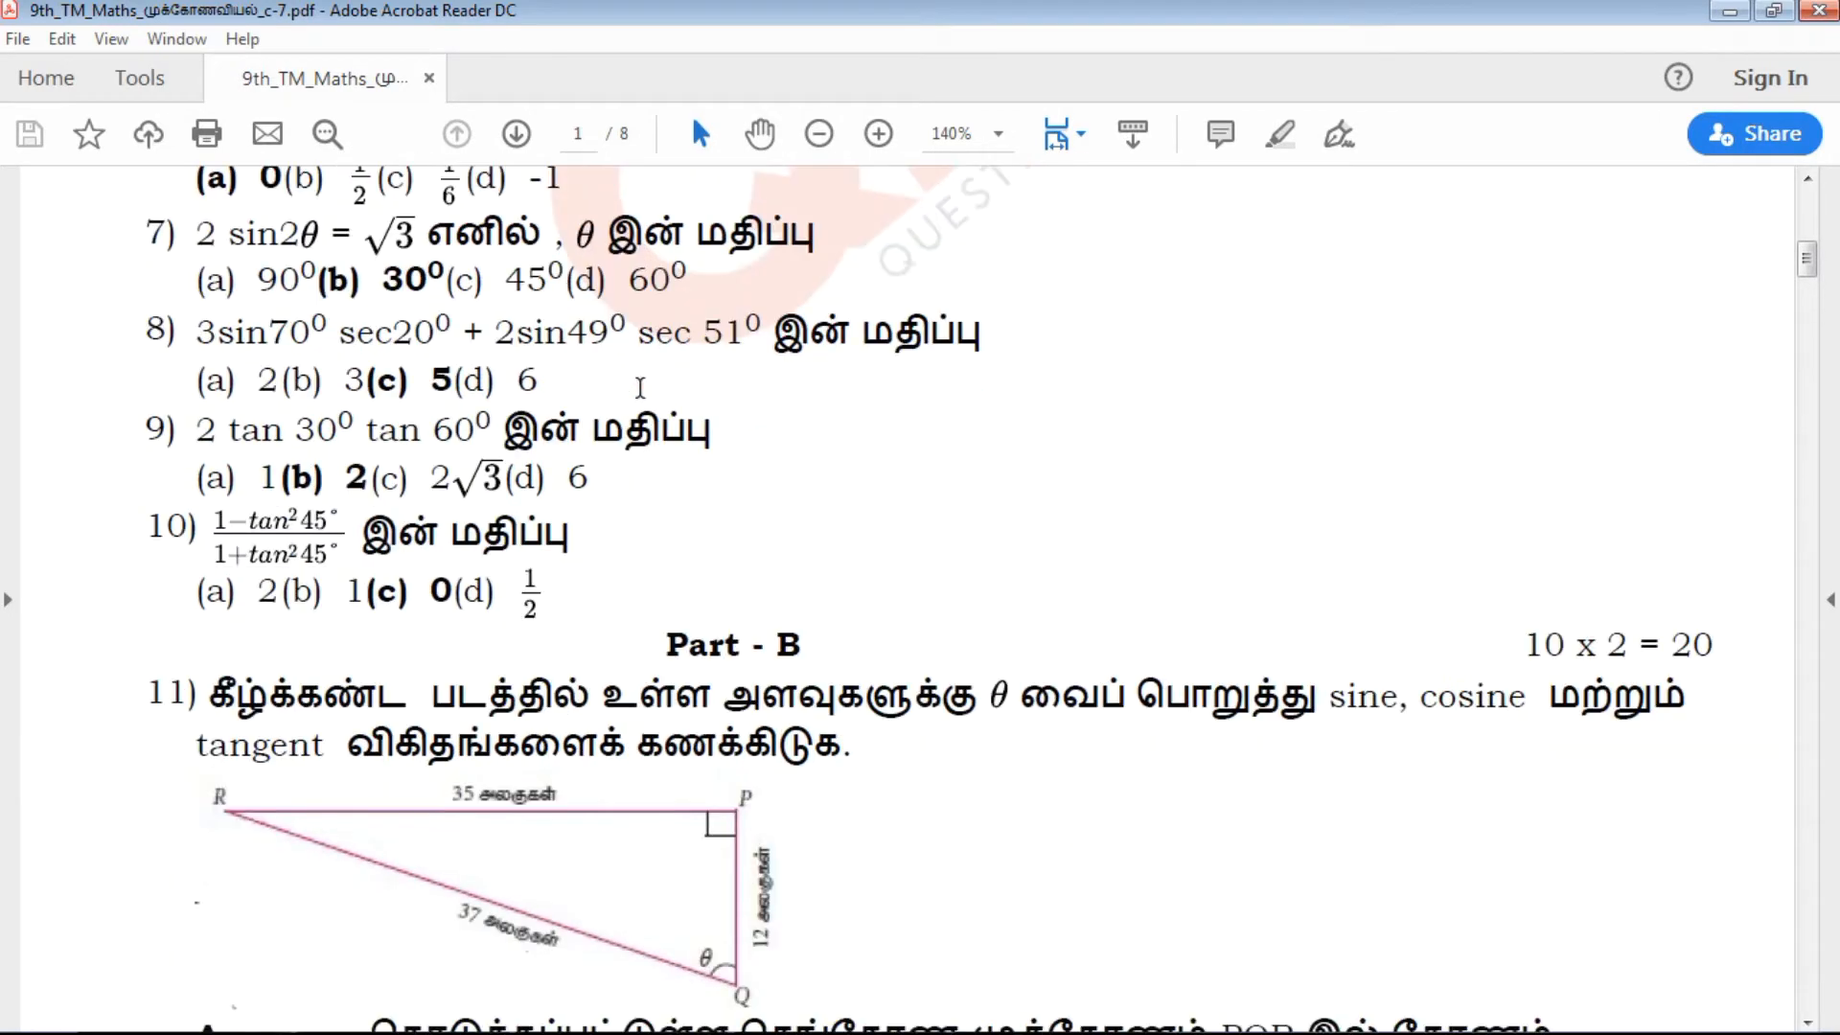
scroll(down, 3)
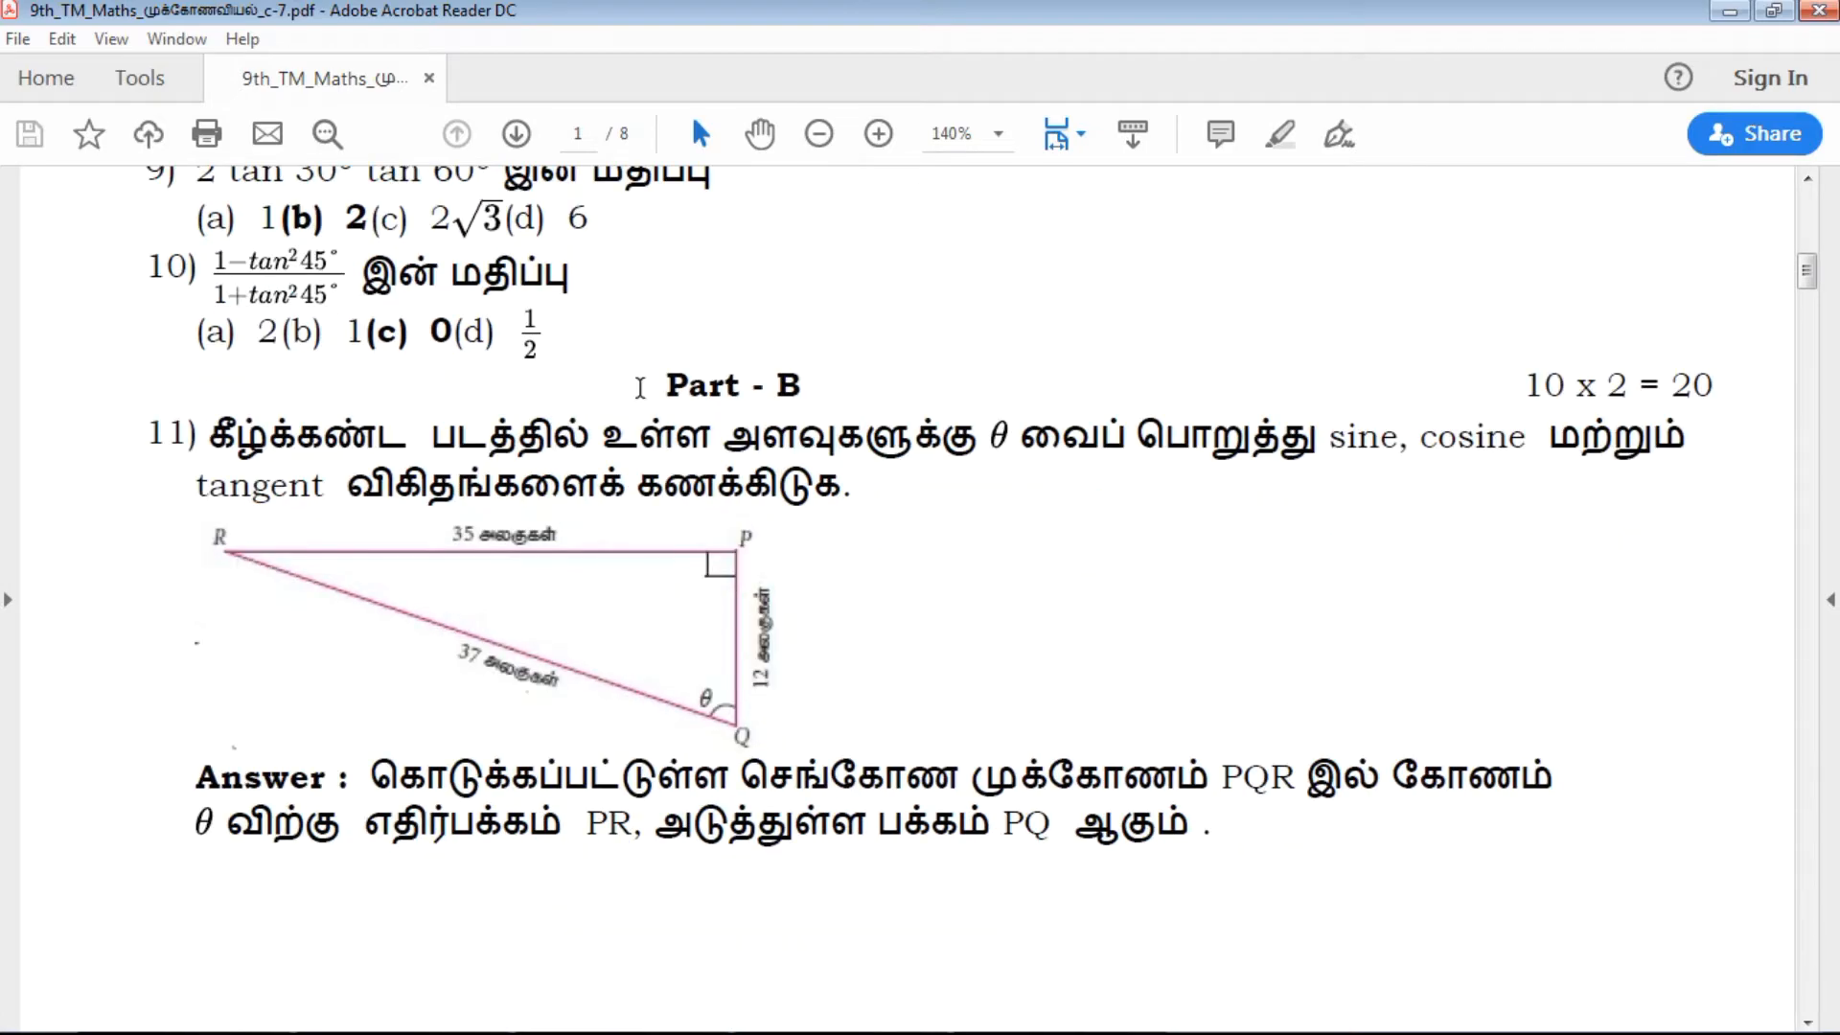
scroll(down, 3)
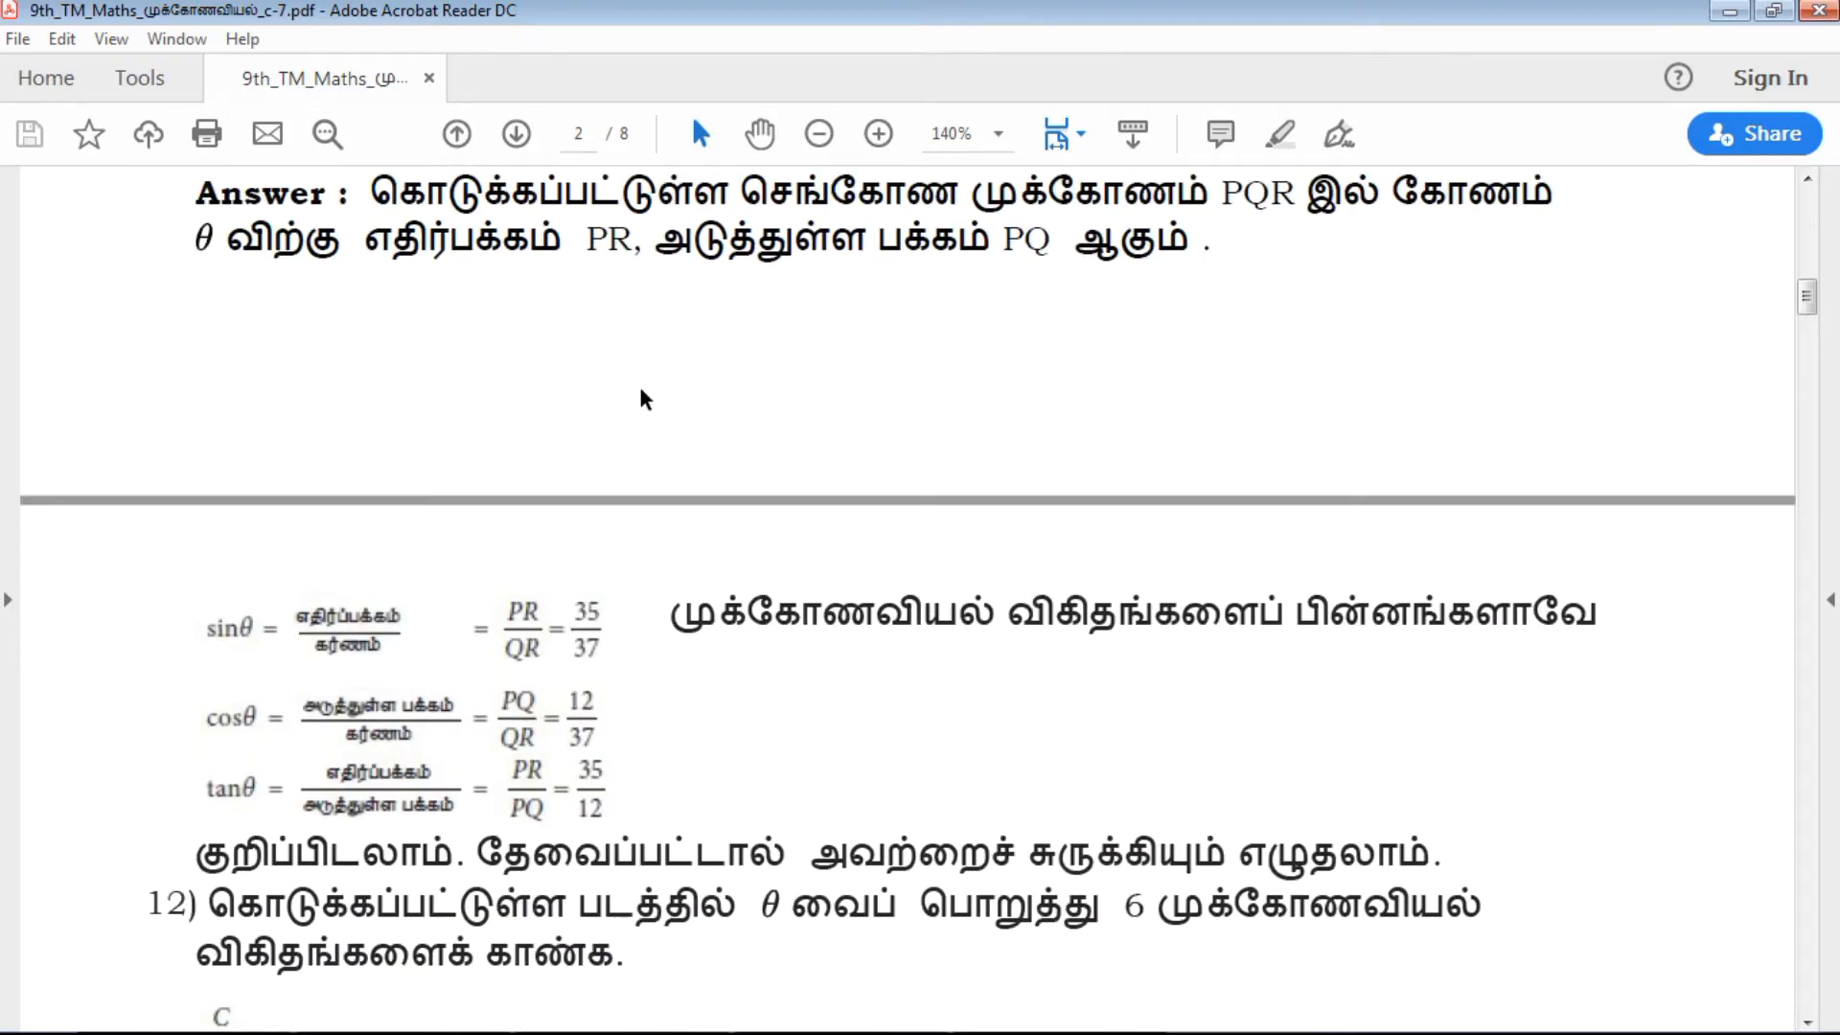
scroll(down, 3)
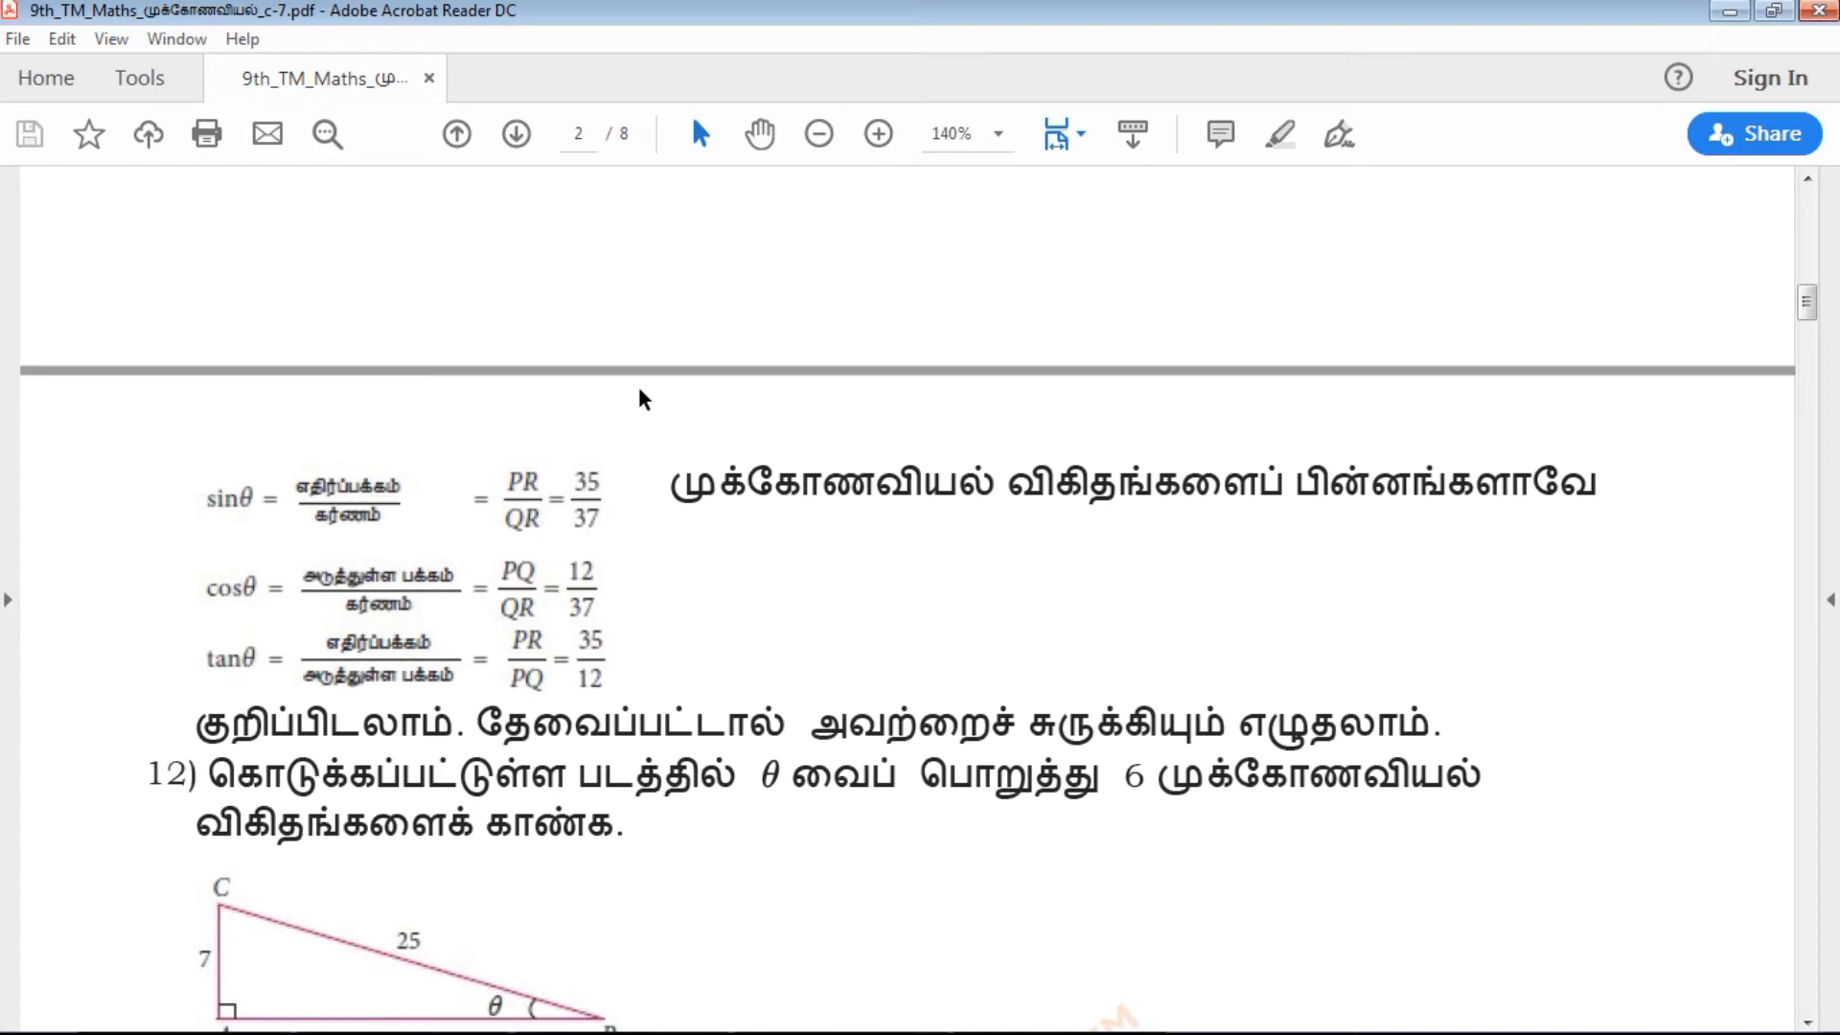
scroll(down, 3)
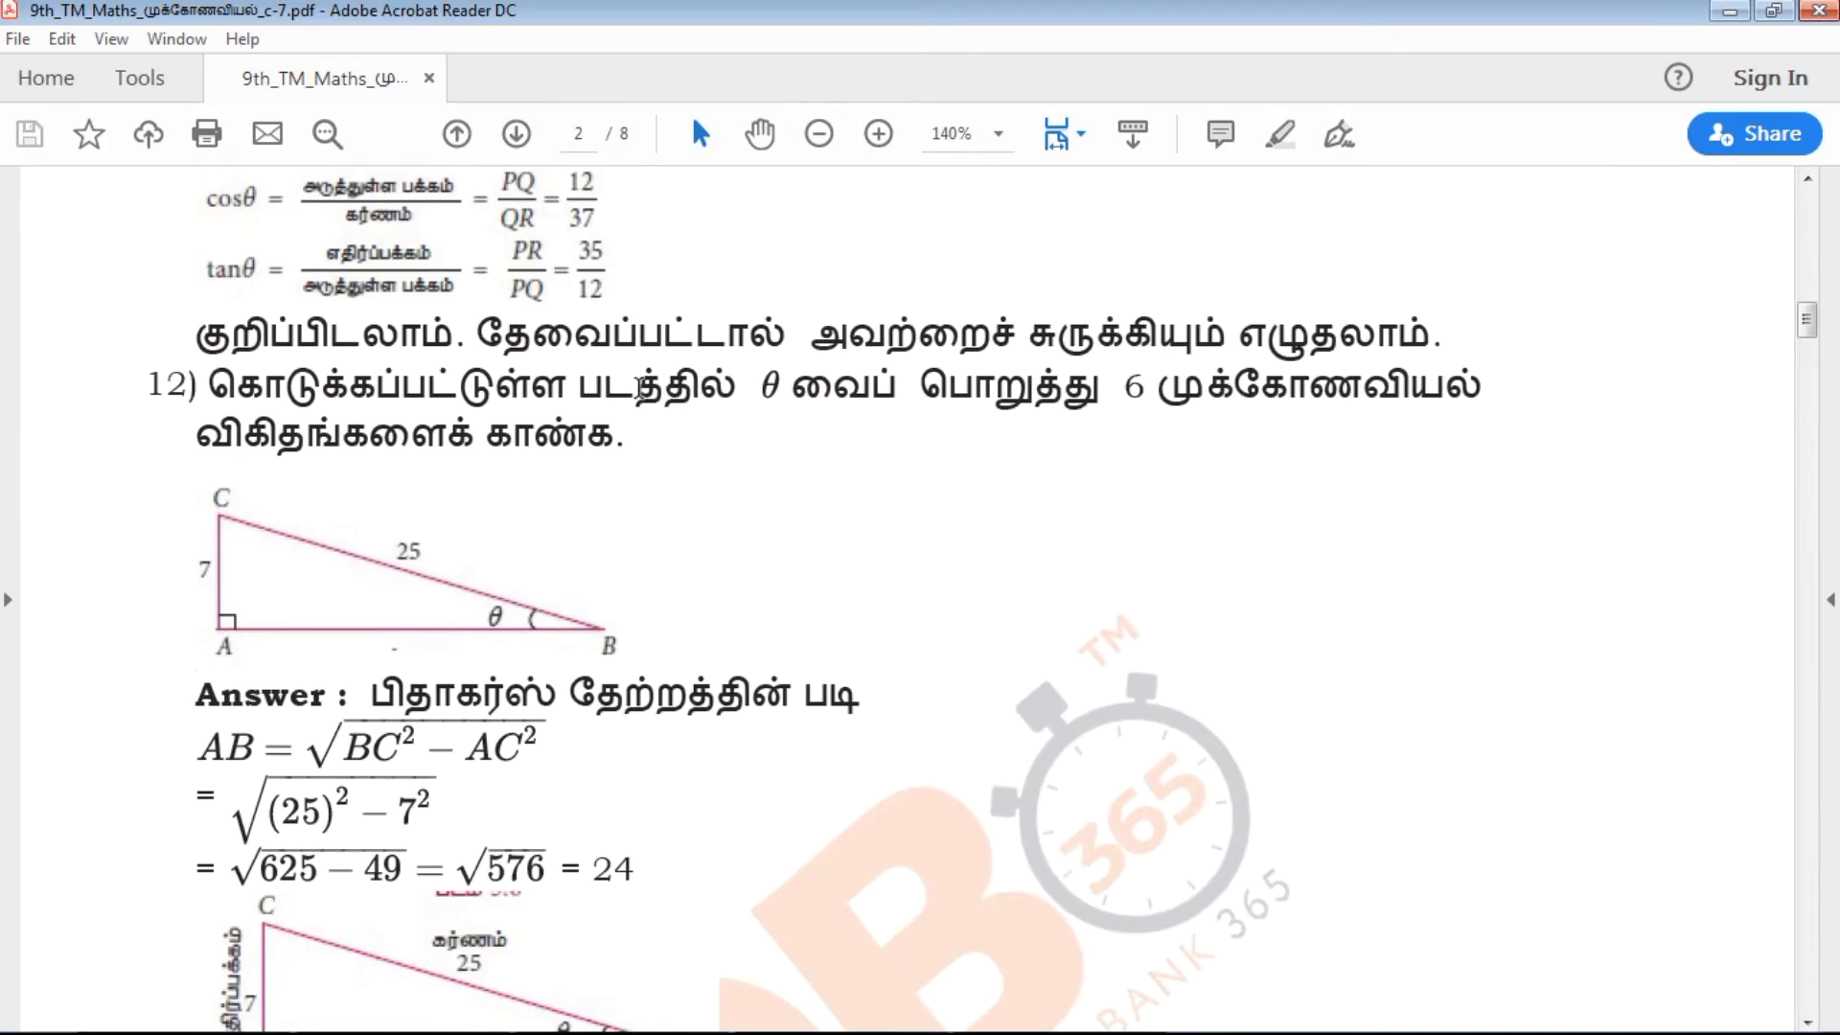
scroll(down, 3)
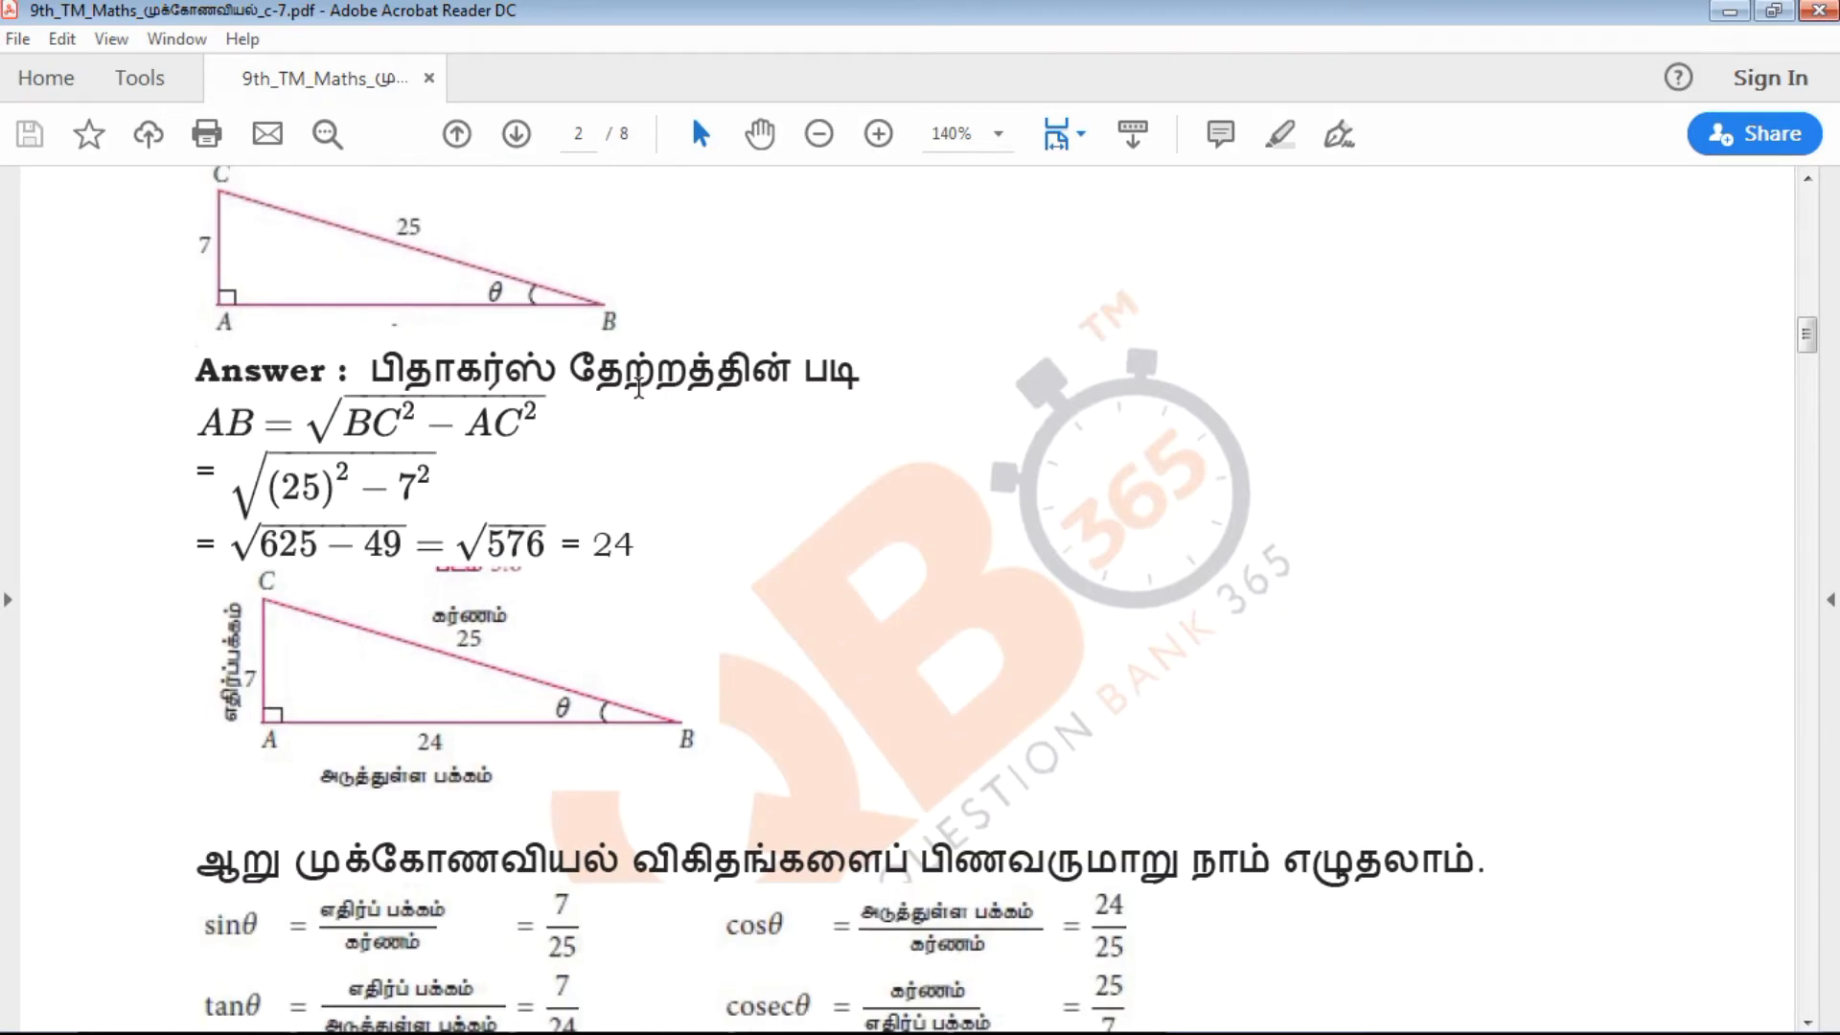
scroll(down, 3)
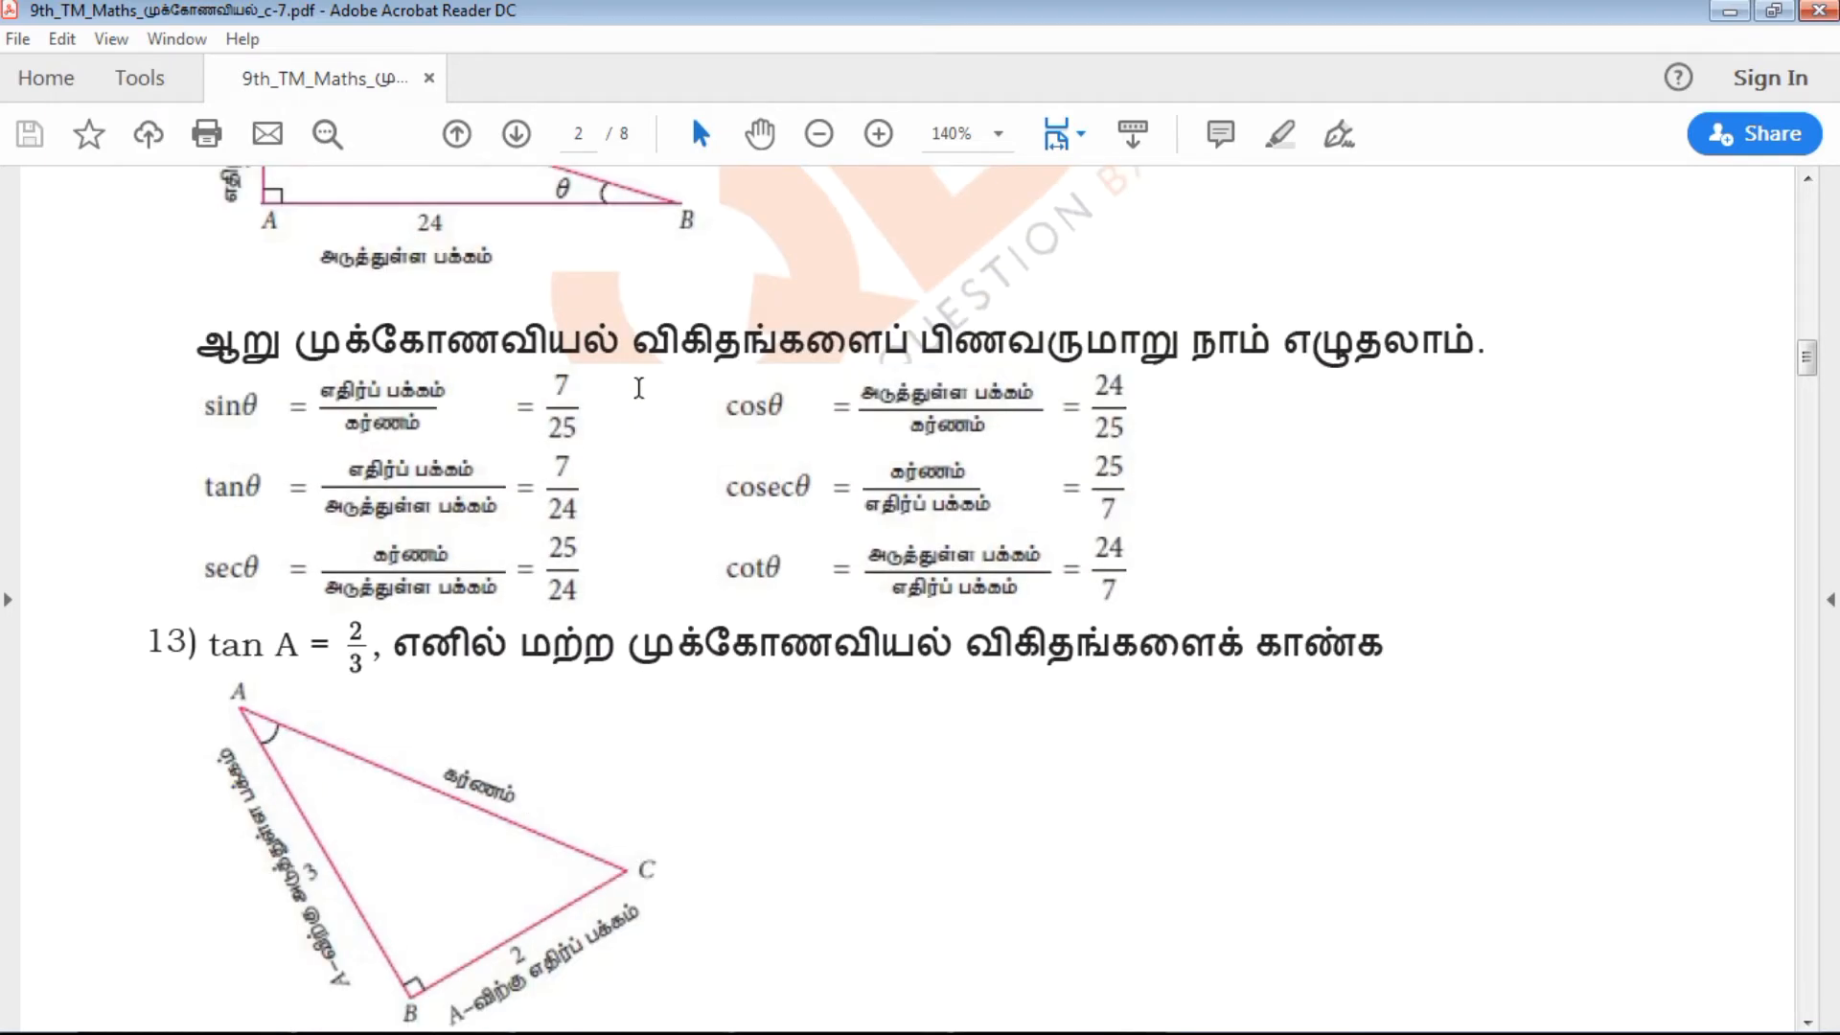
scroll(down, 3)
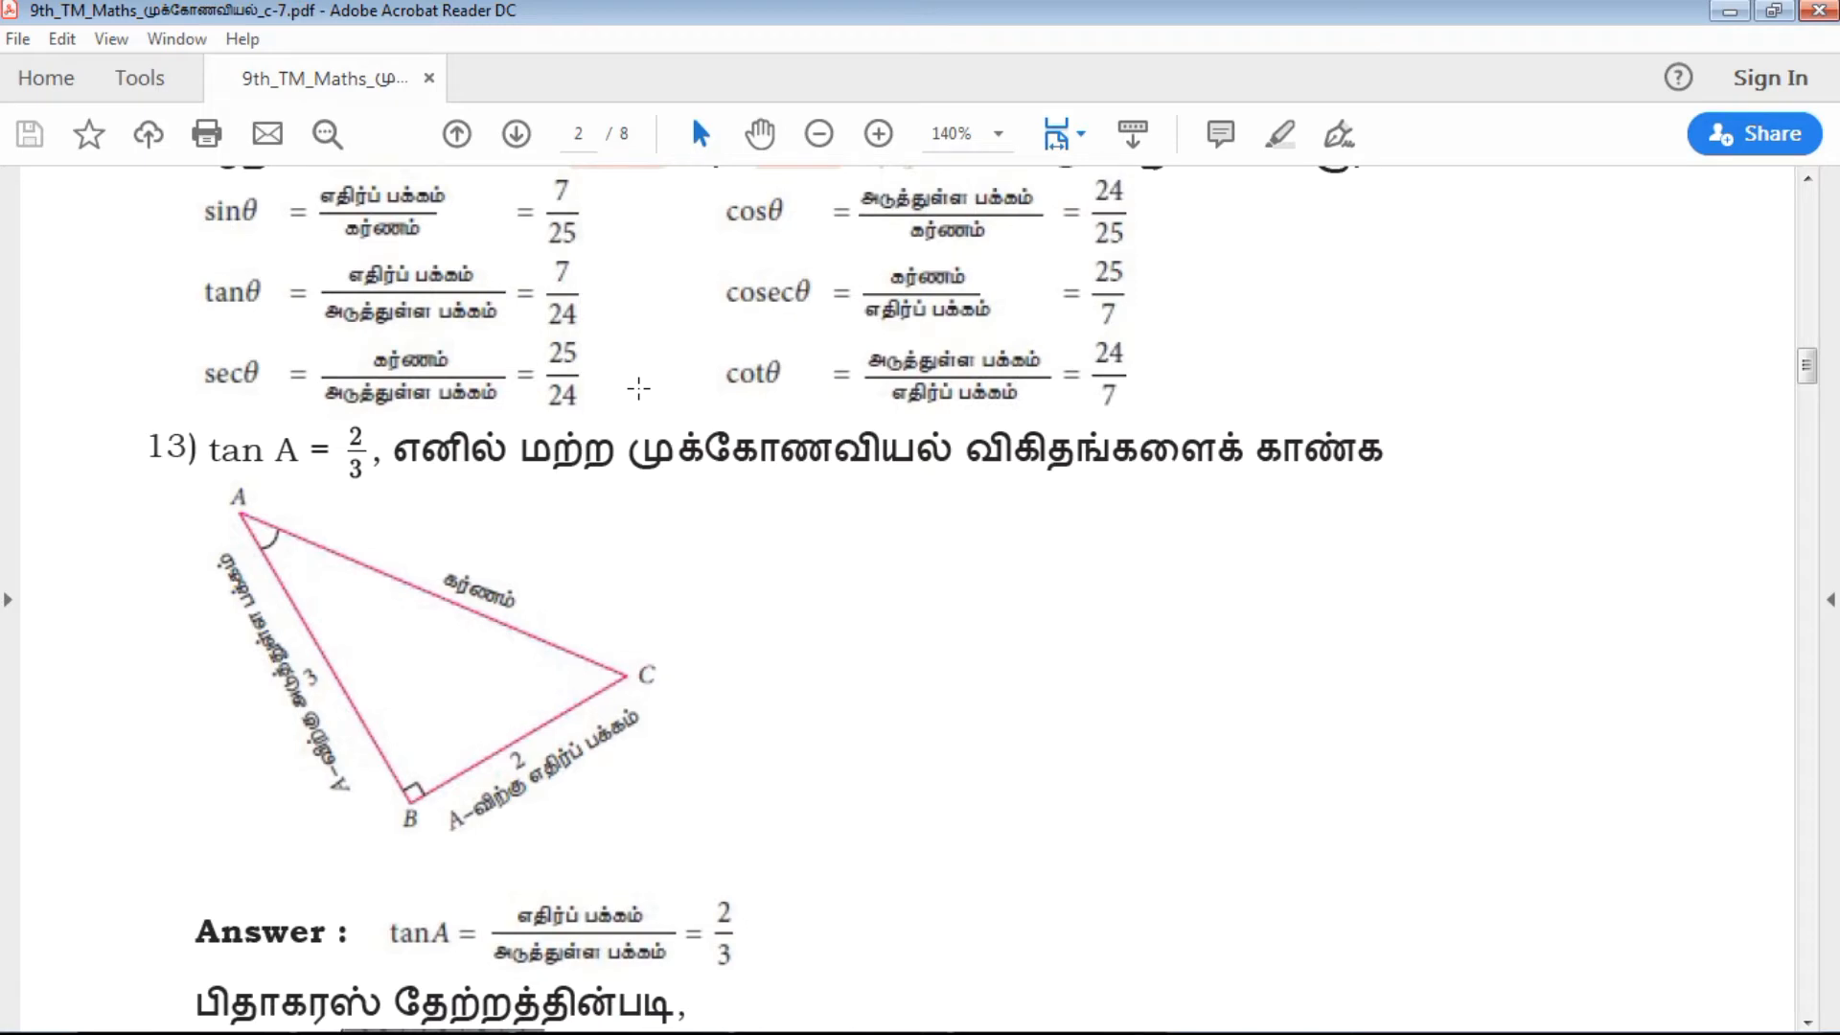
scroll(down, 3)
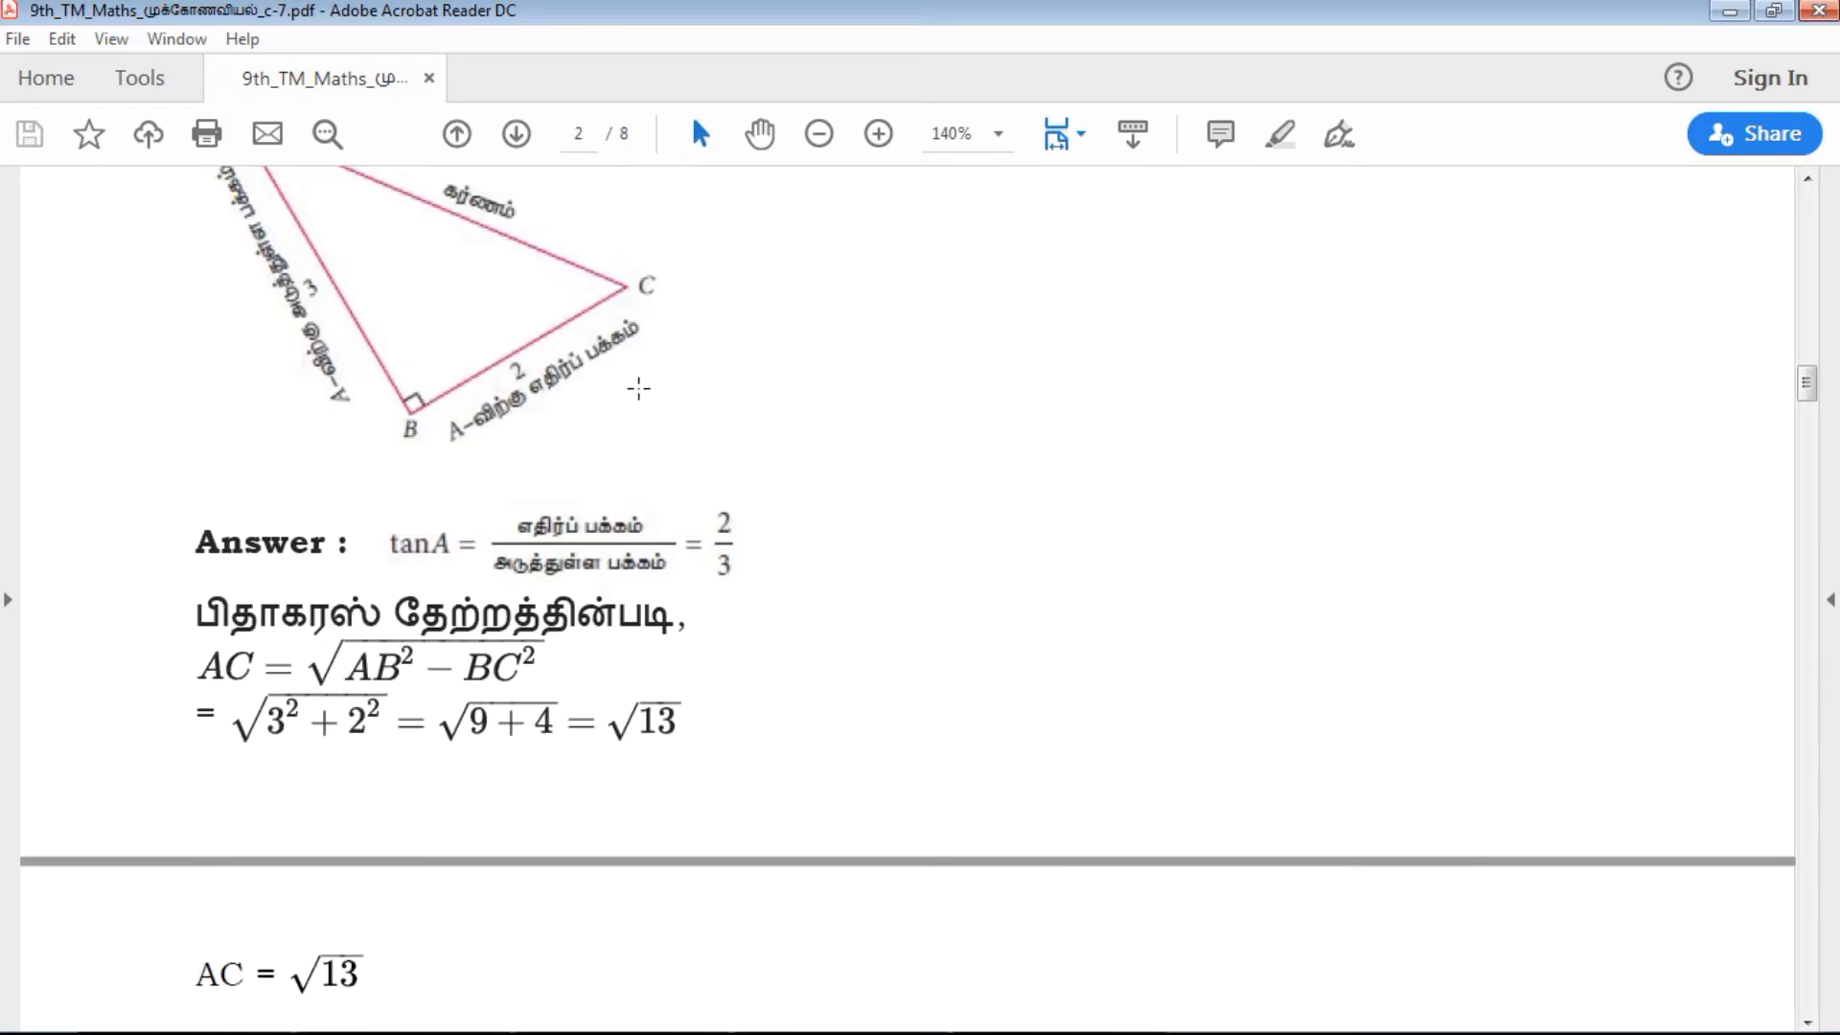
scroll(down, 3)
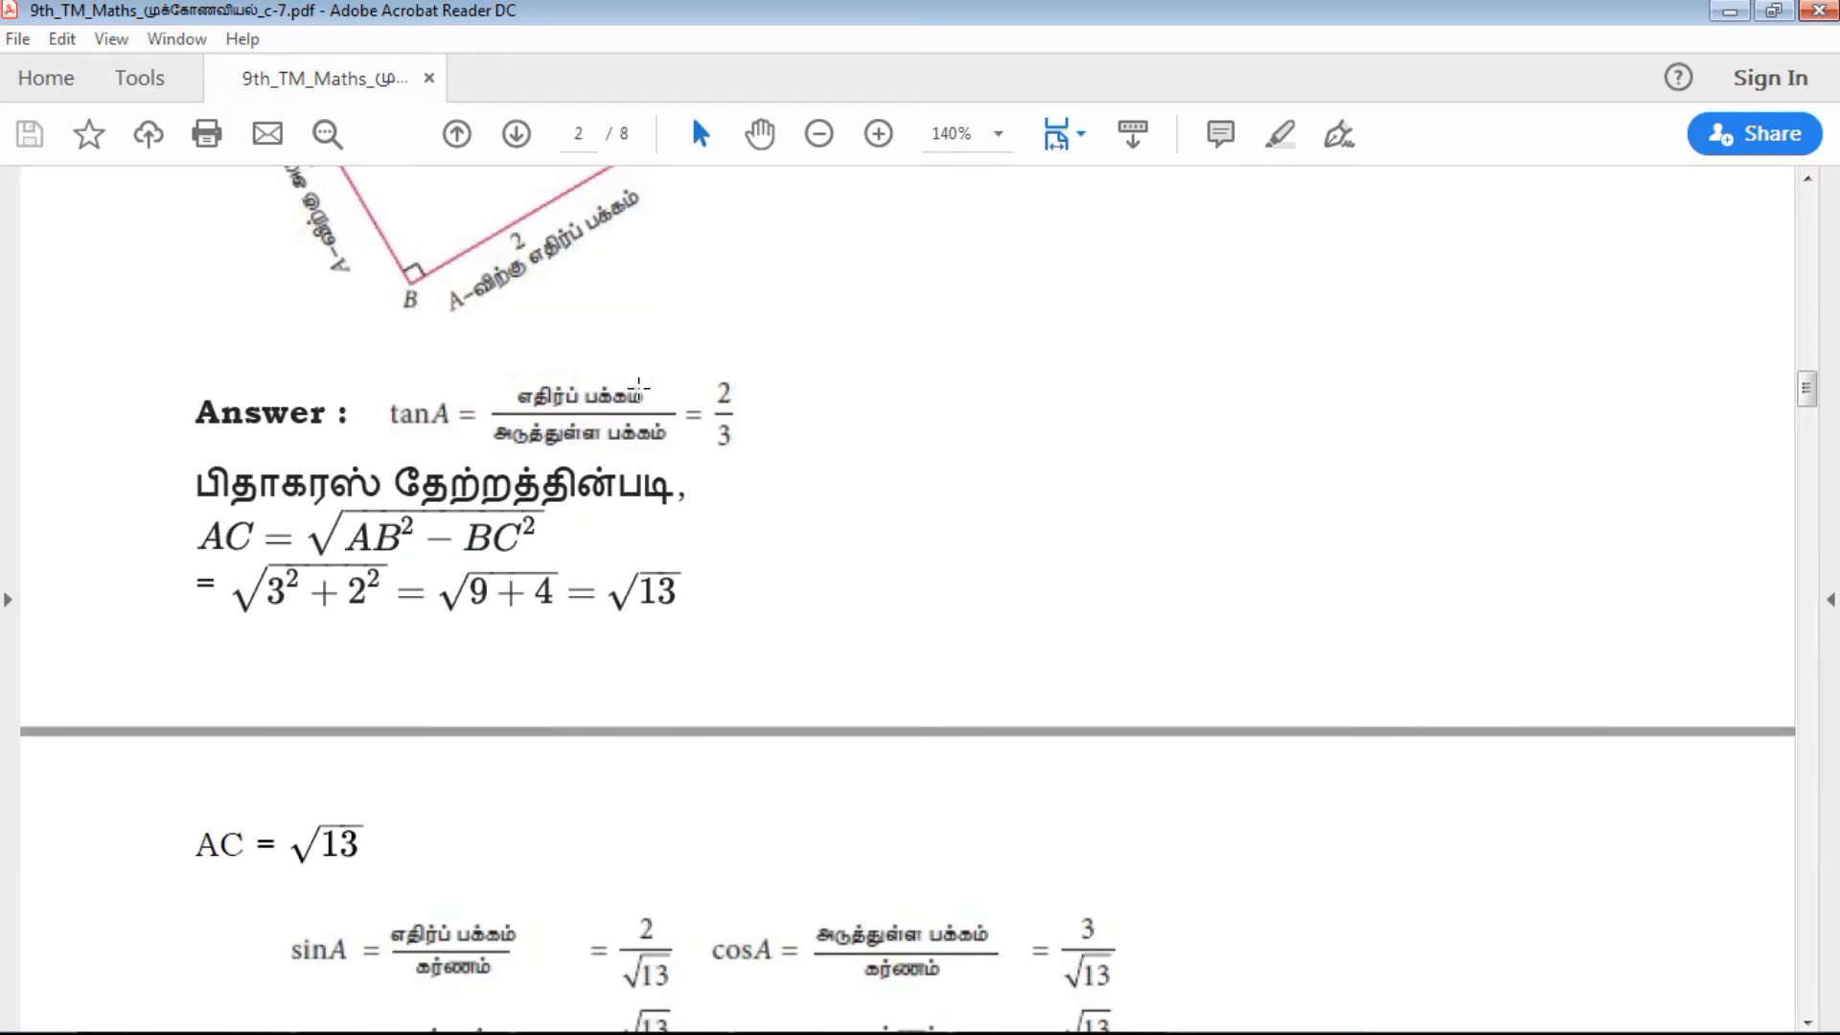
scroll(down, 3)
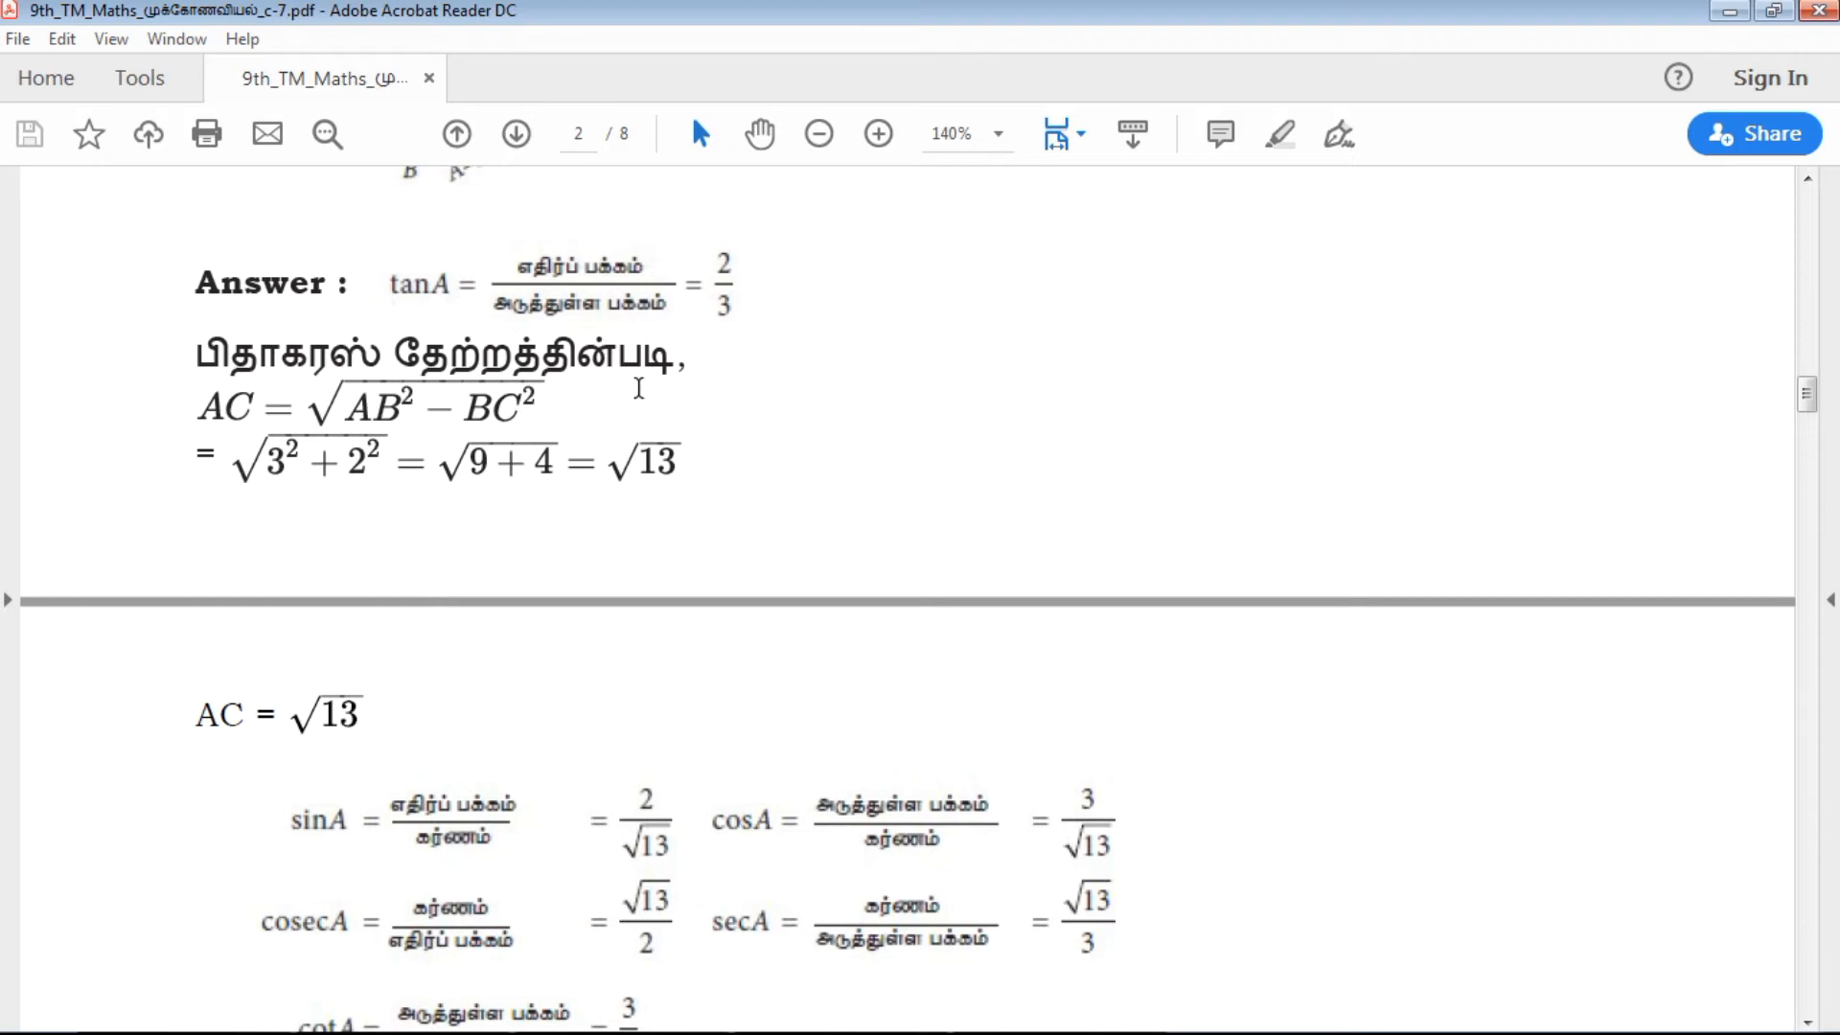
mouse_move(611, 411)
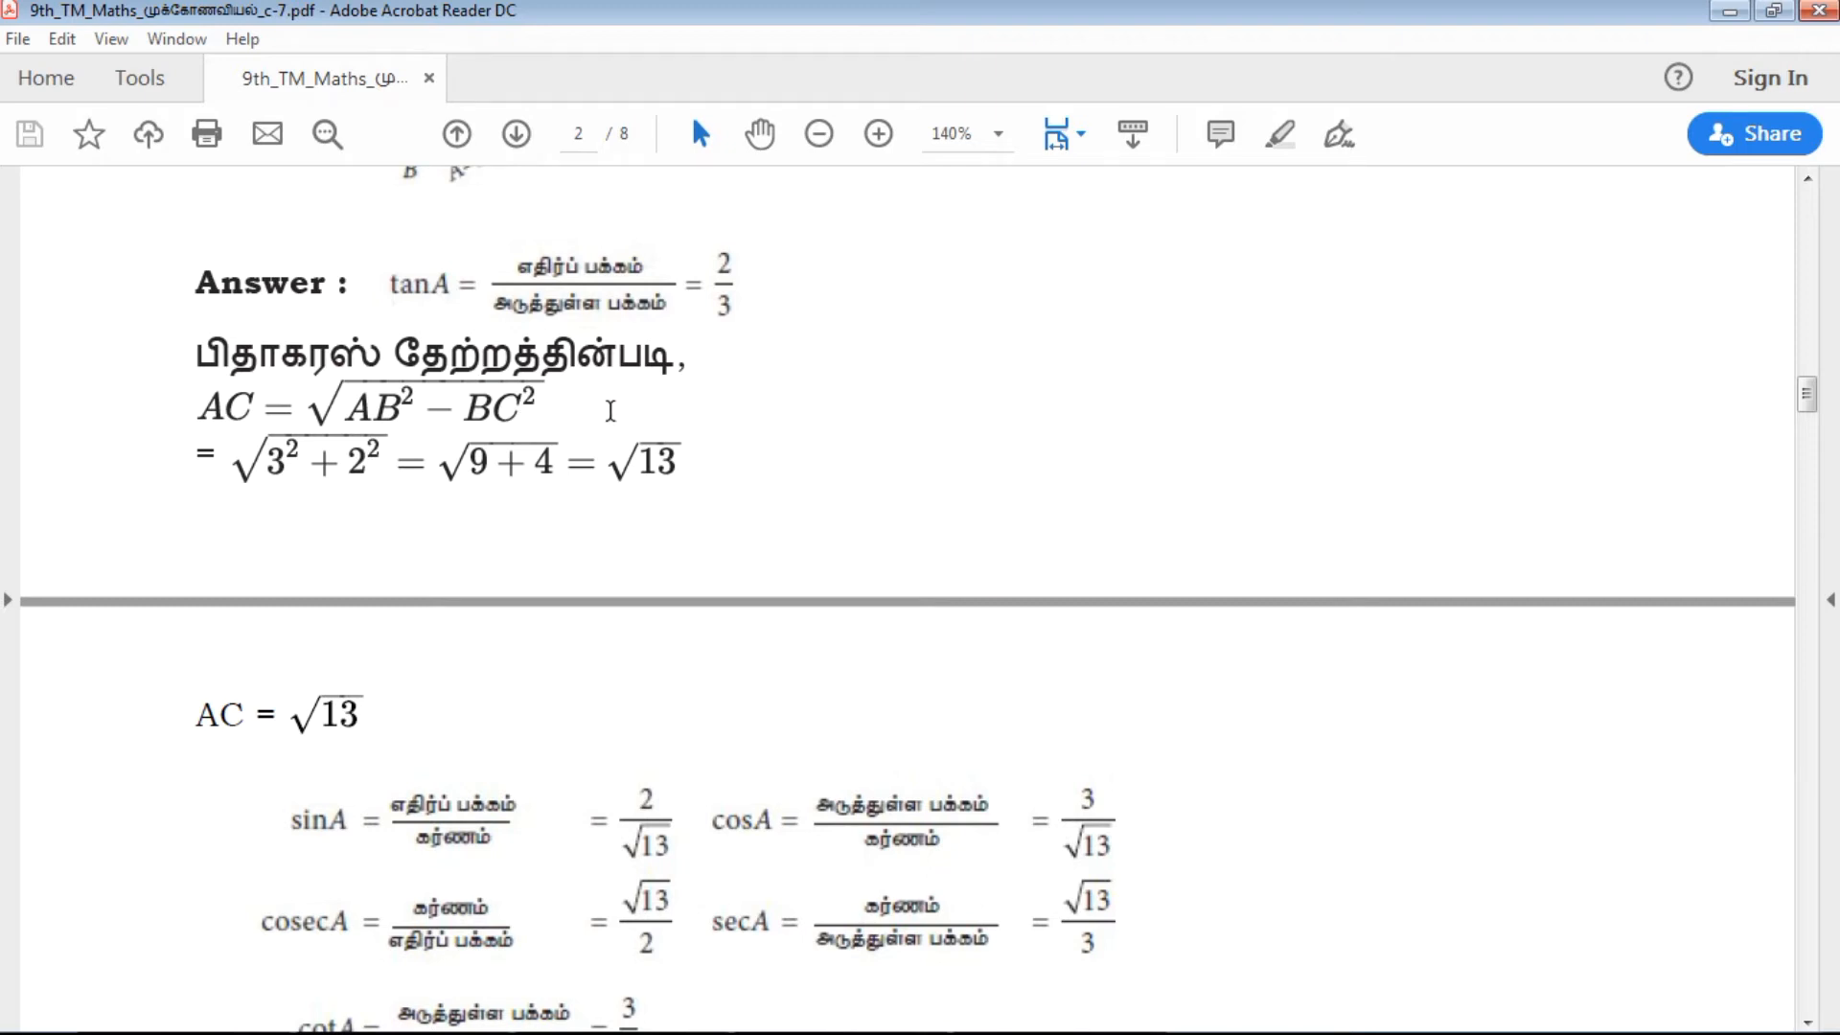
scroll(down, 3)
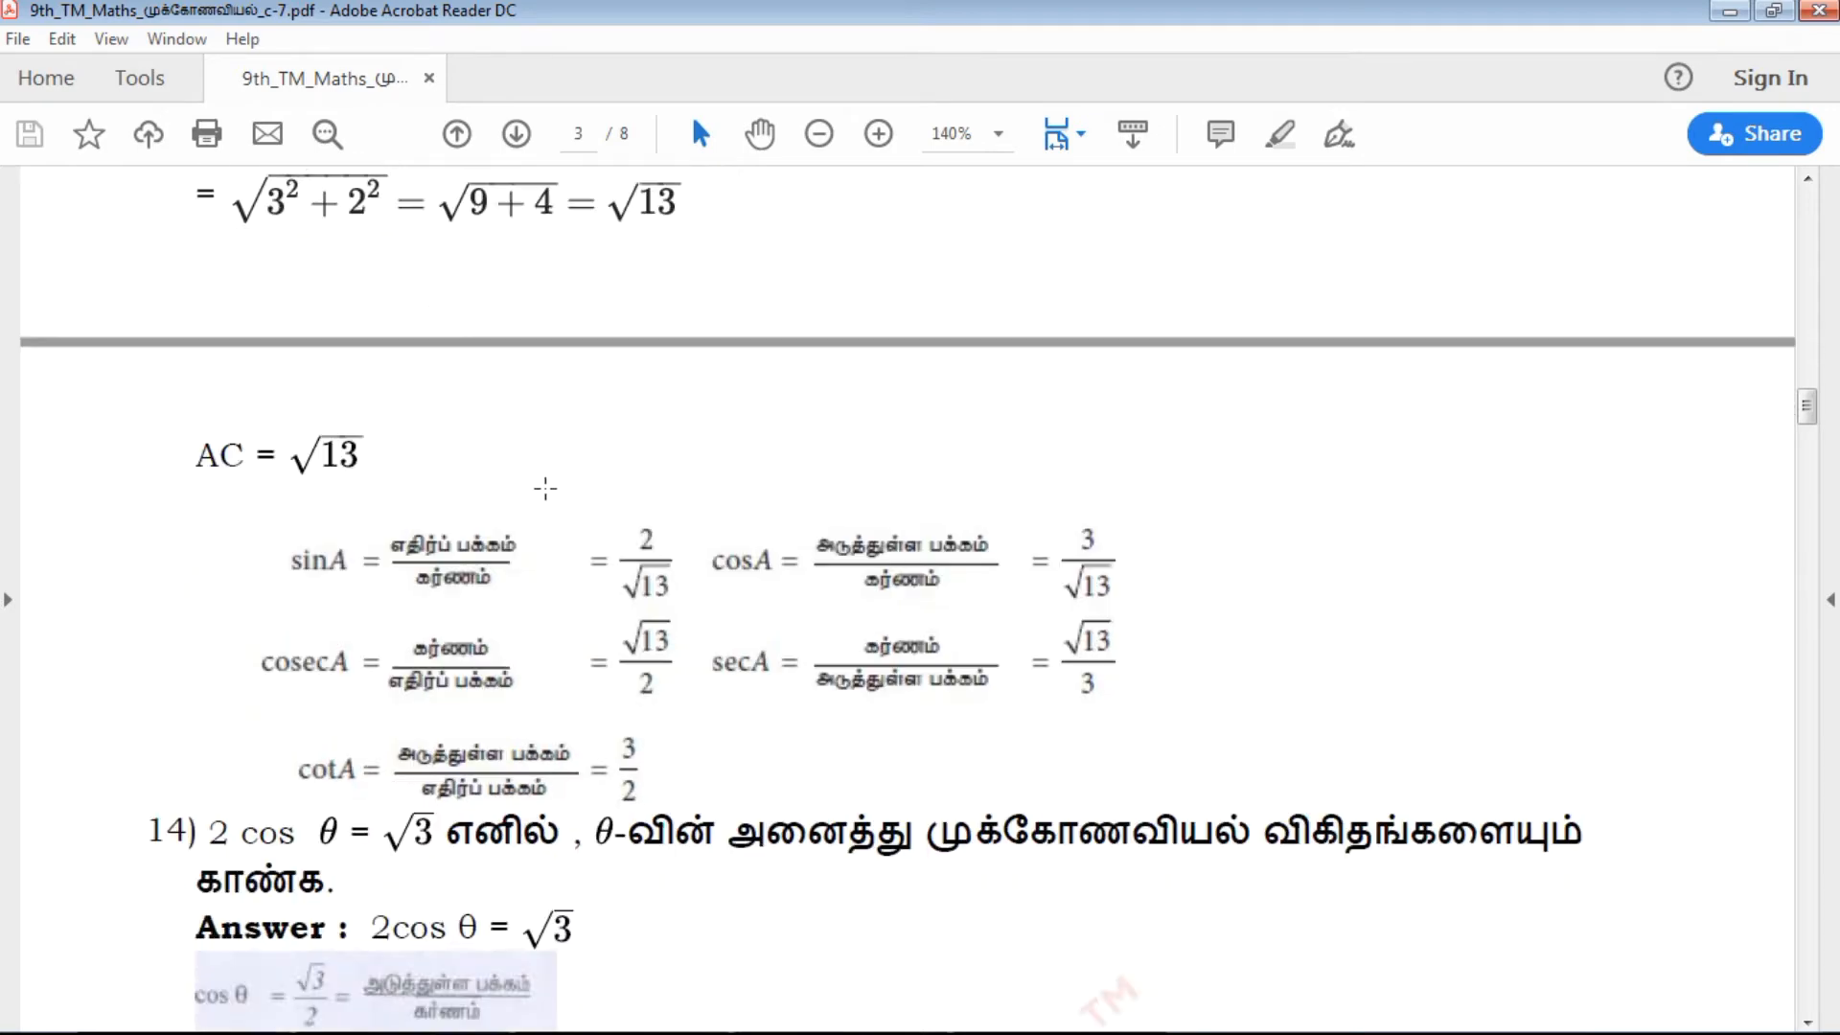
scroll(down, 3)
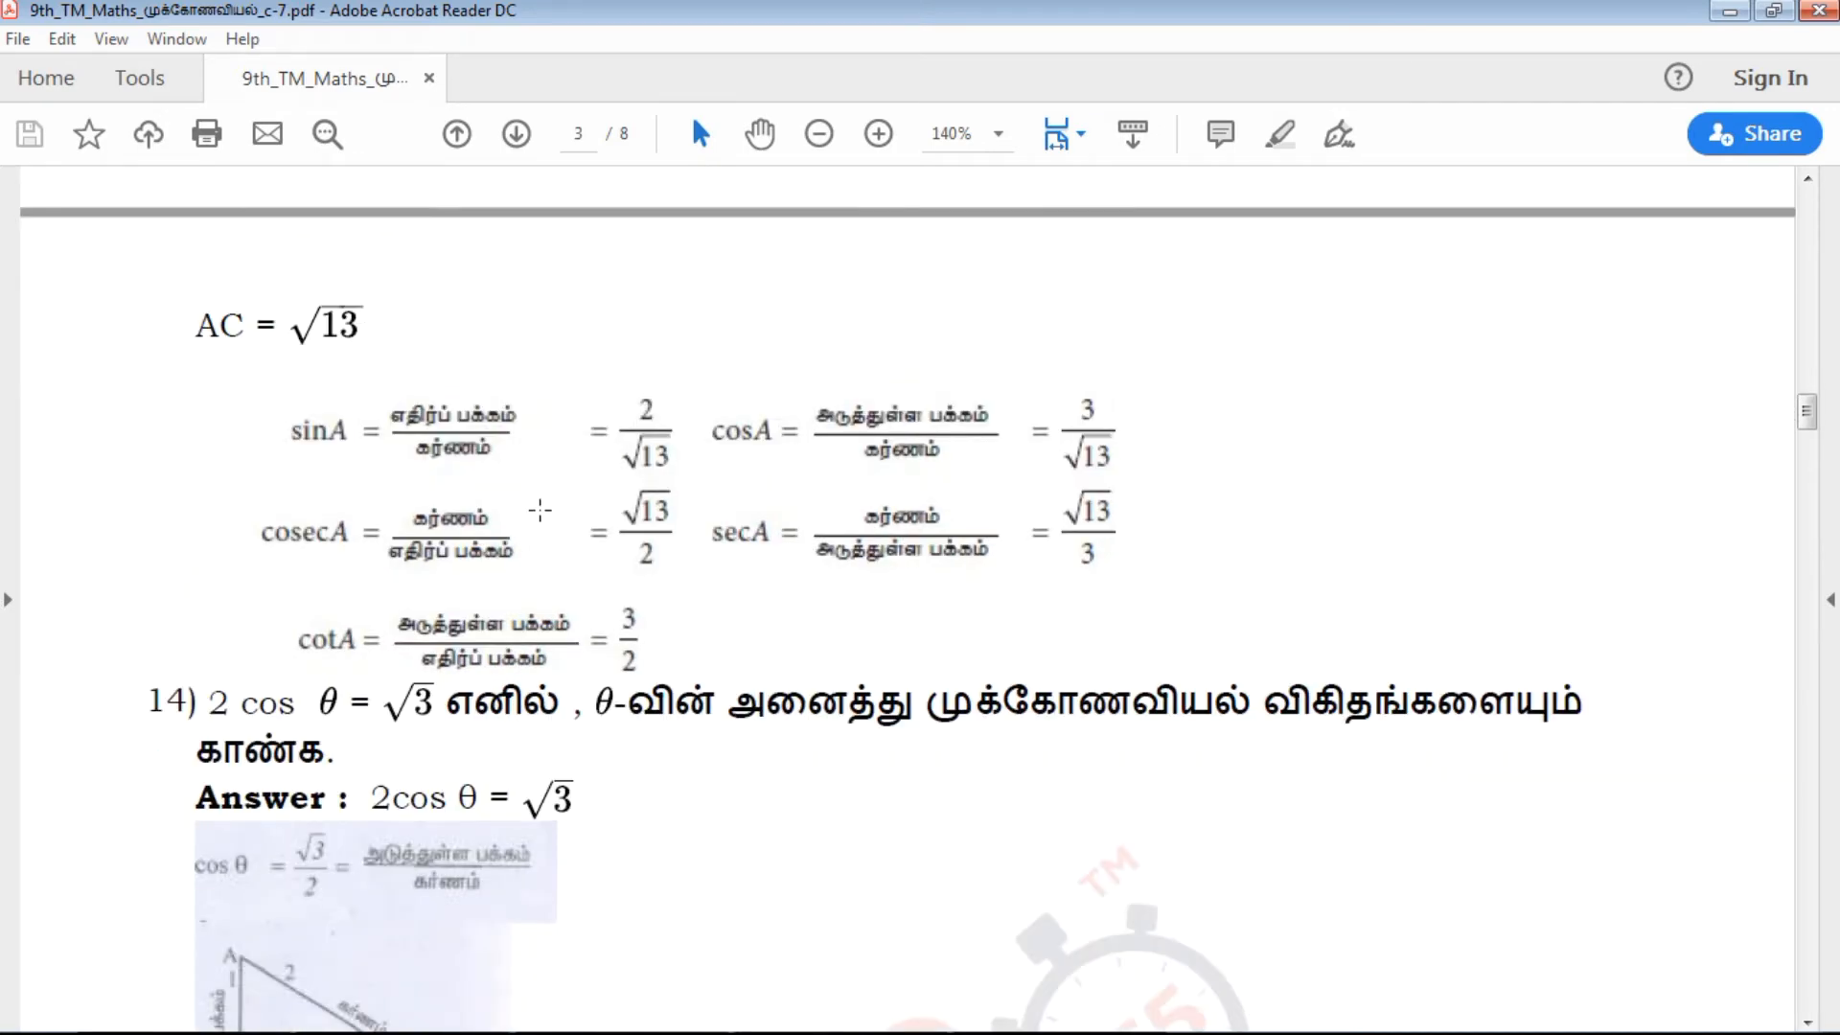
scroll(down, 3)
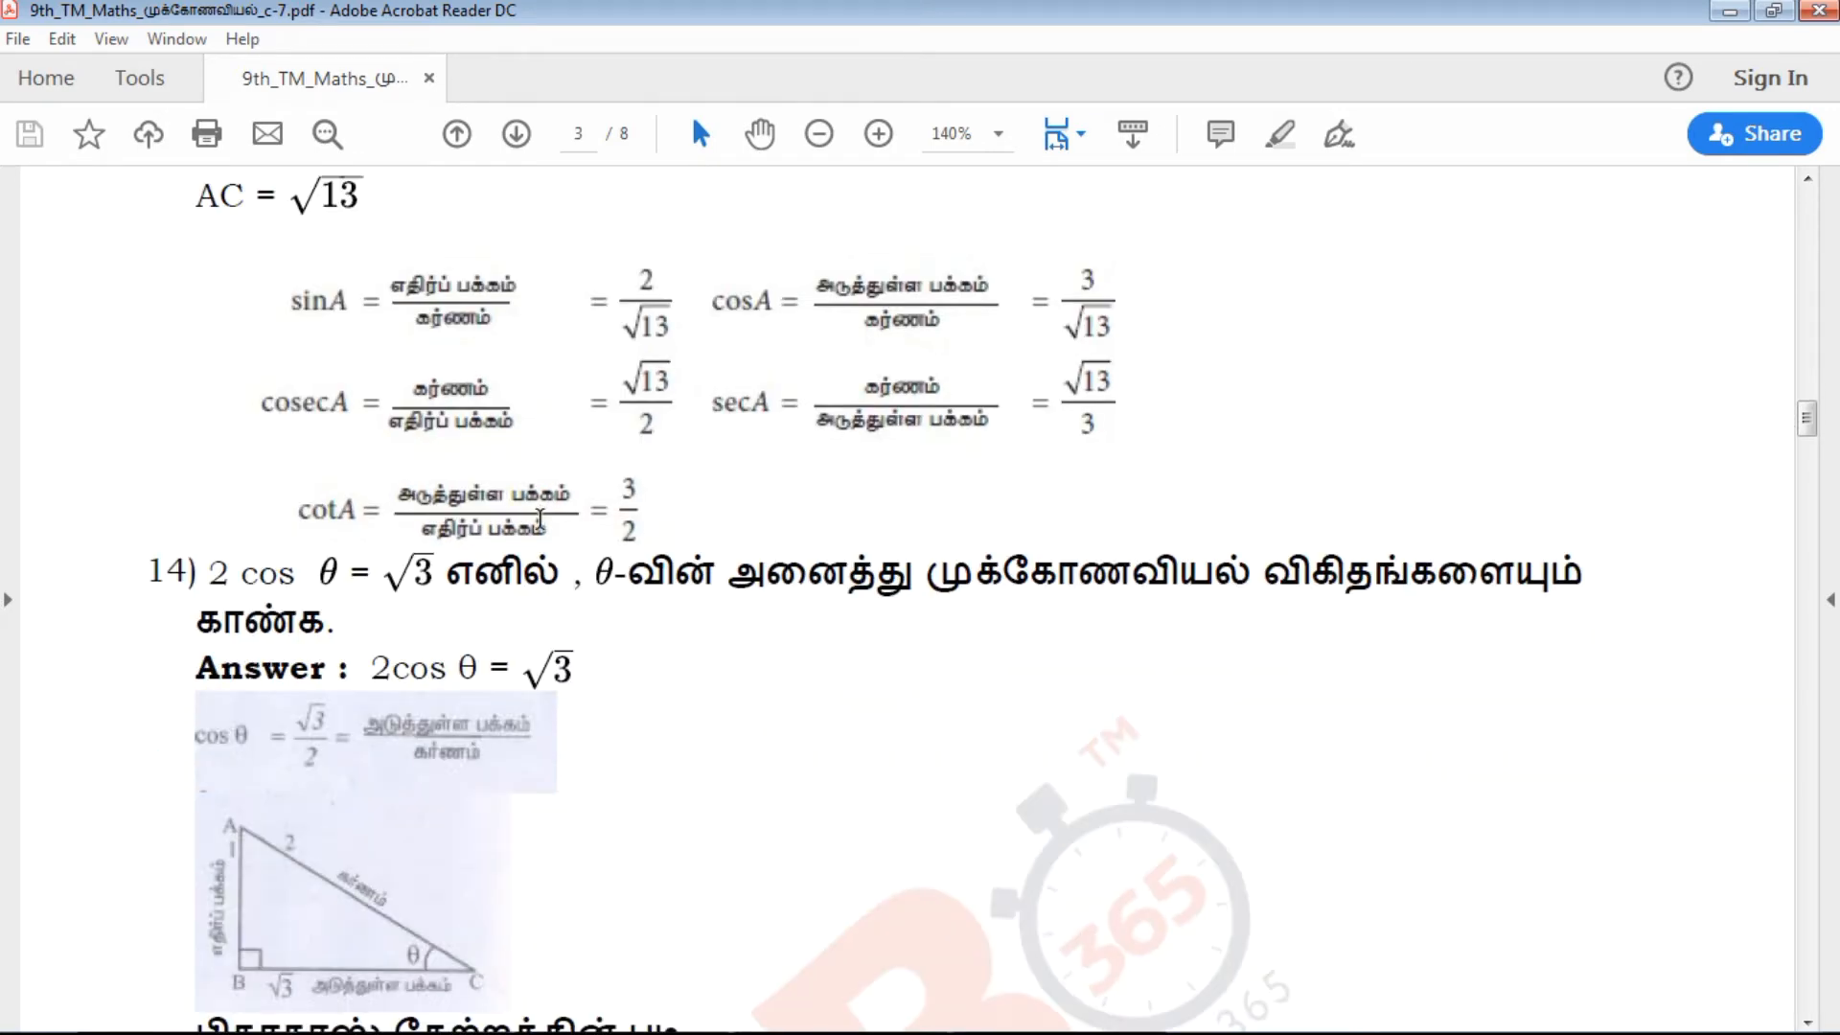
scroll(down, 3)
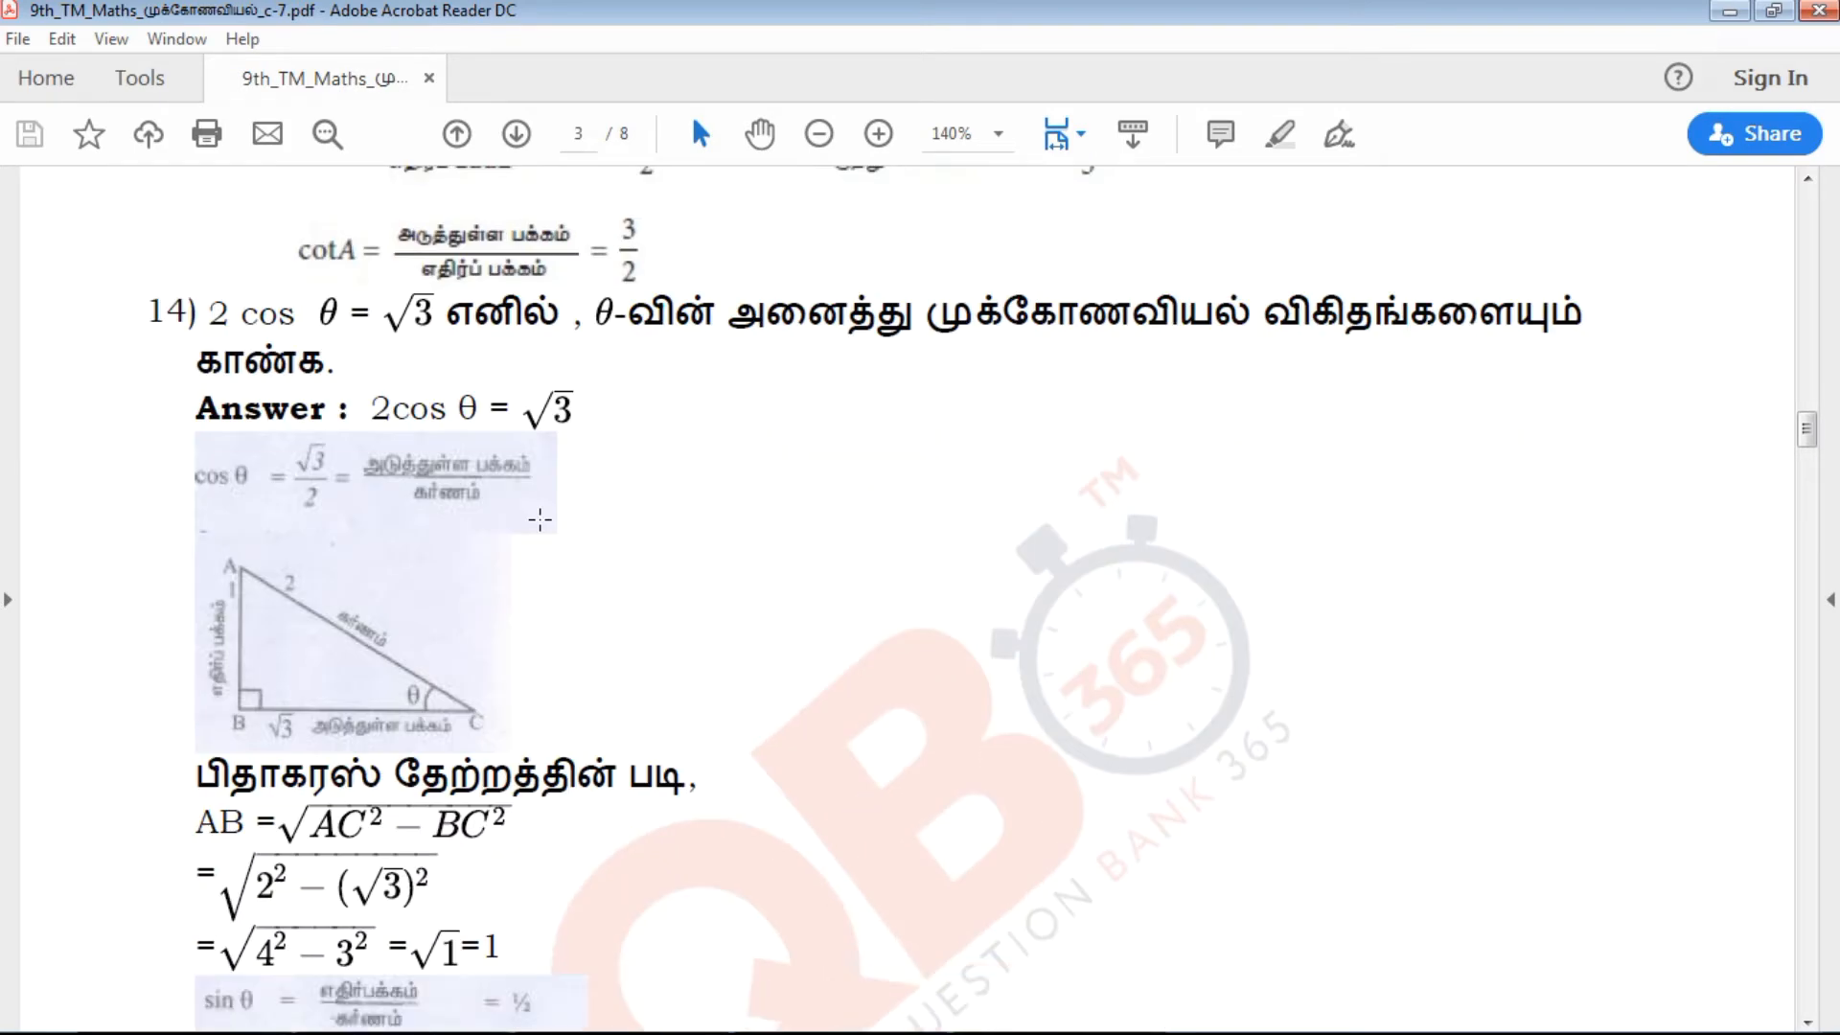
scroll(down, 3)
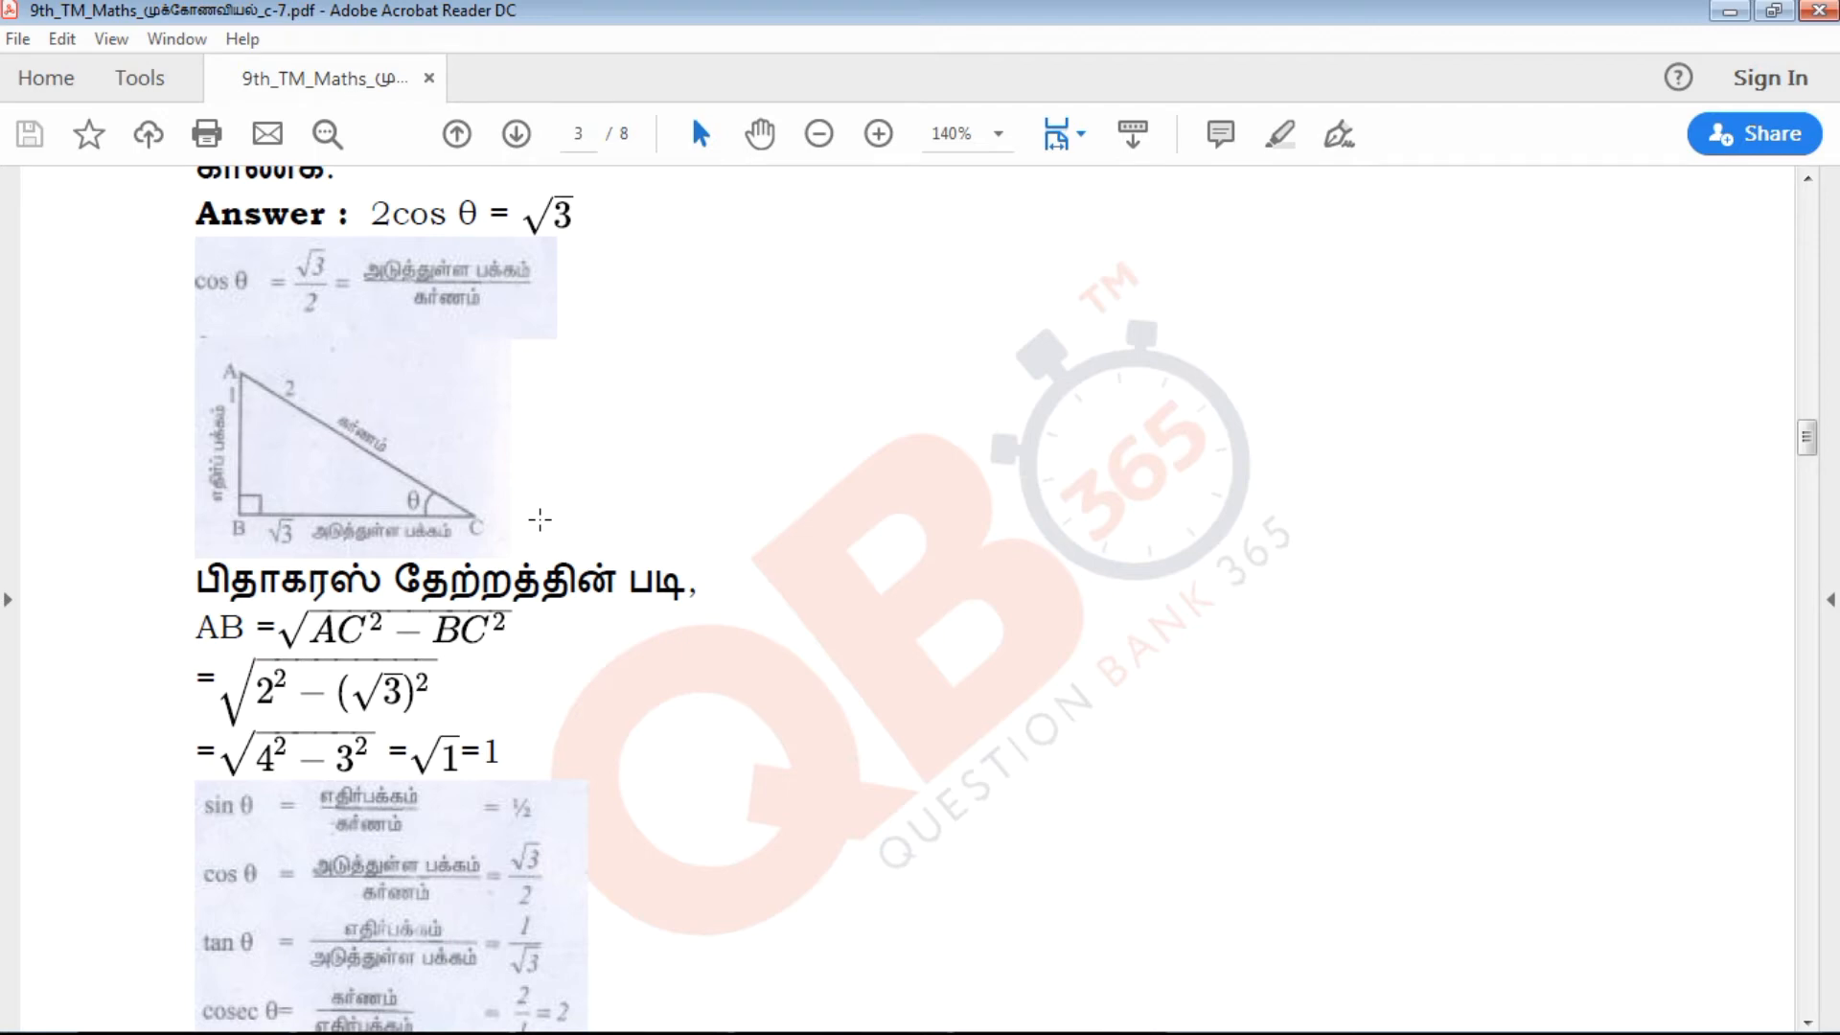
scroll(down, 3)
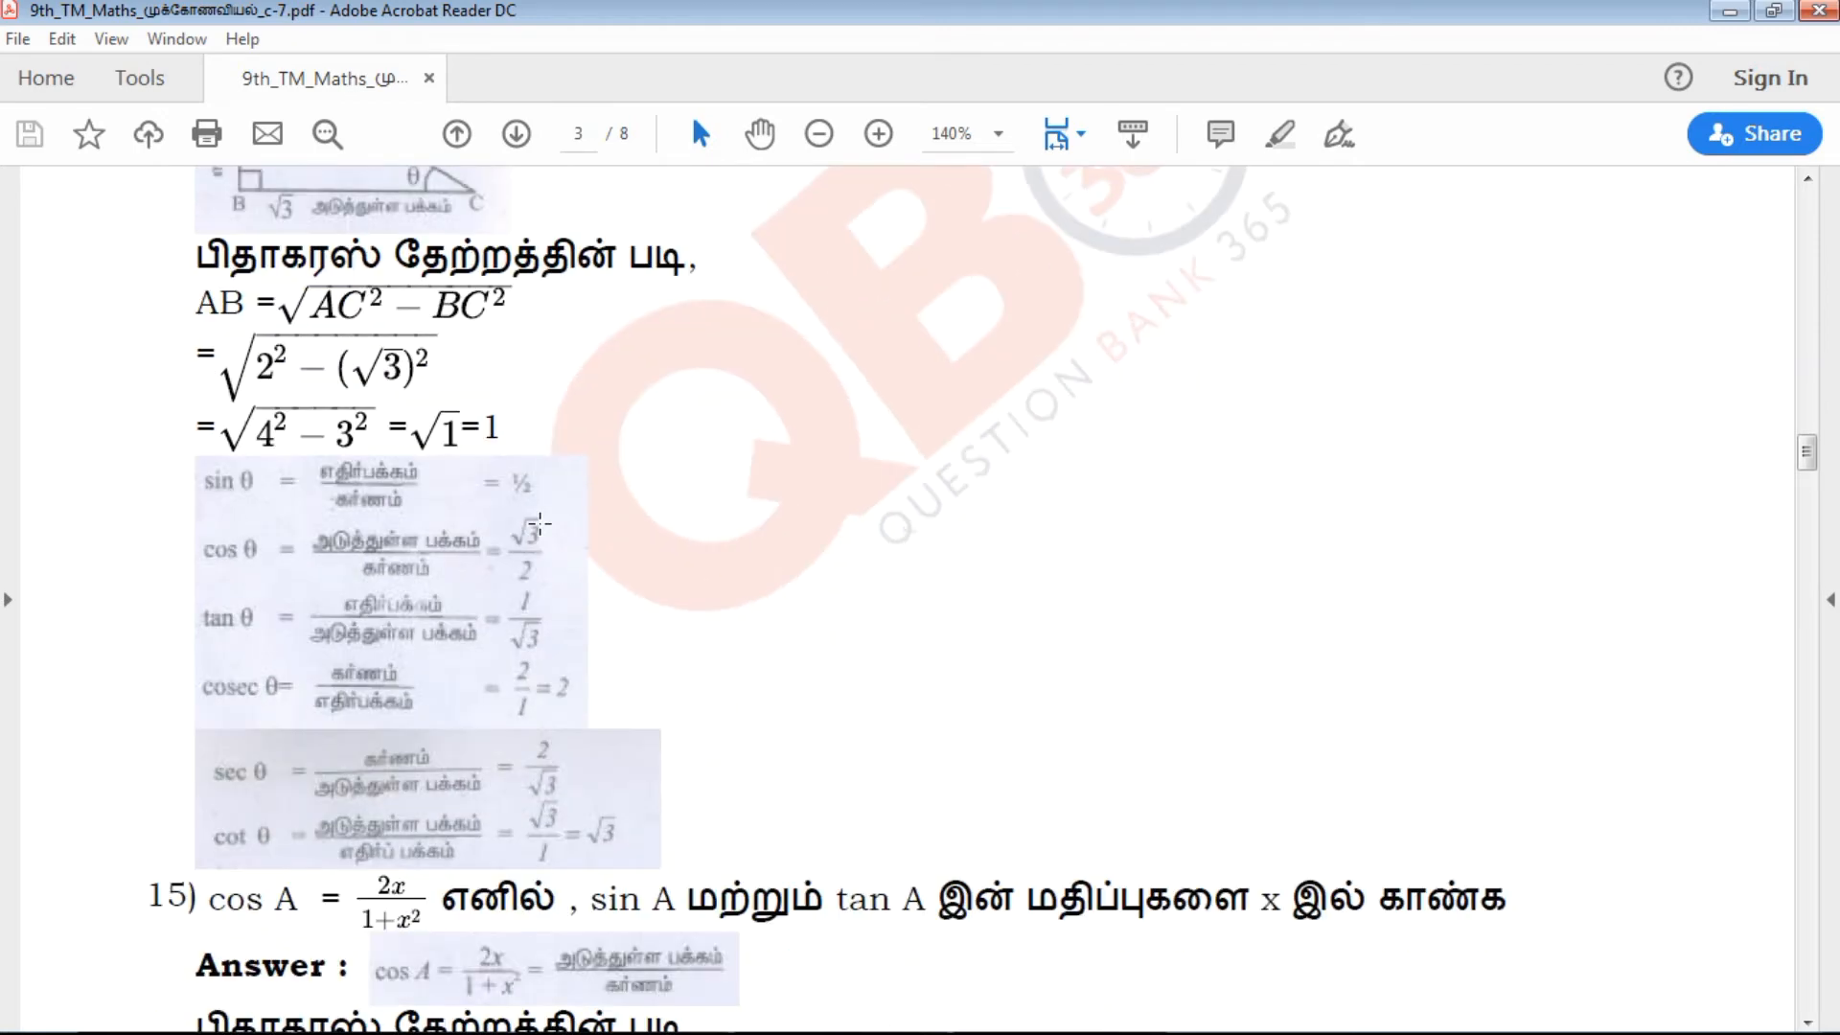
scroll(down, 3)
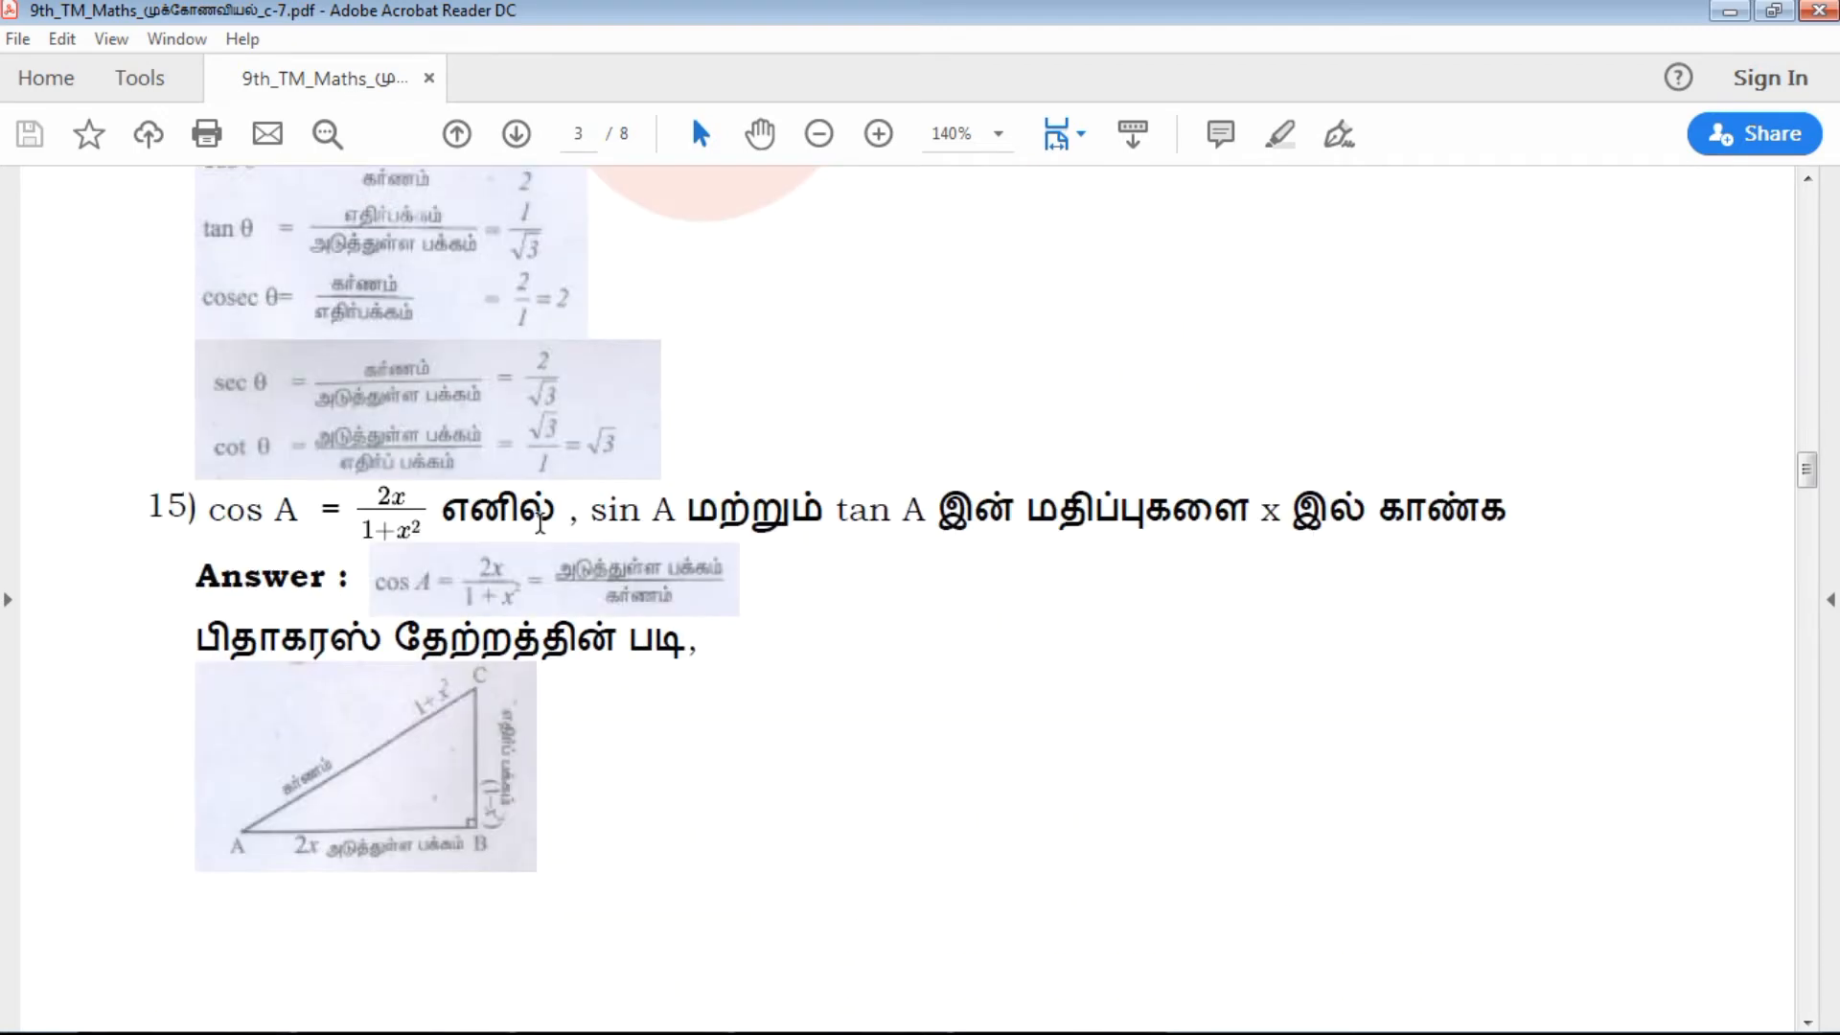
scroll(down, 3)
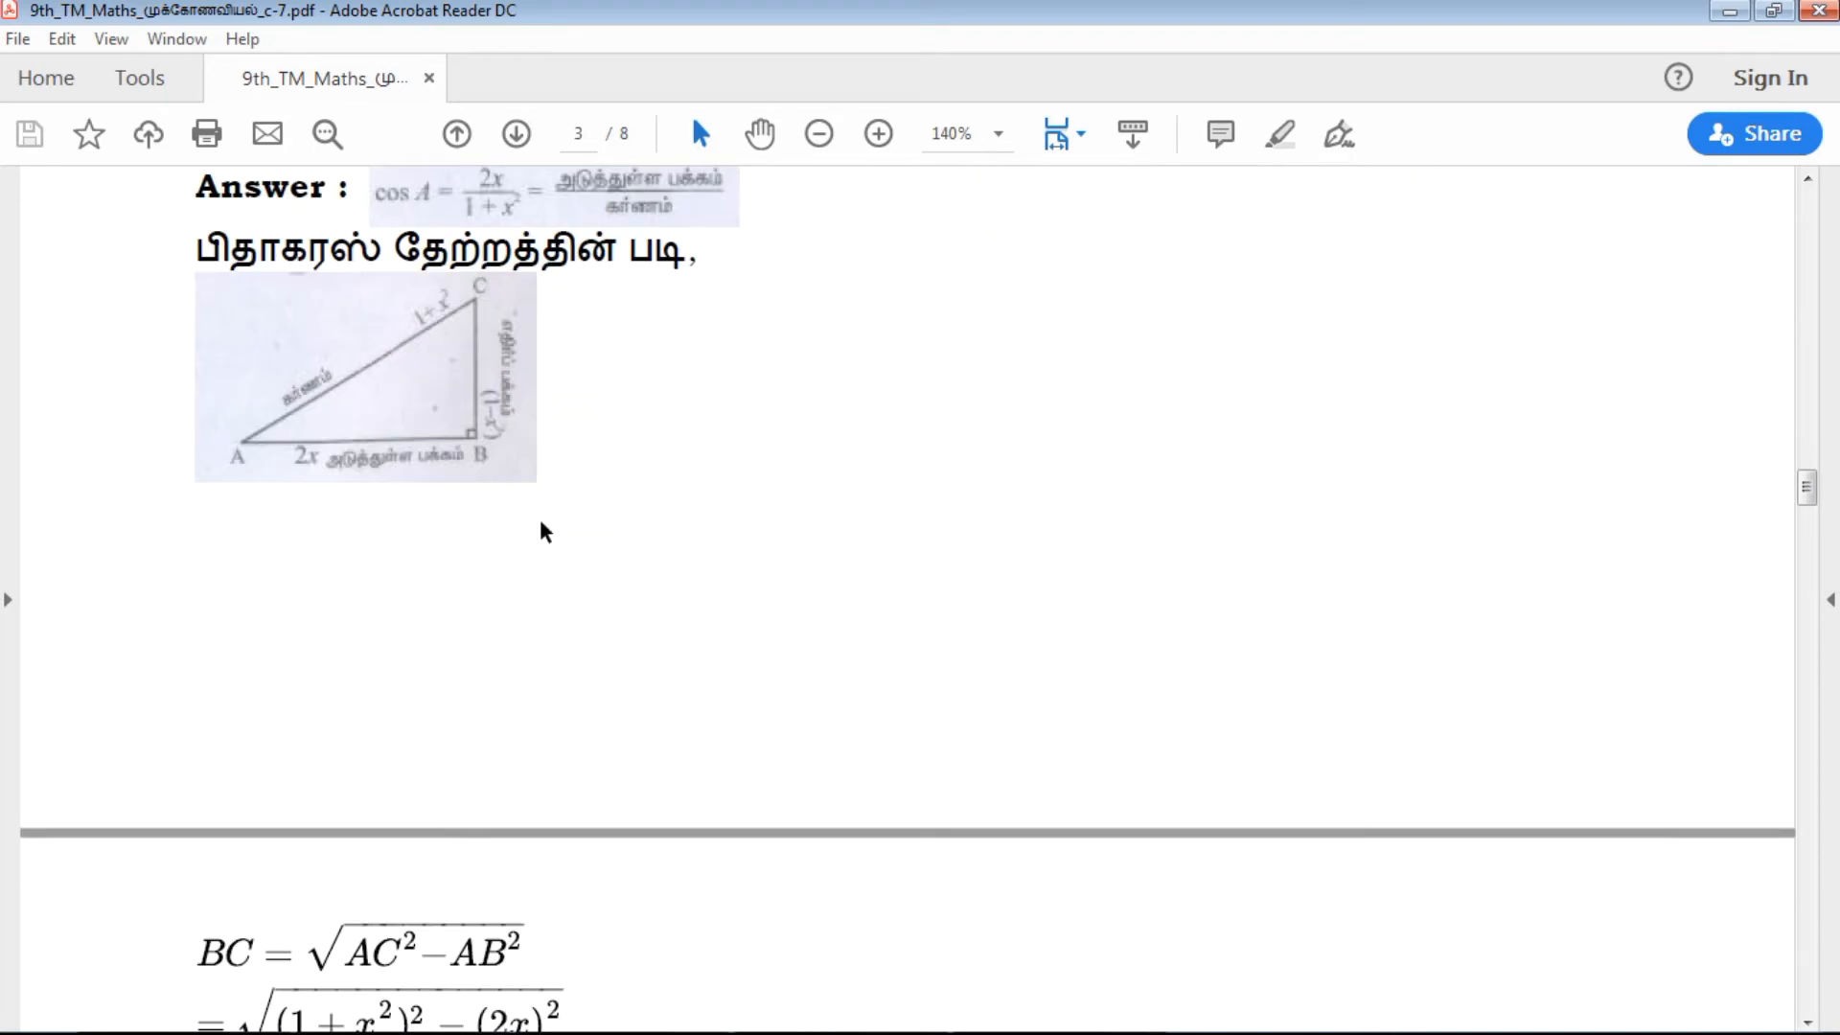
scroll(down, 3)
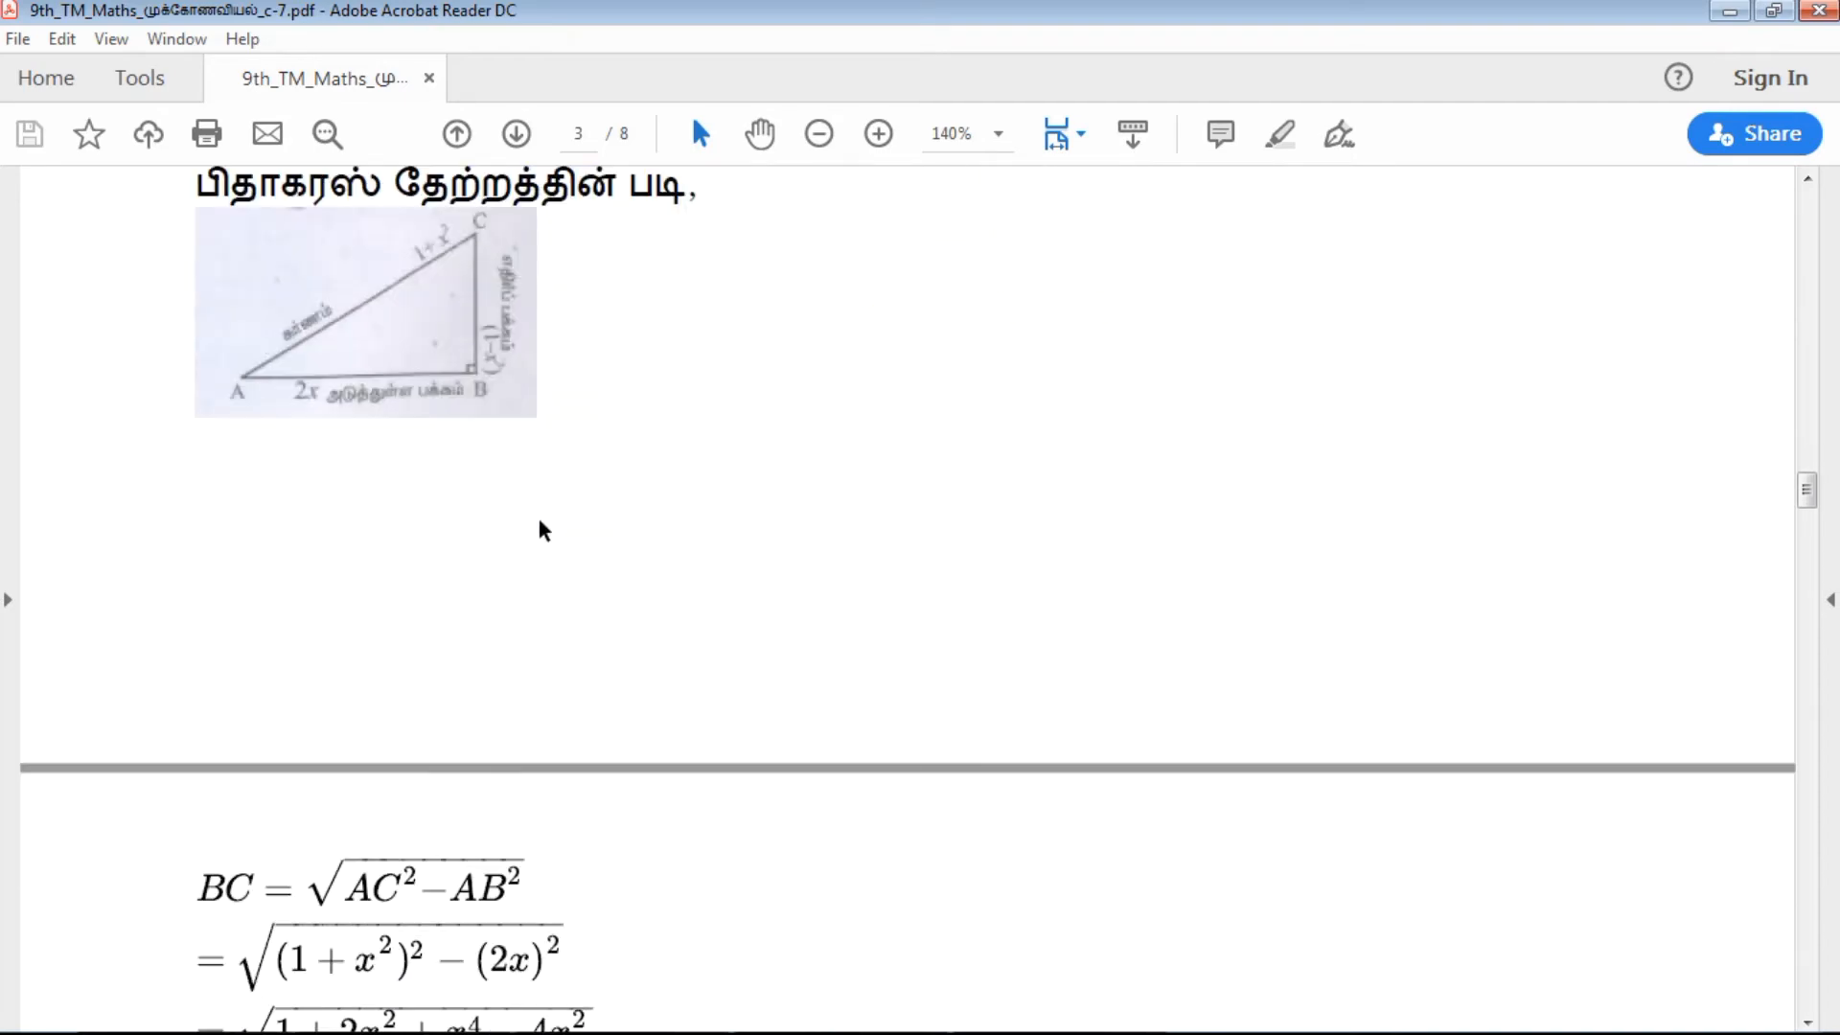
scroll(down, 3)
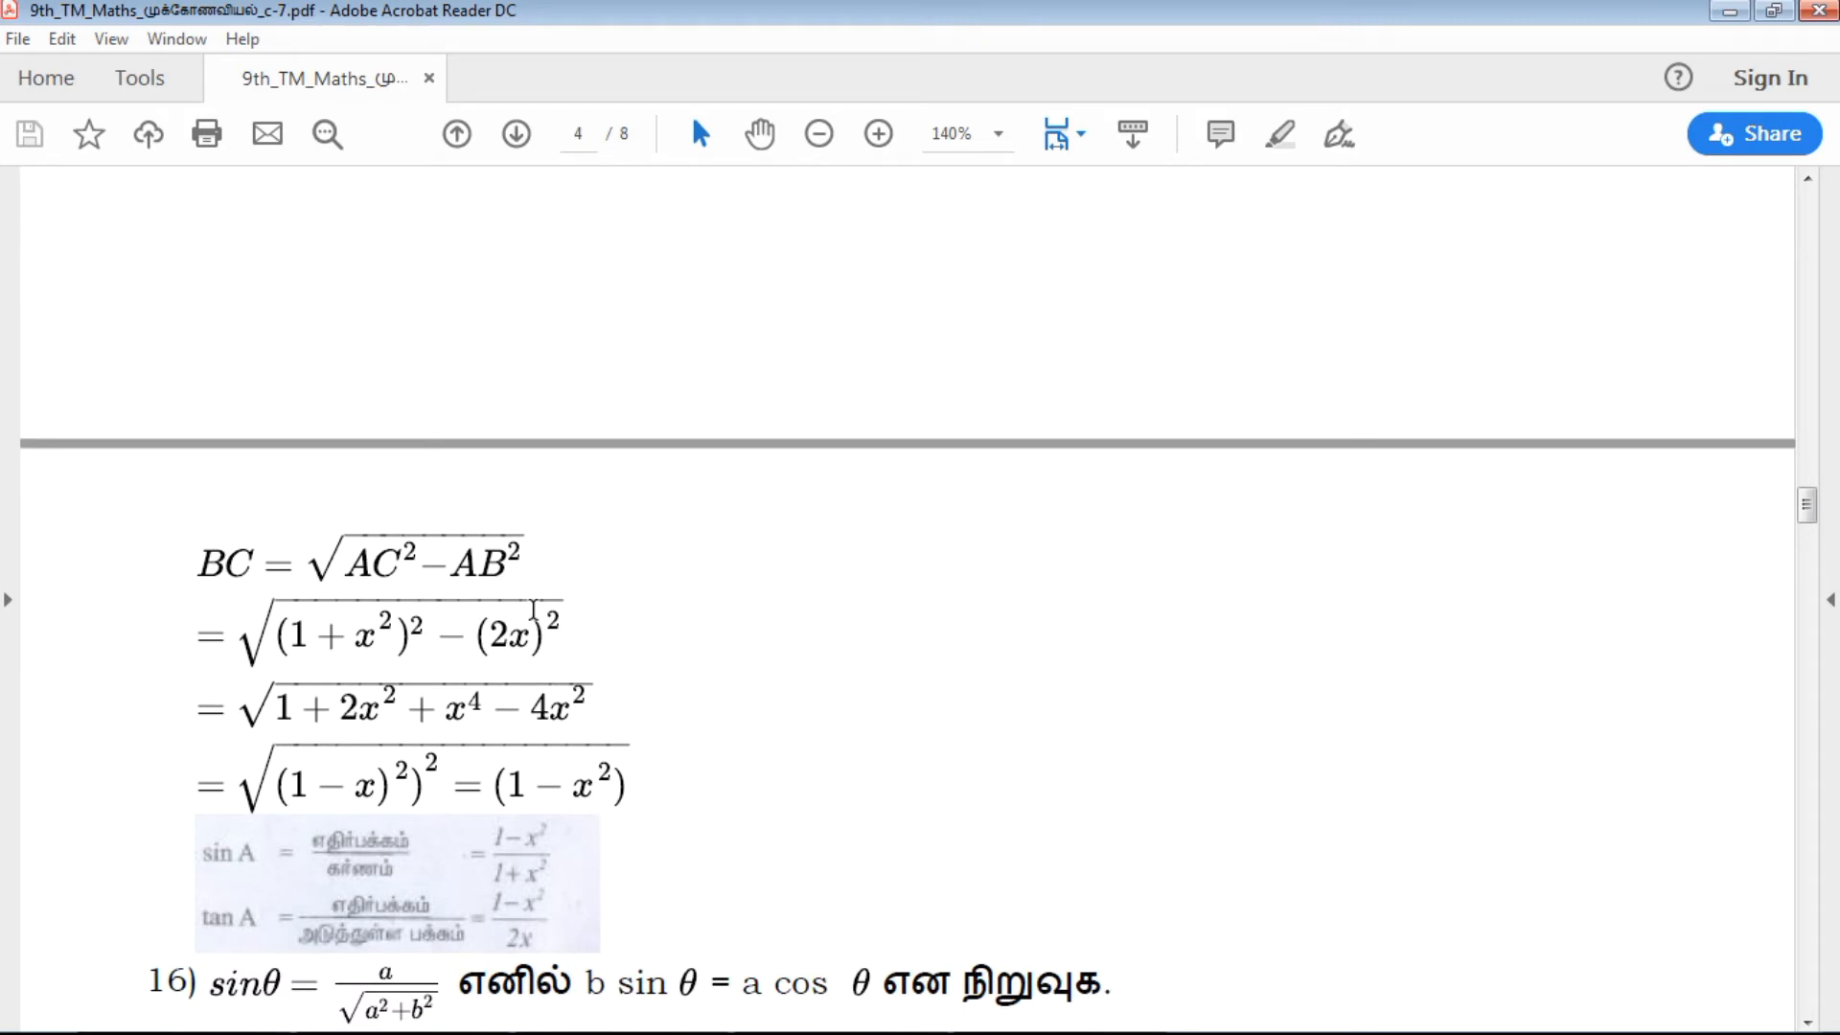
scroll(down, 3)
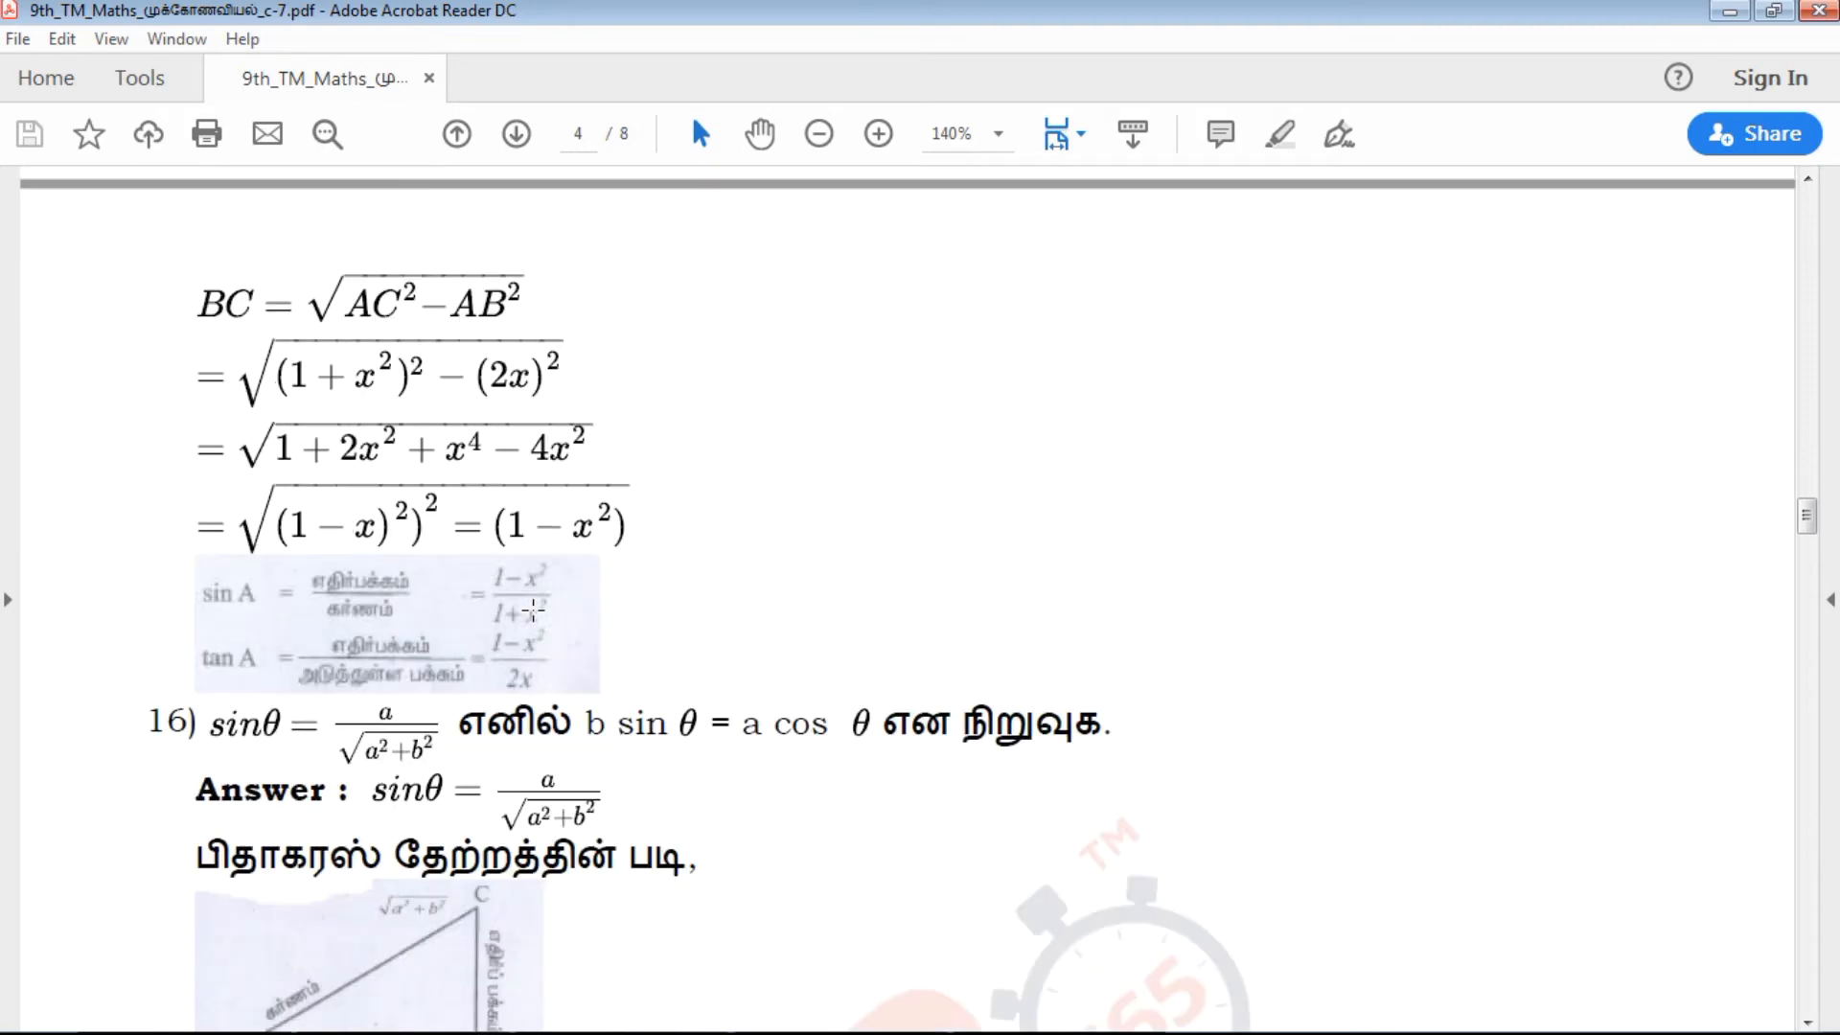
scroll(down, 3)
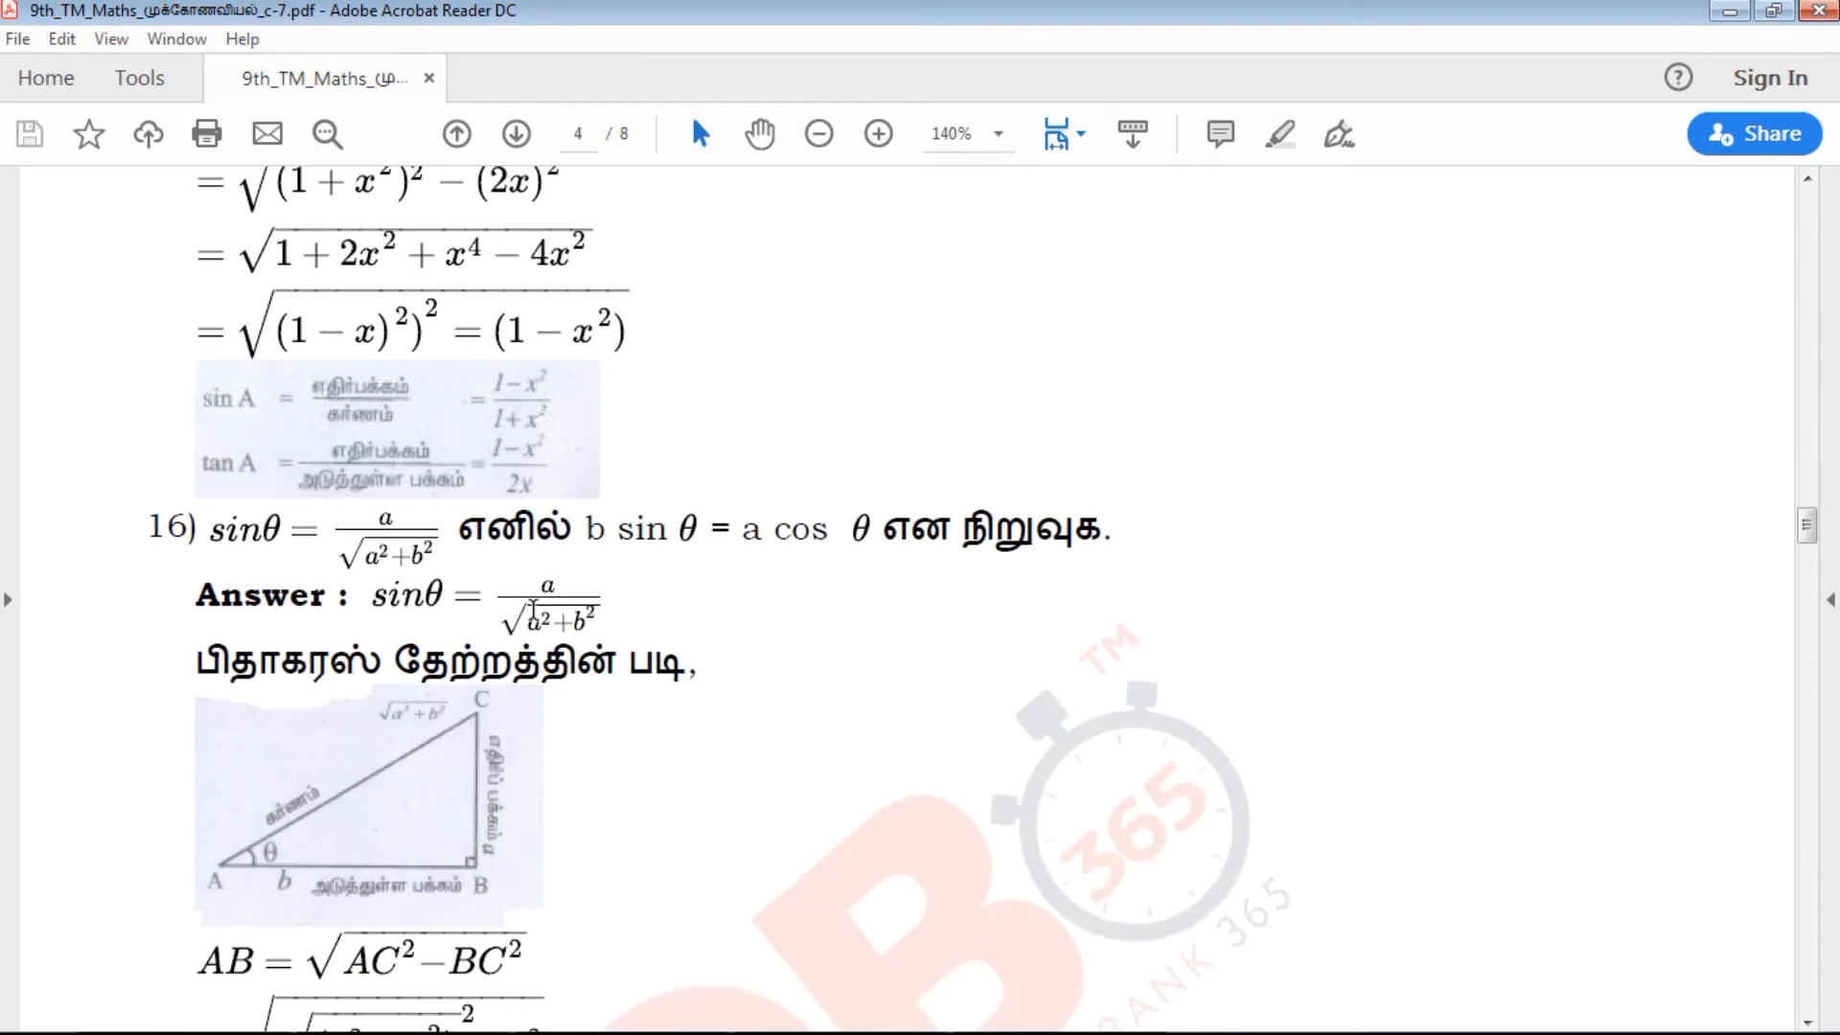
scroll(down, 3)
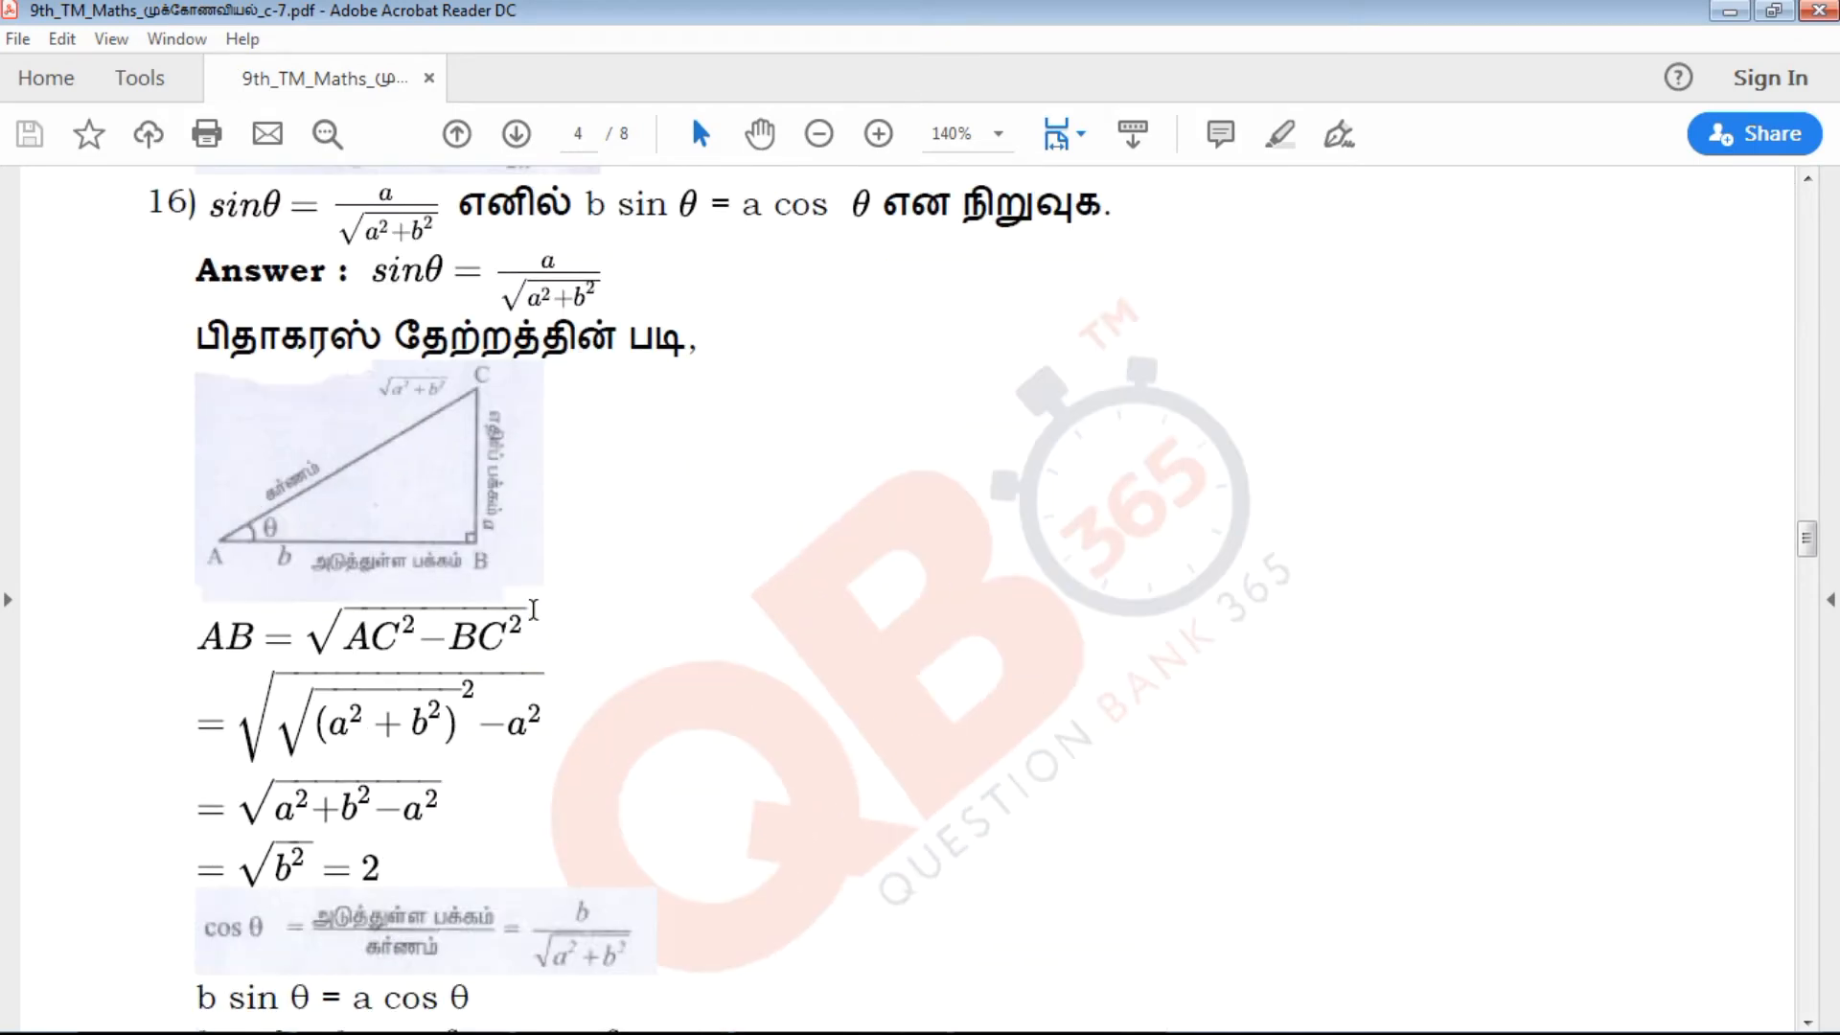
scroll(down, 3)
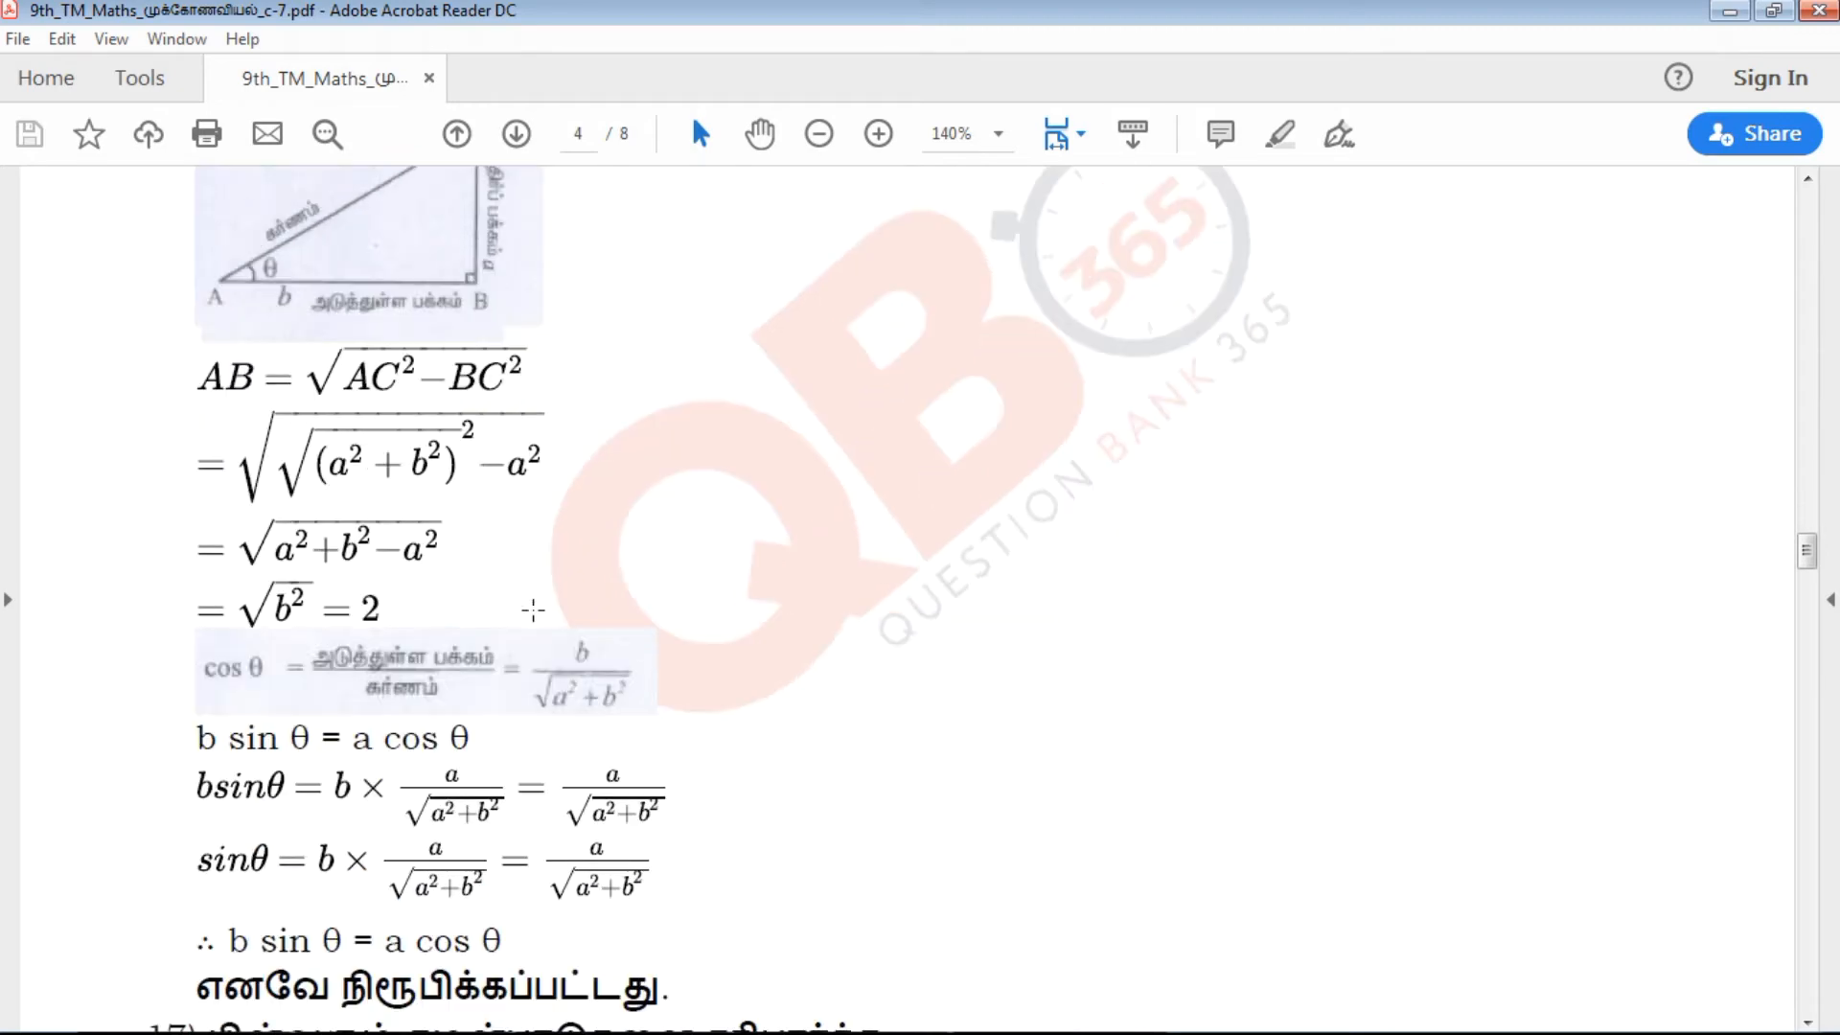
scroll(down, 3)
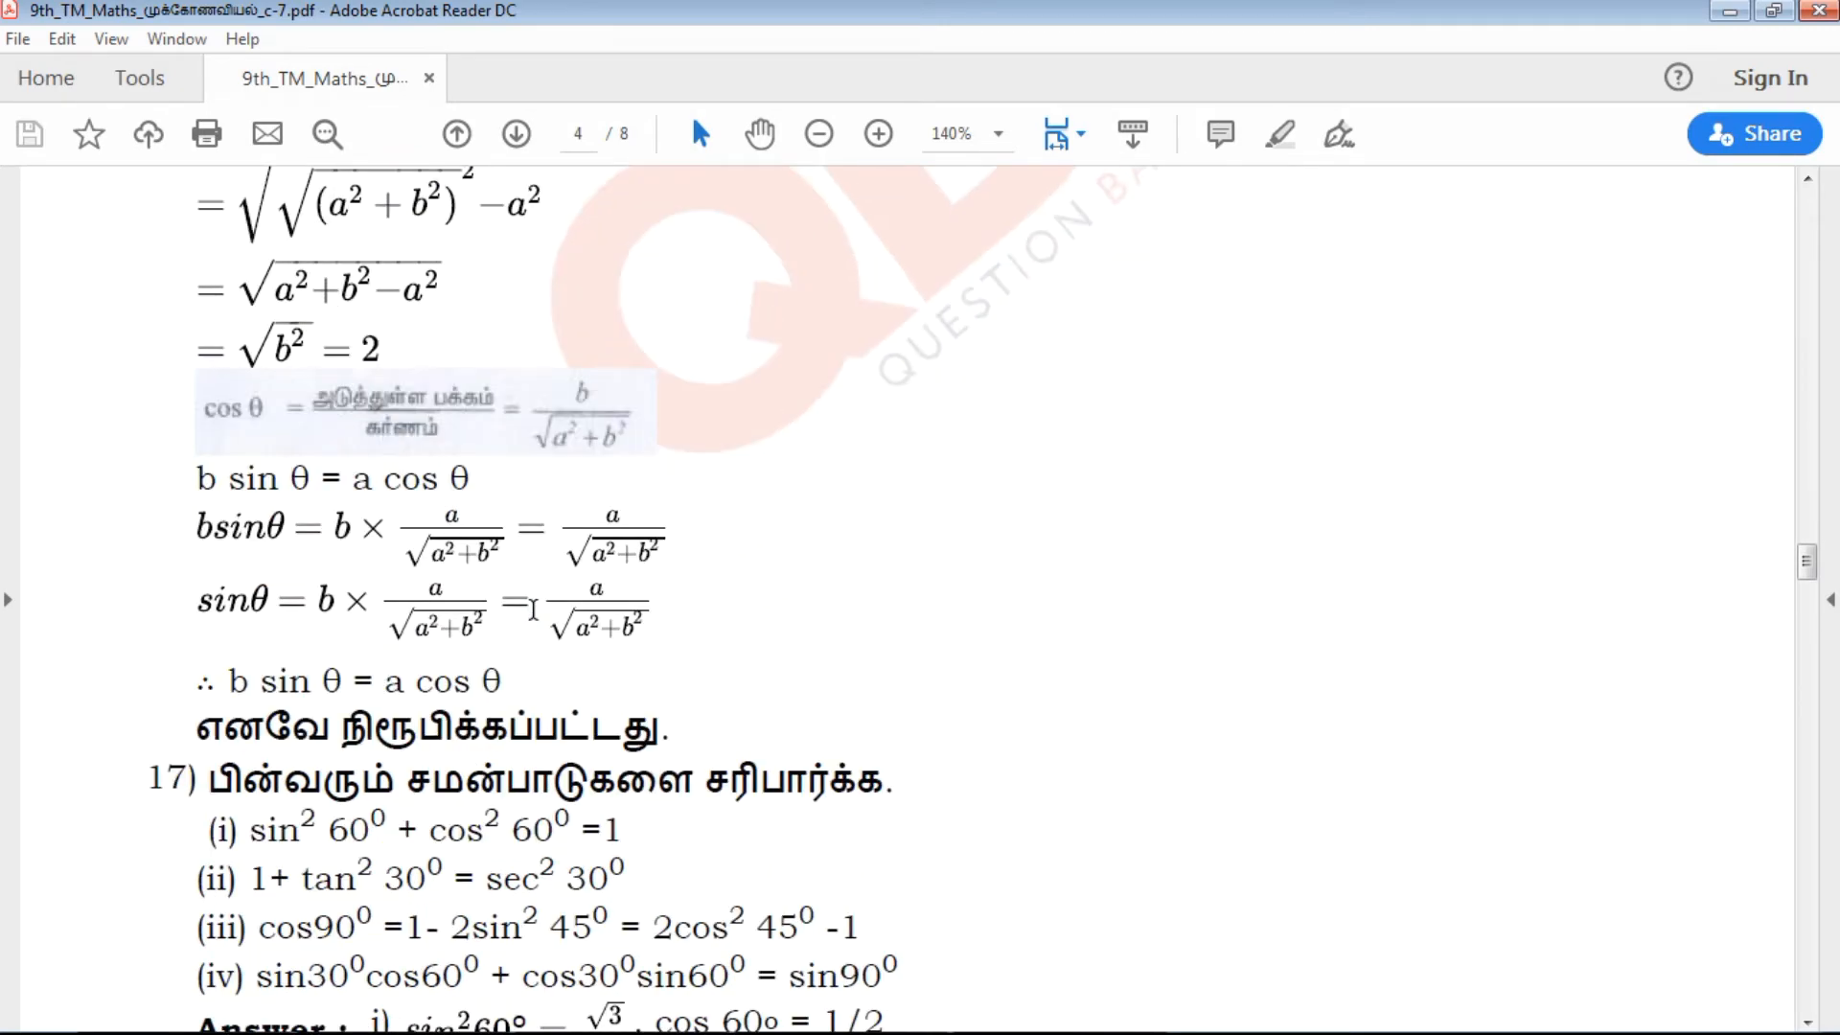
scroll(down, 3)
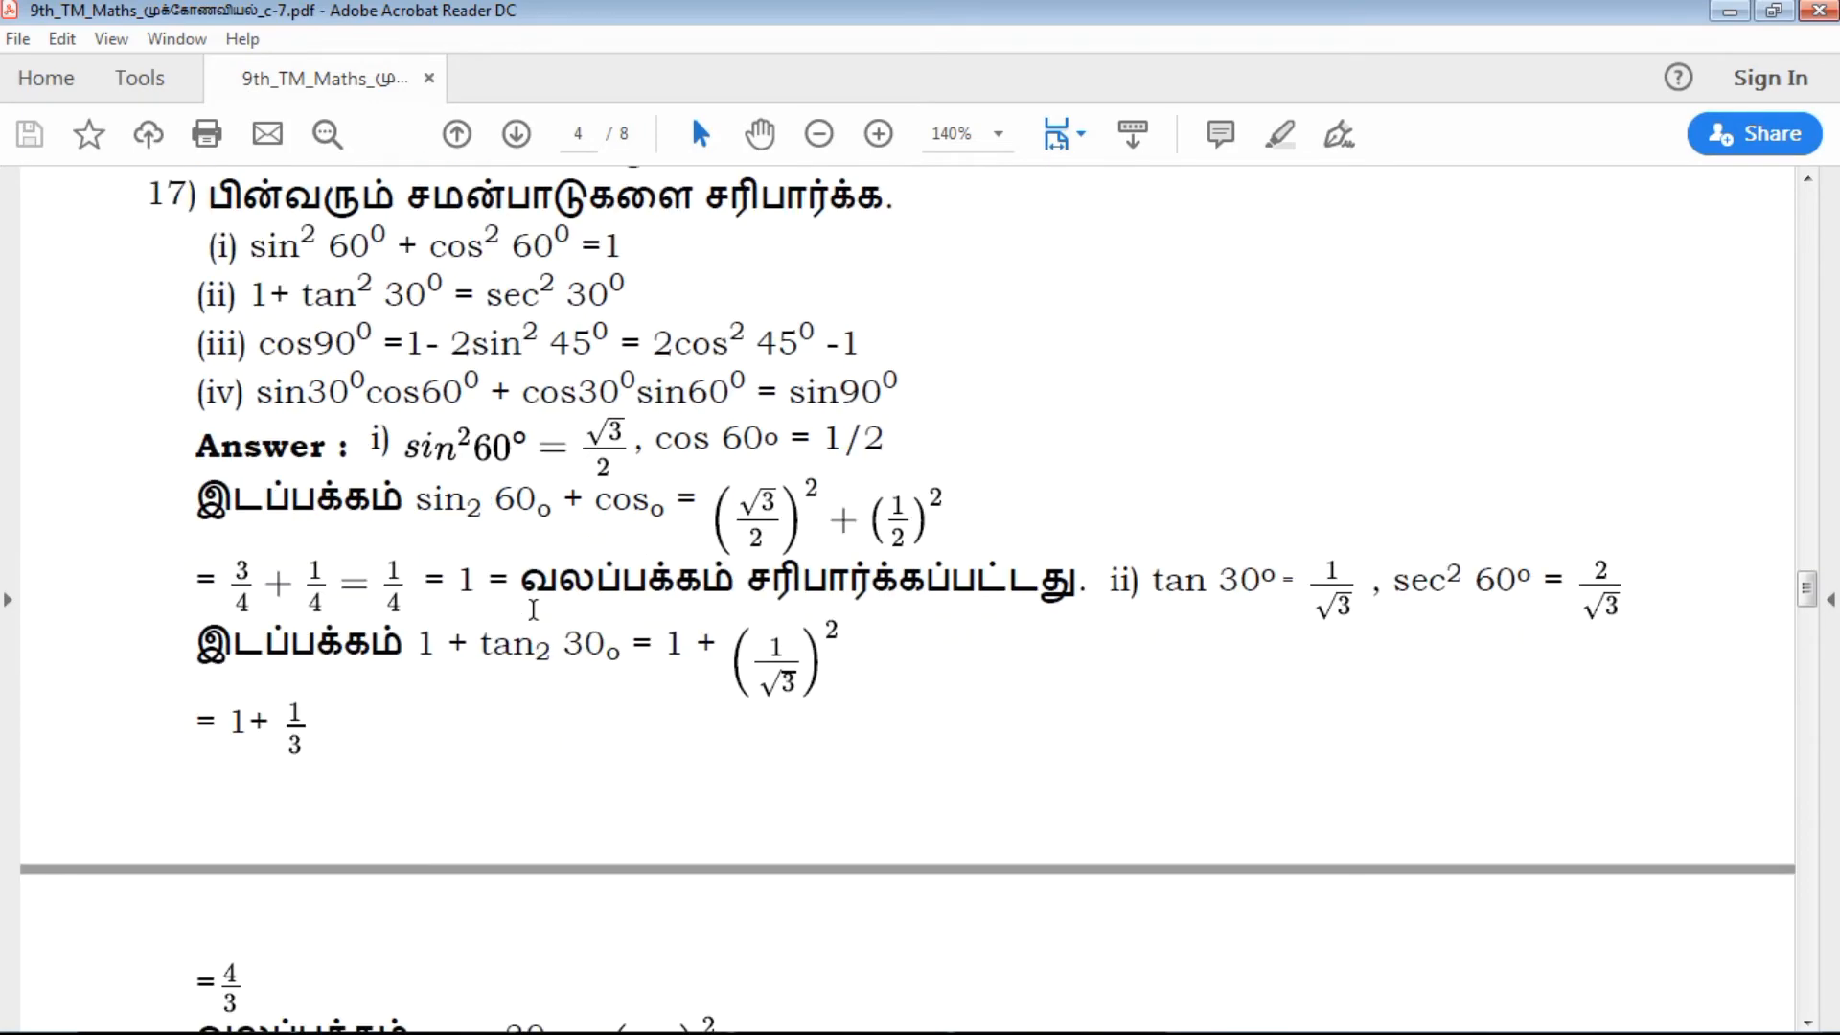
scroll(down, 3)
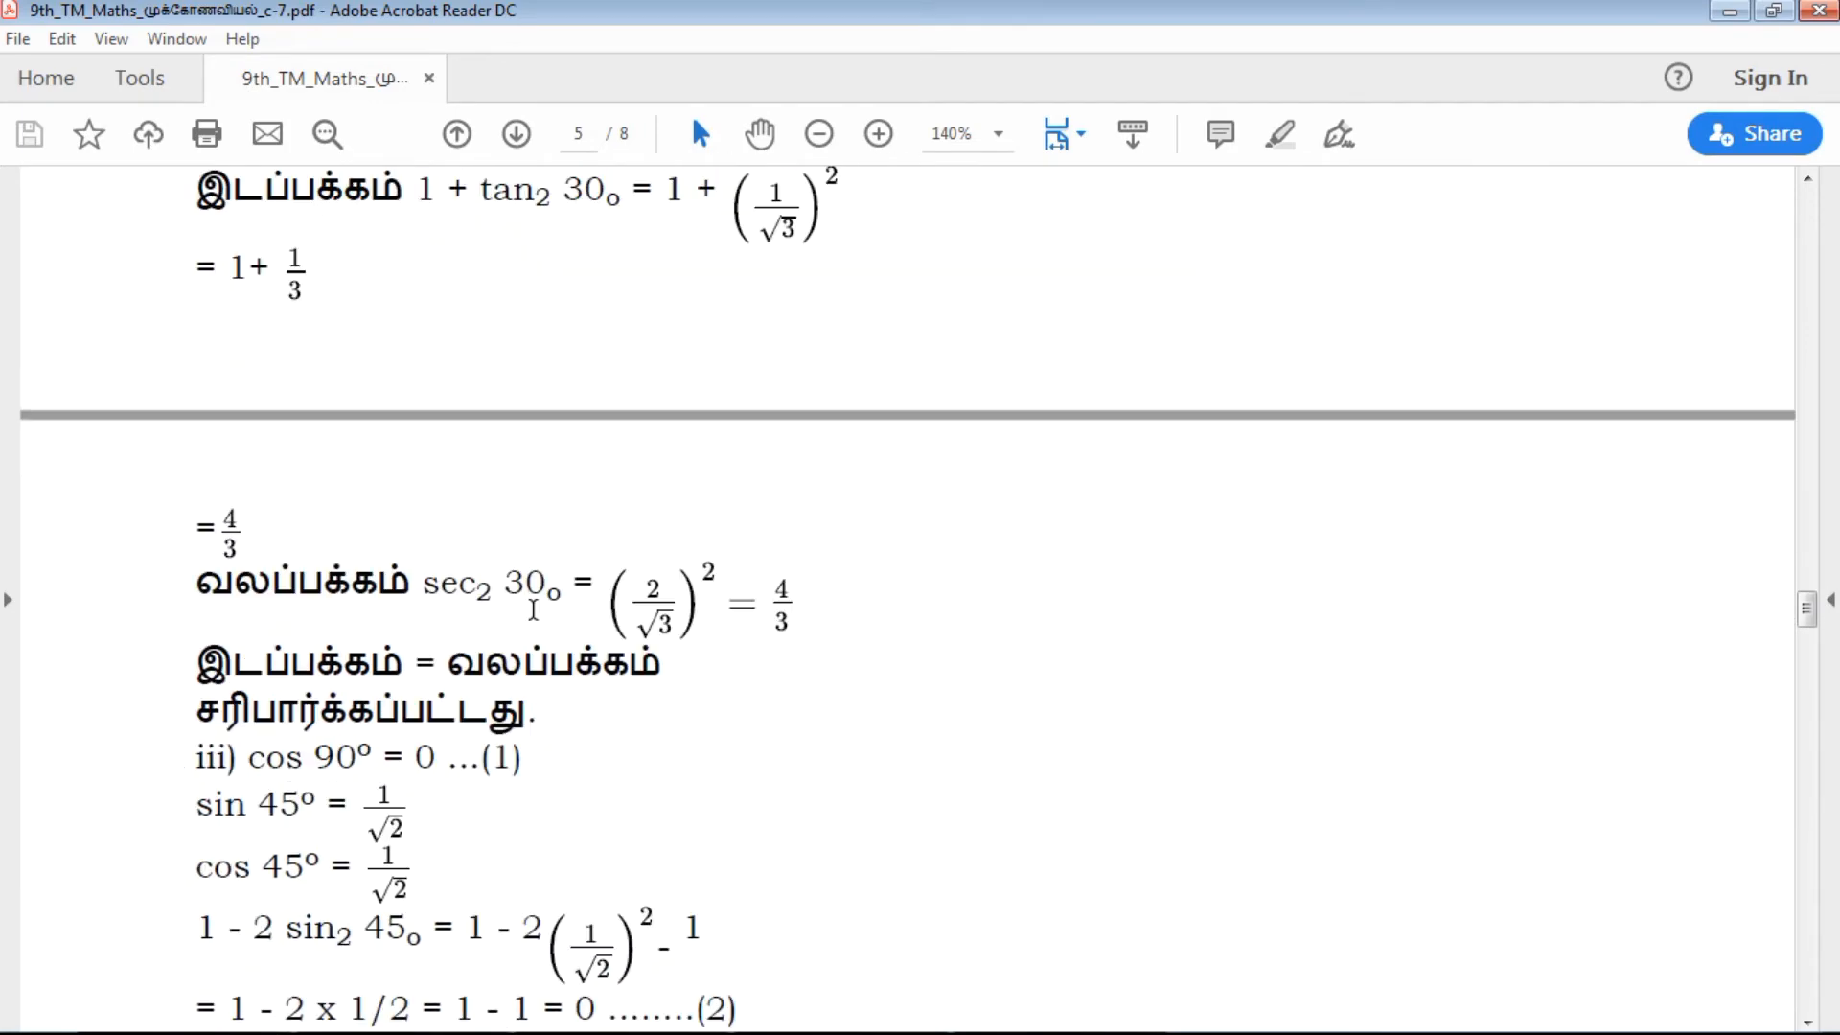
scroll(down, 3)
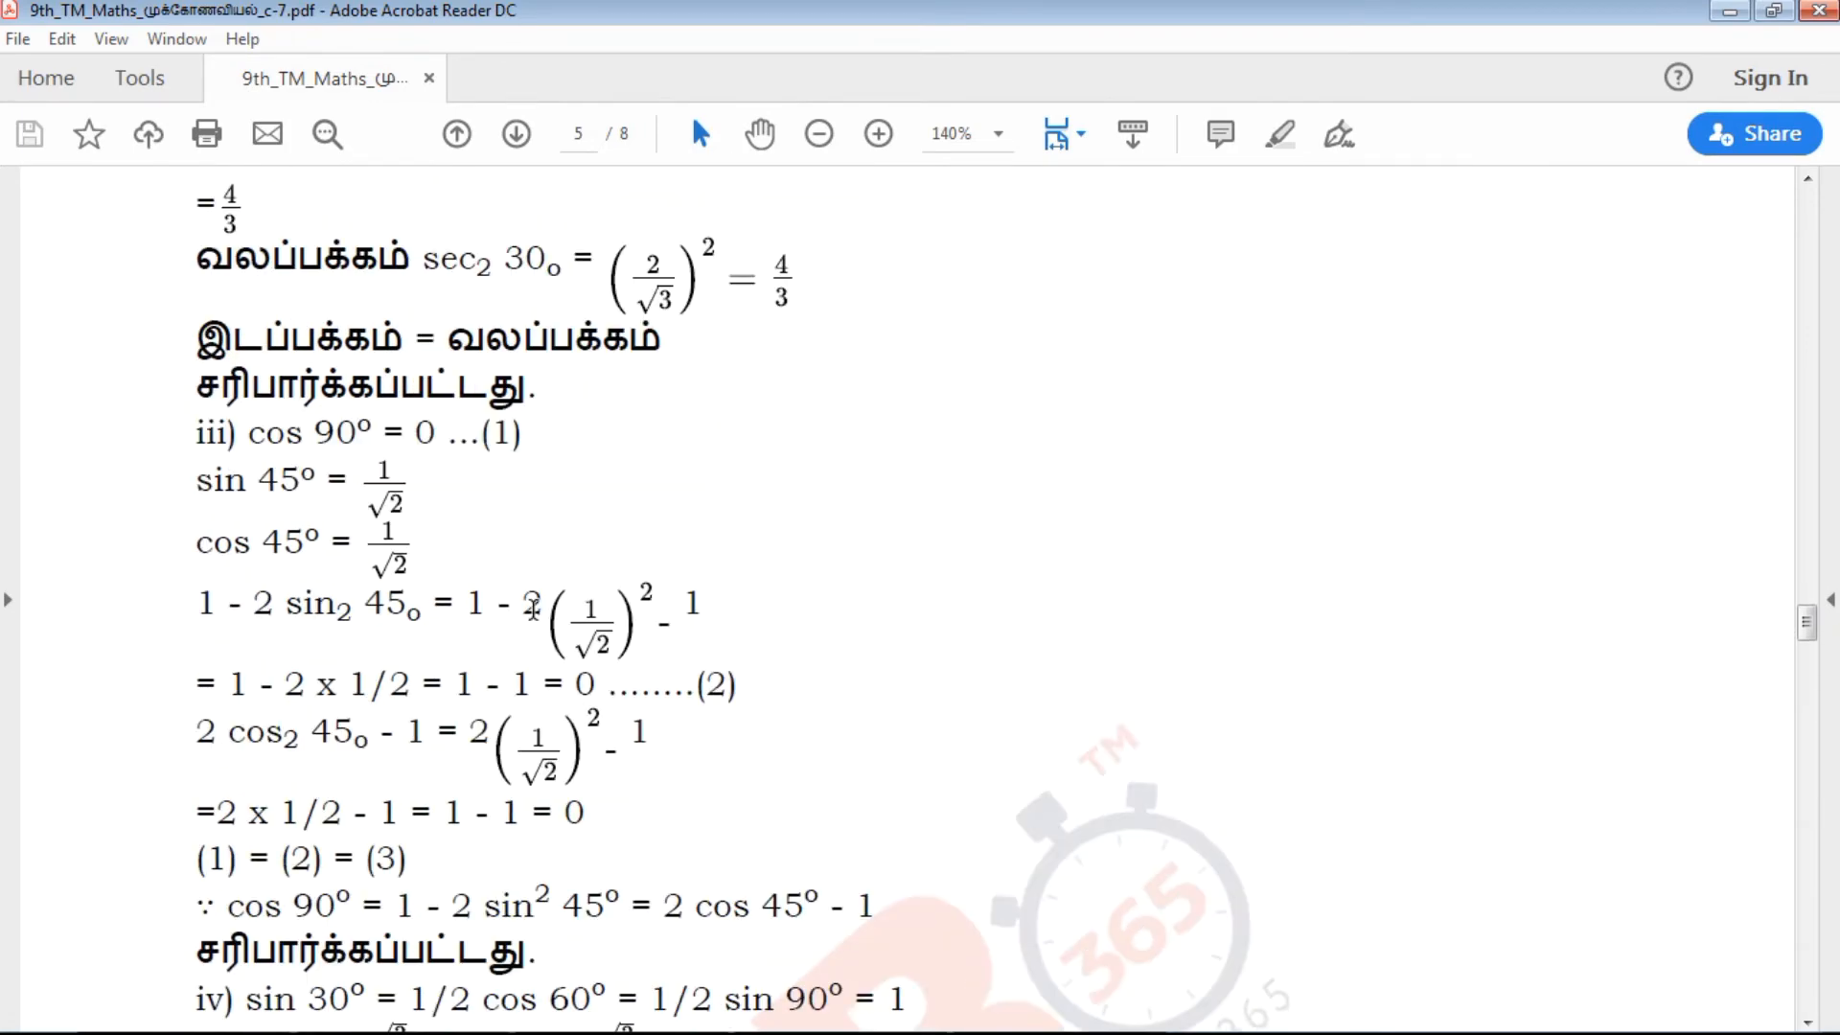
scroll(down, 3)
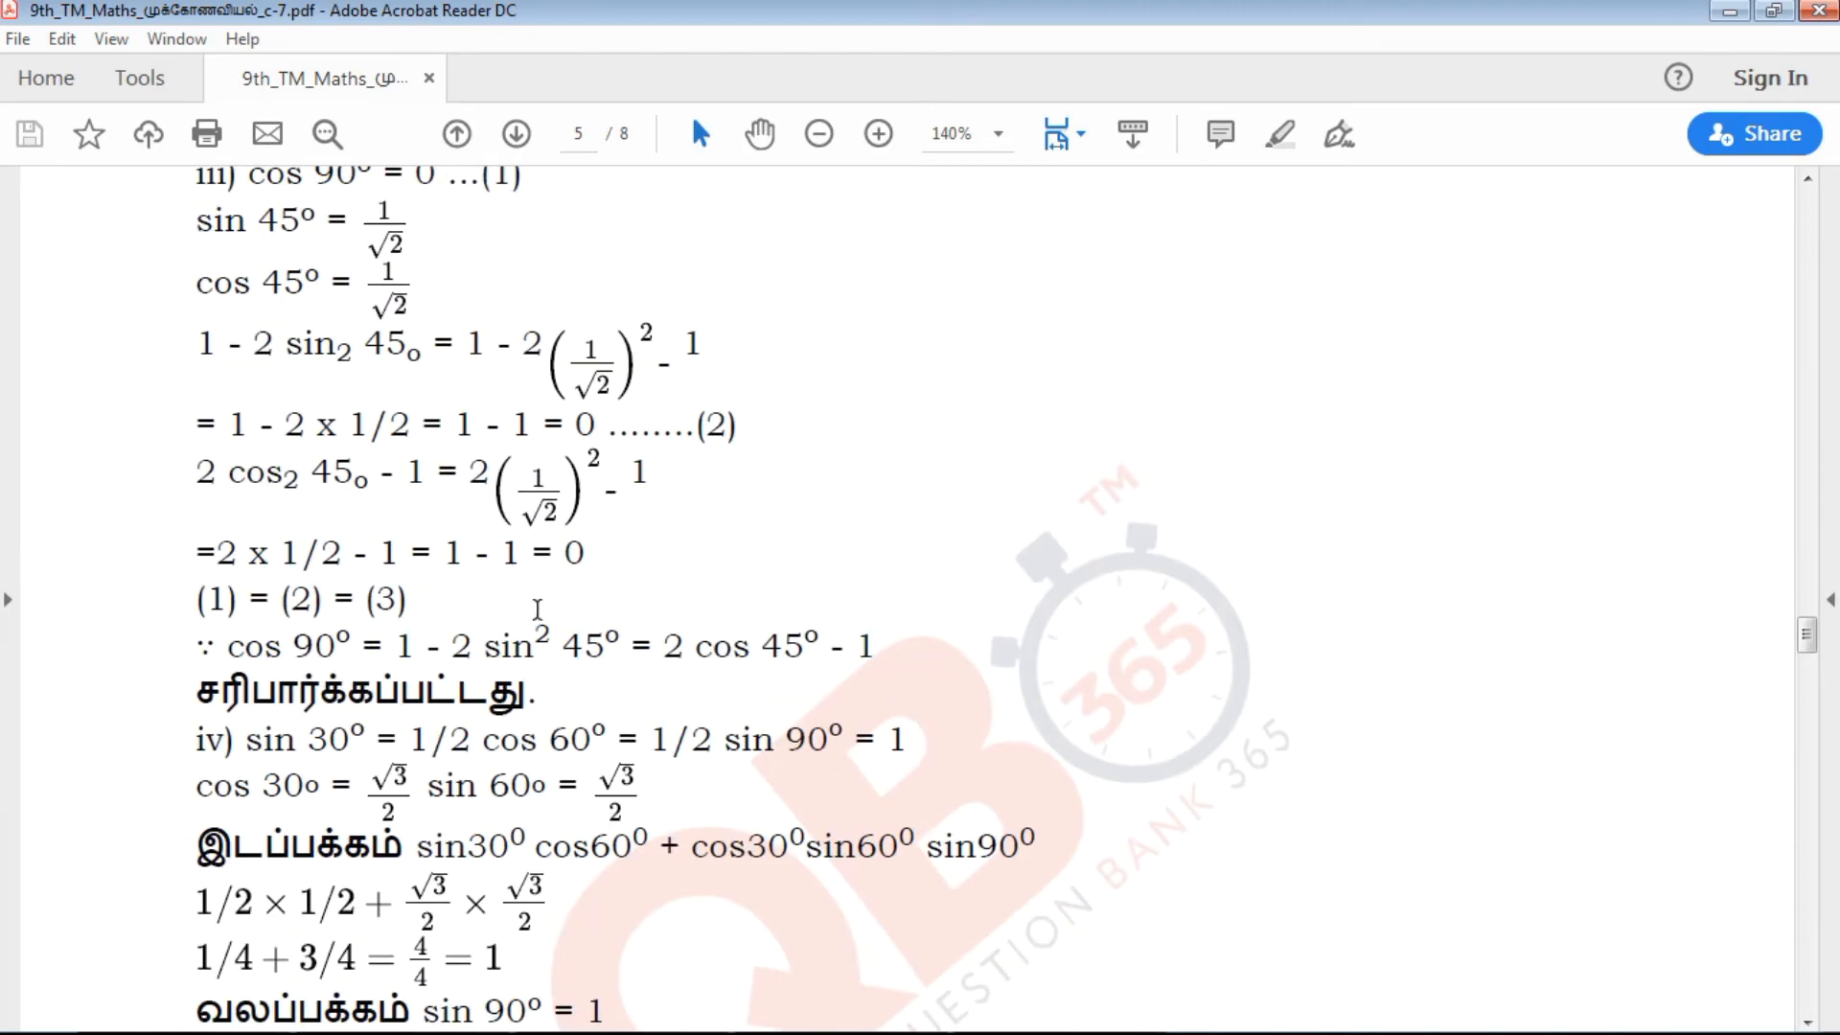
scroll(down, 3)
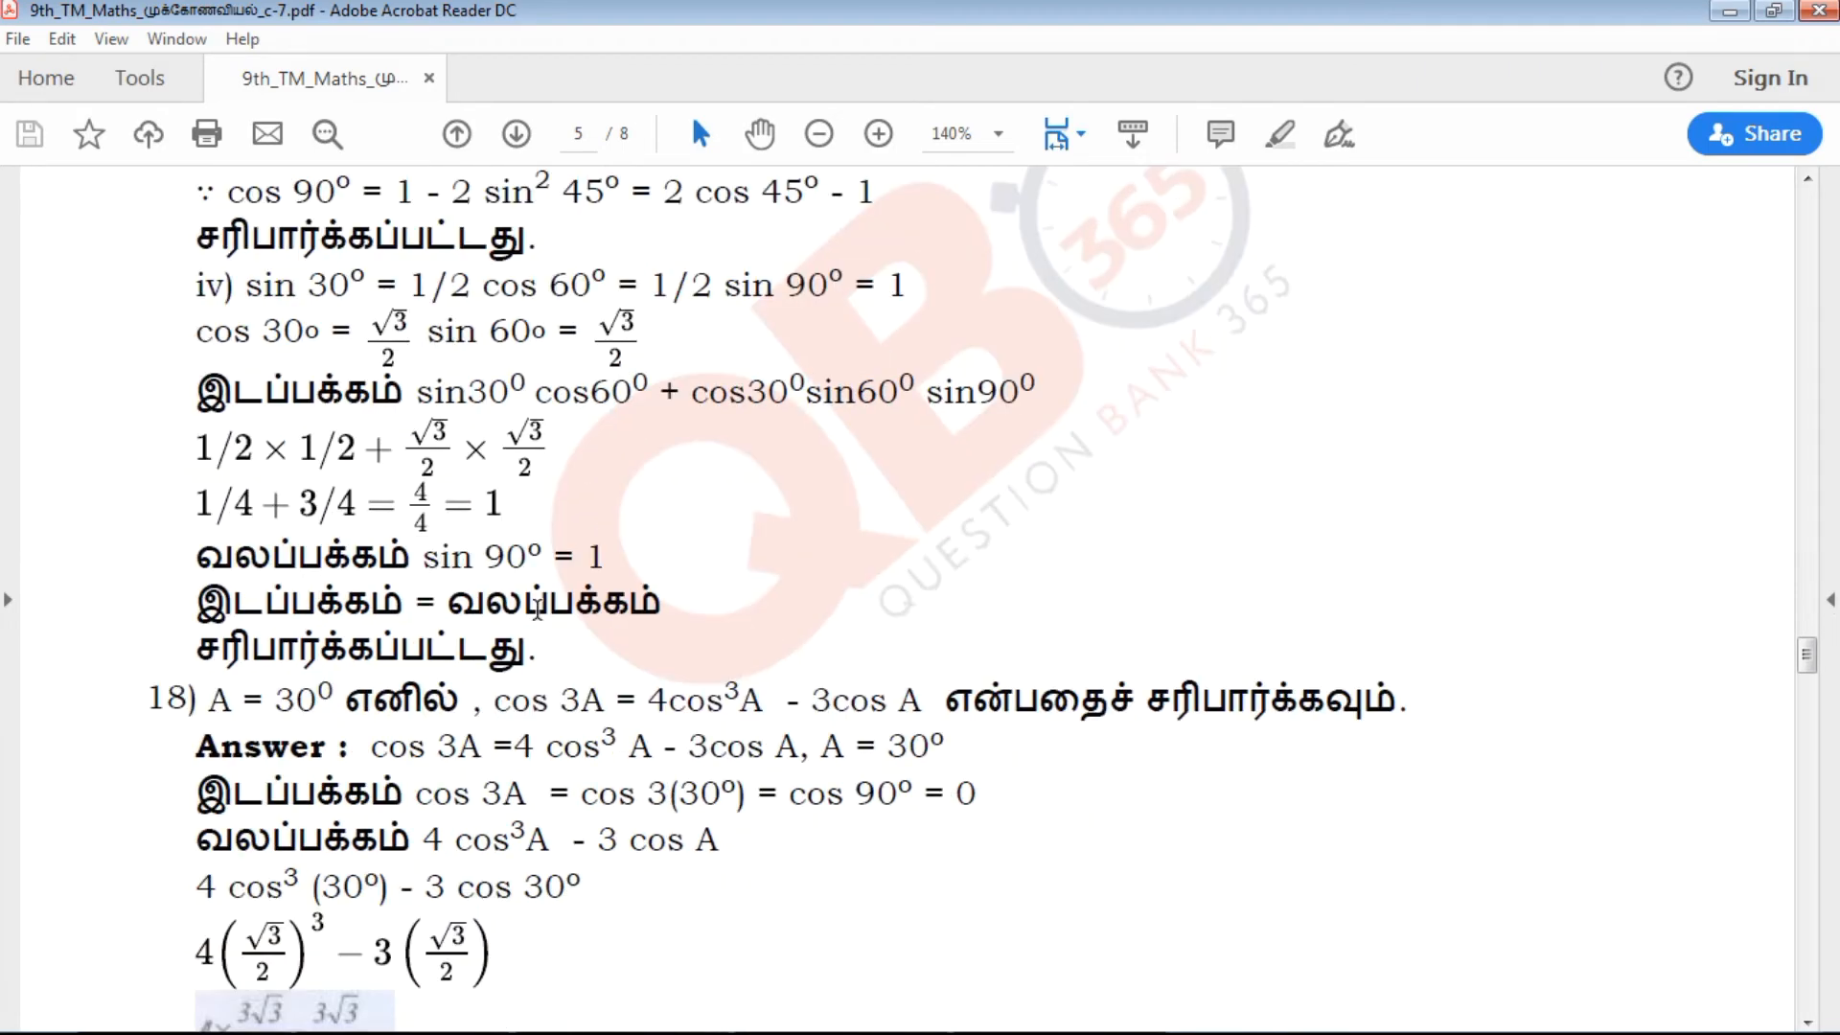
scroll(down, 3)
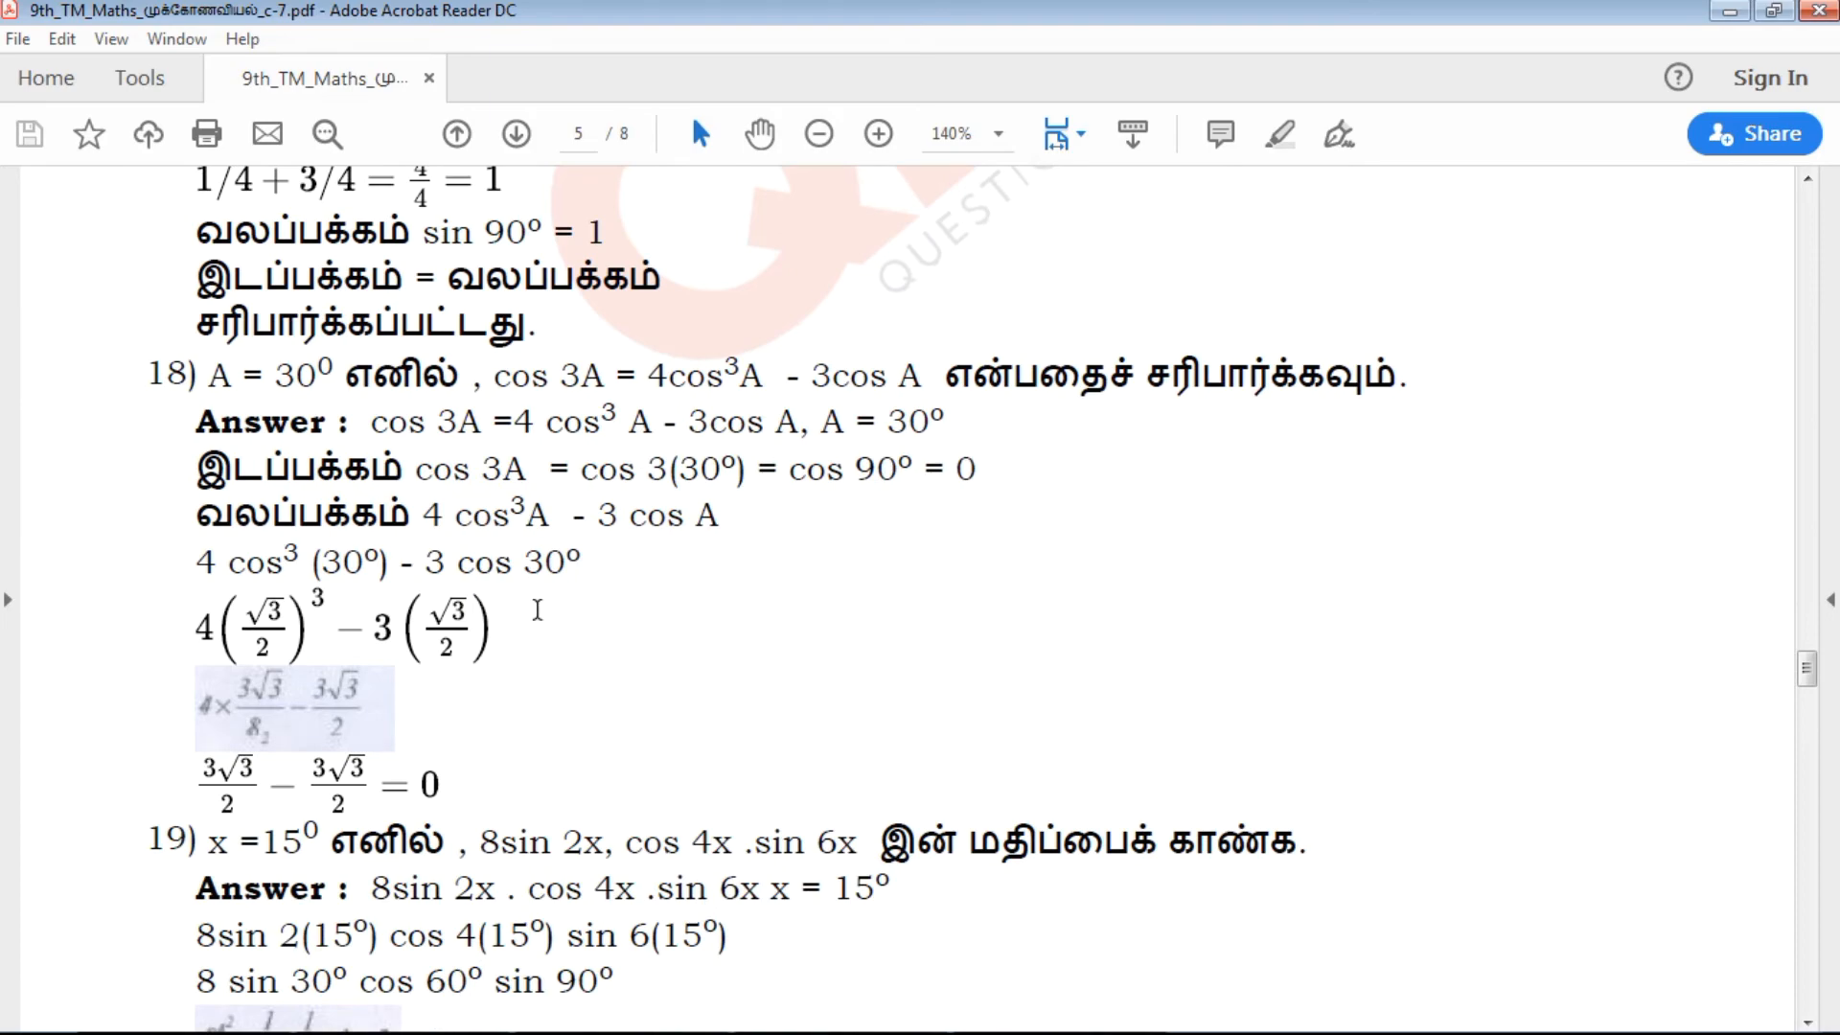
scroll(down, 3)
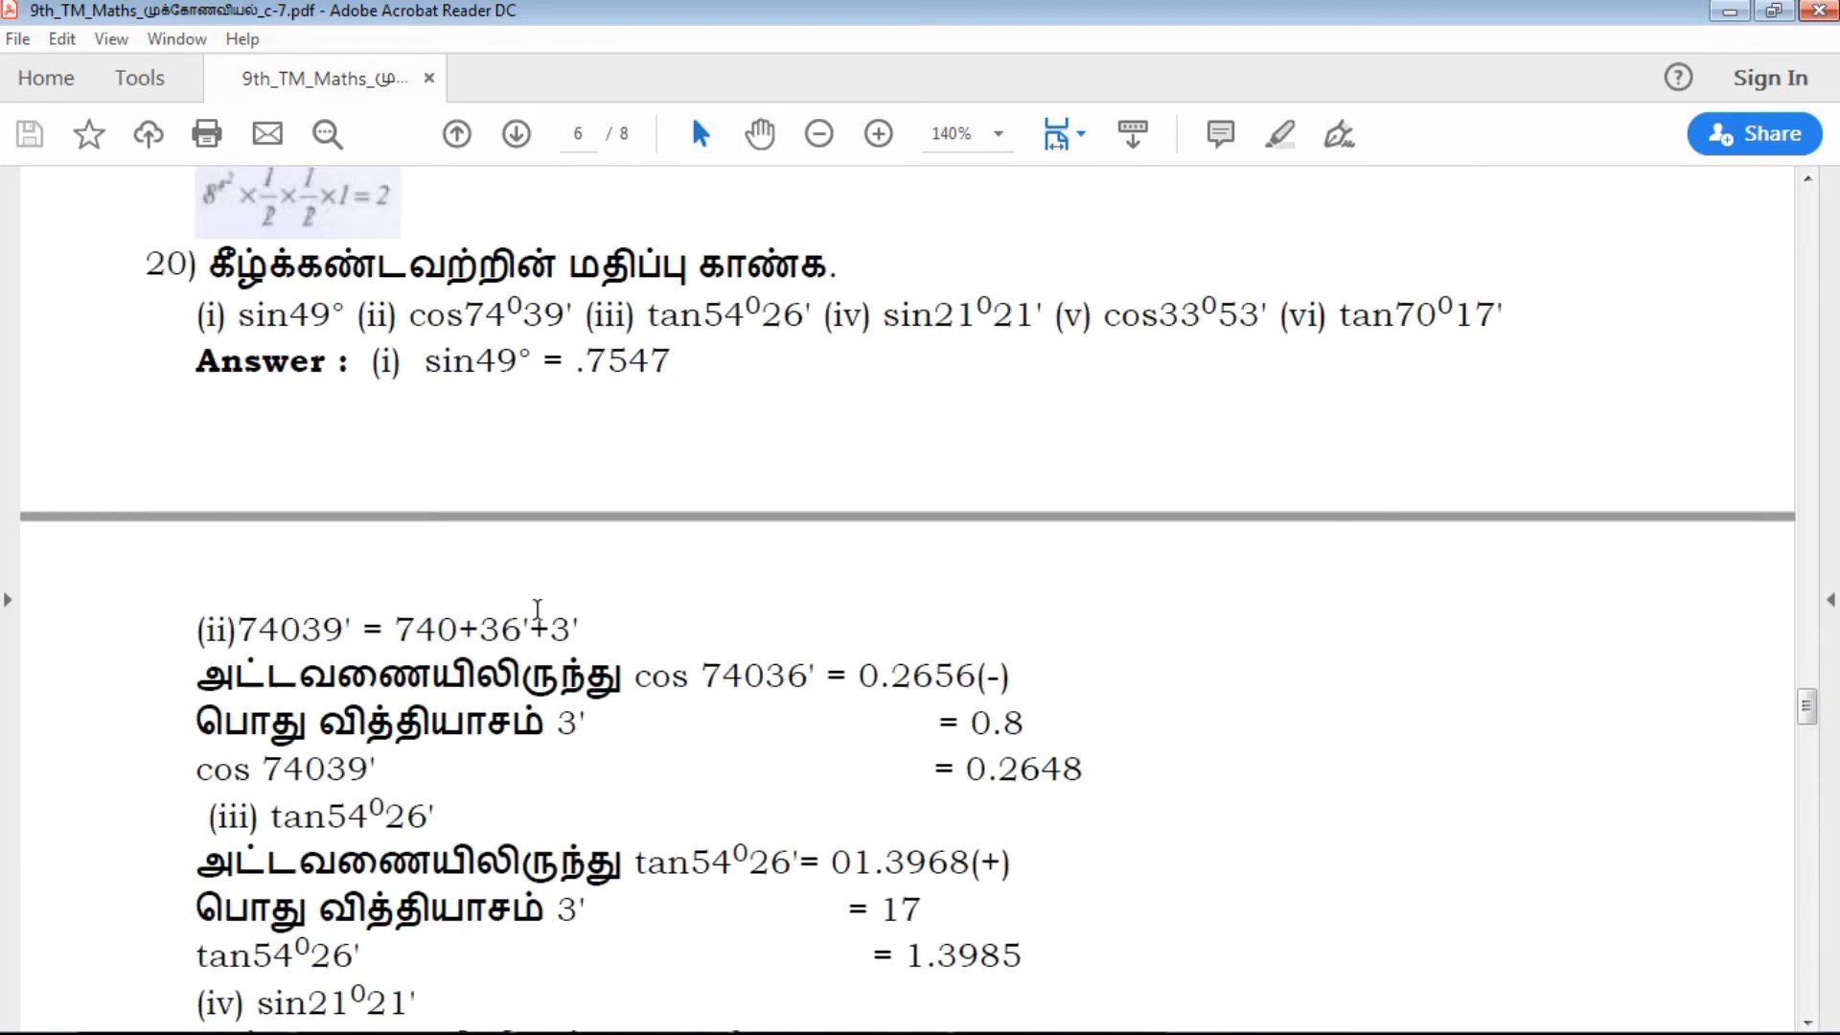
scroll(down, 3)
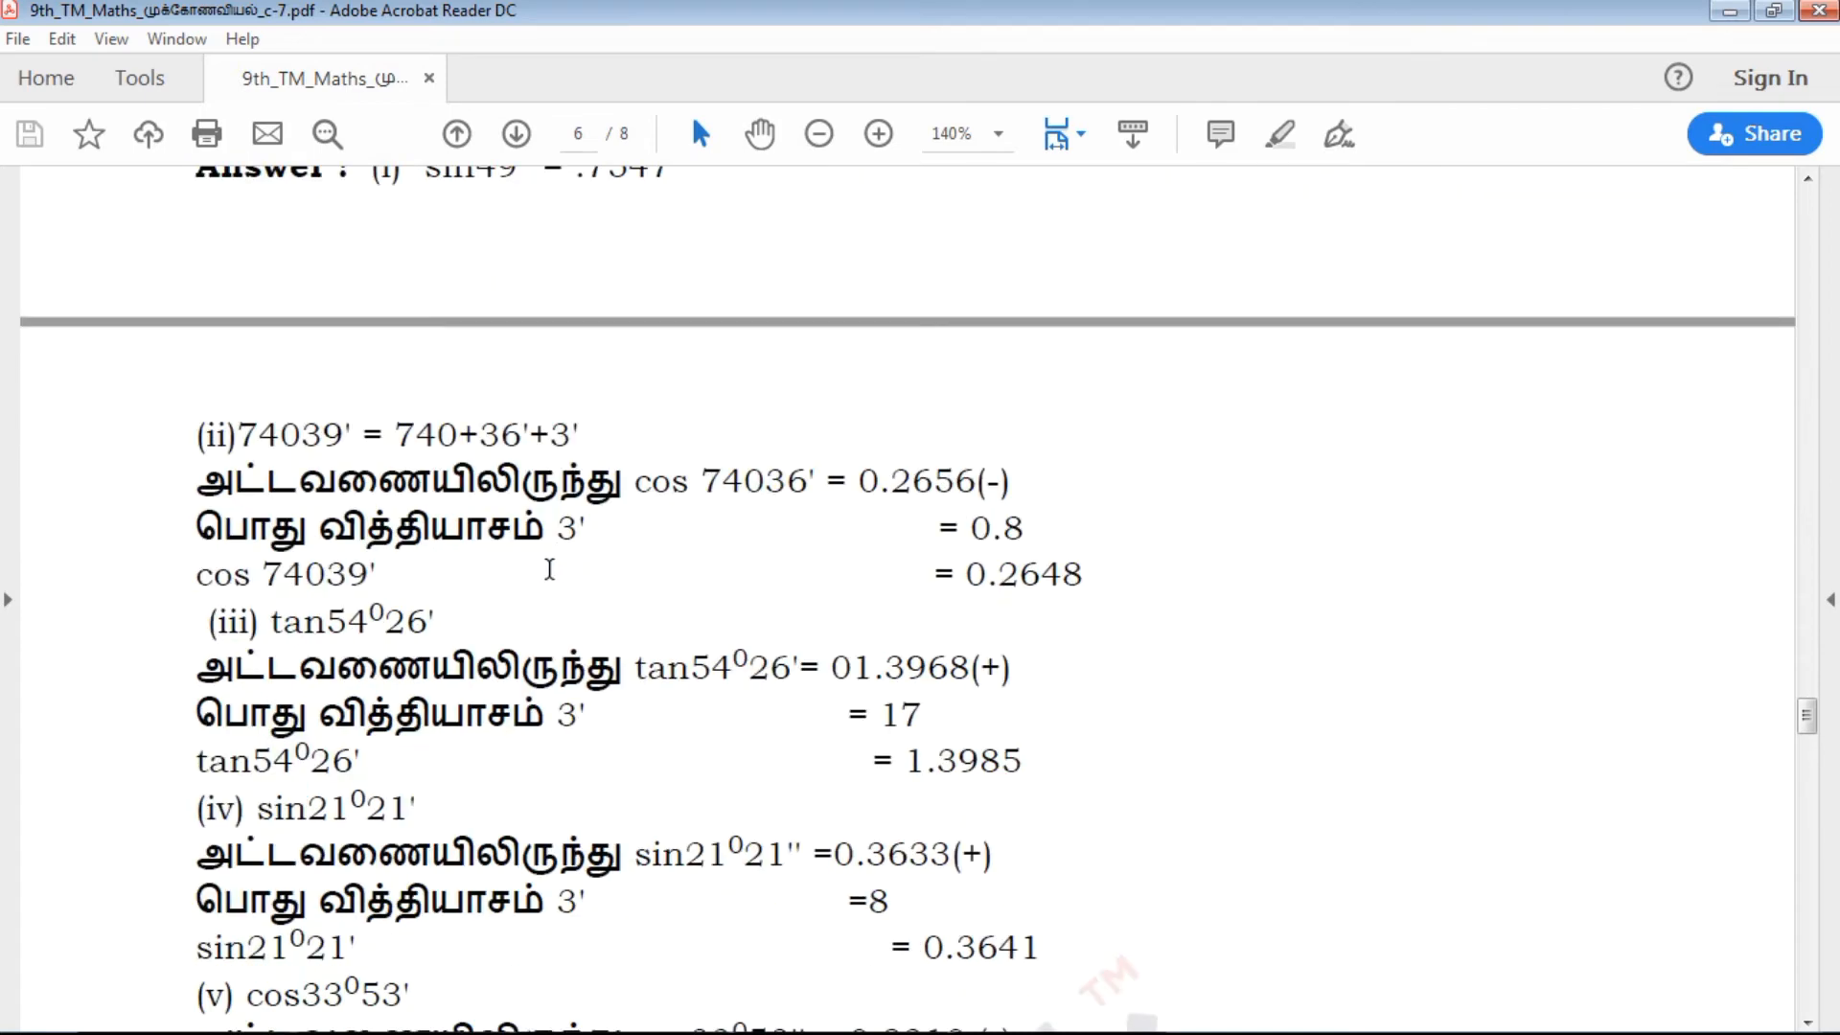
scroll(down, 3)
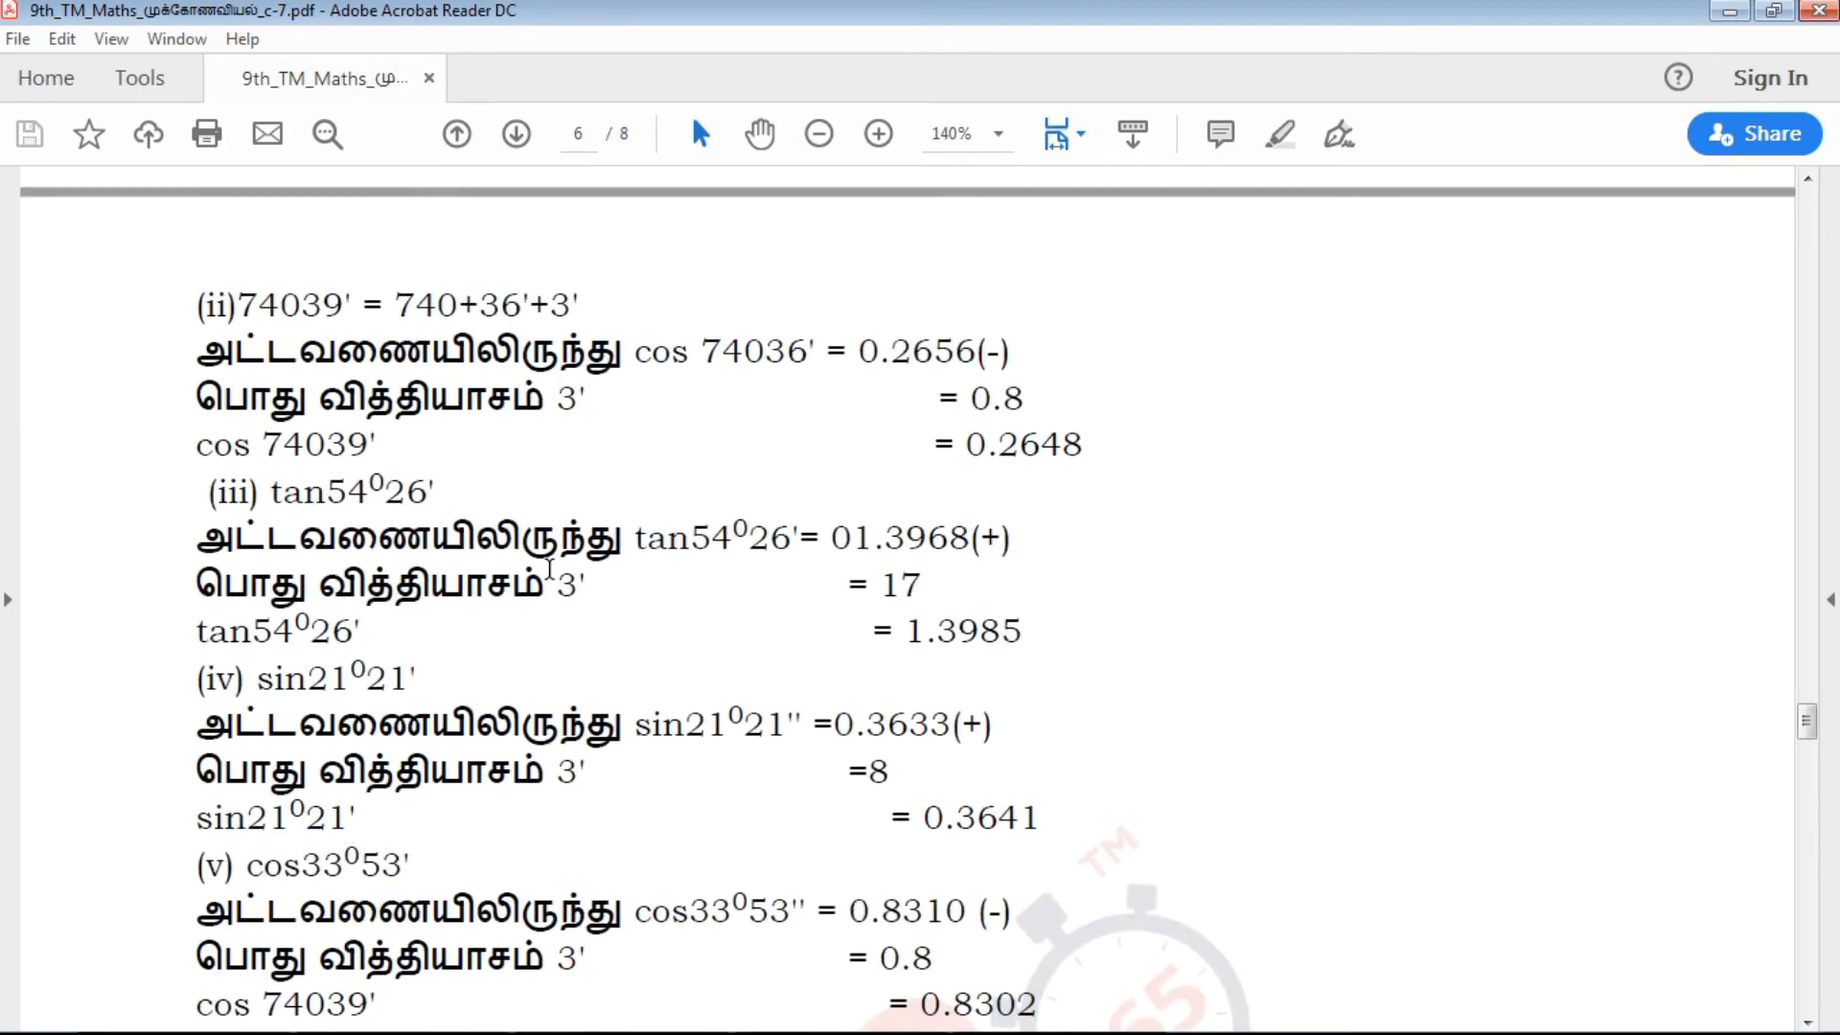
scroll(down, 3)
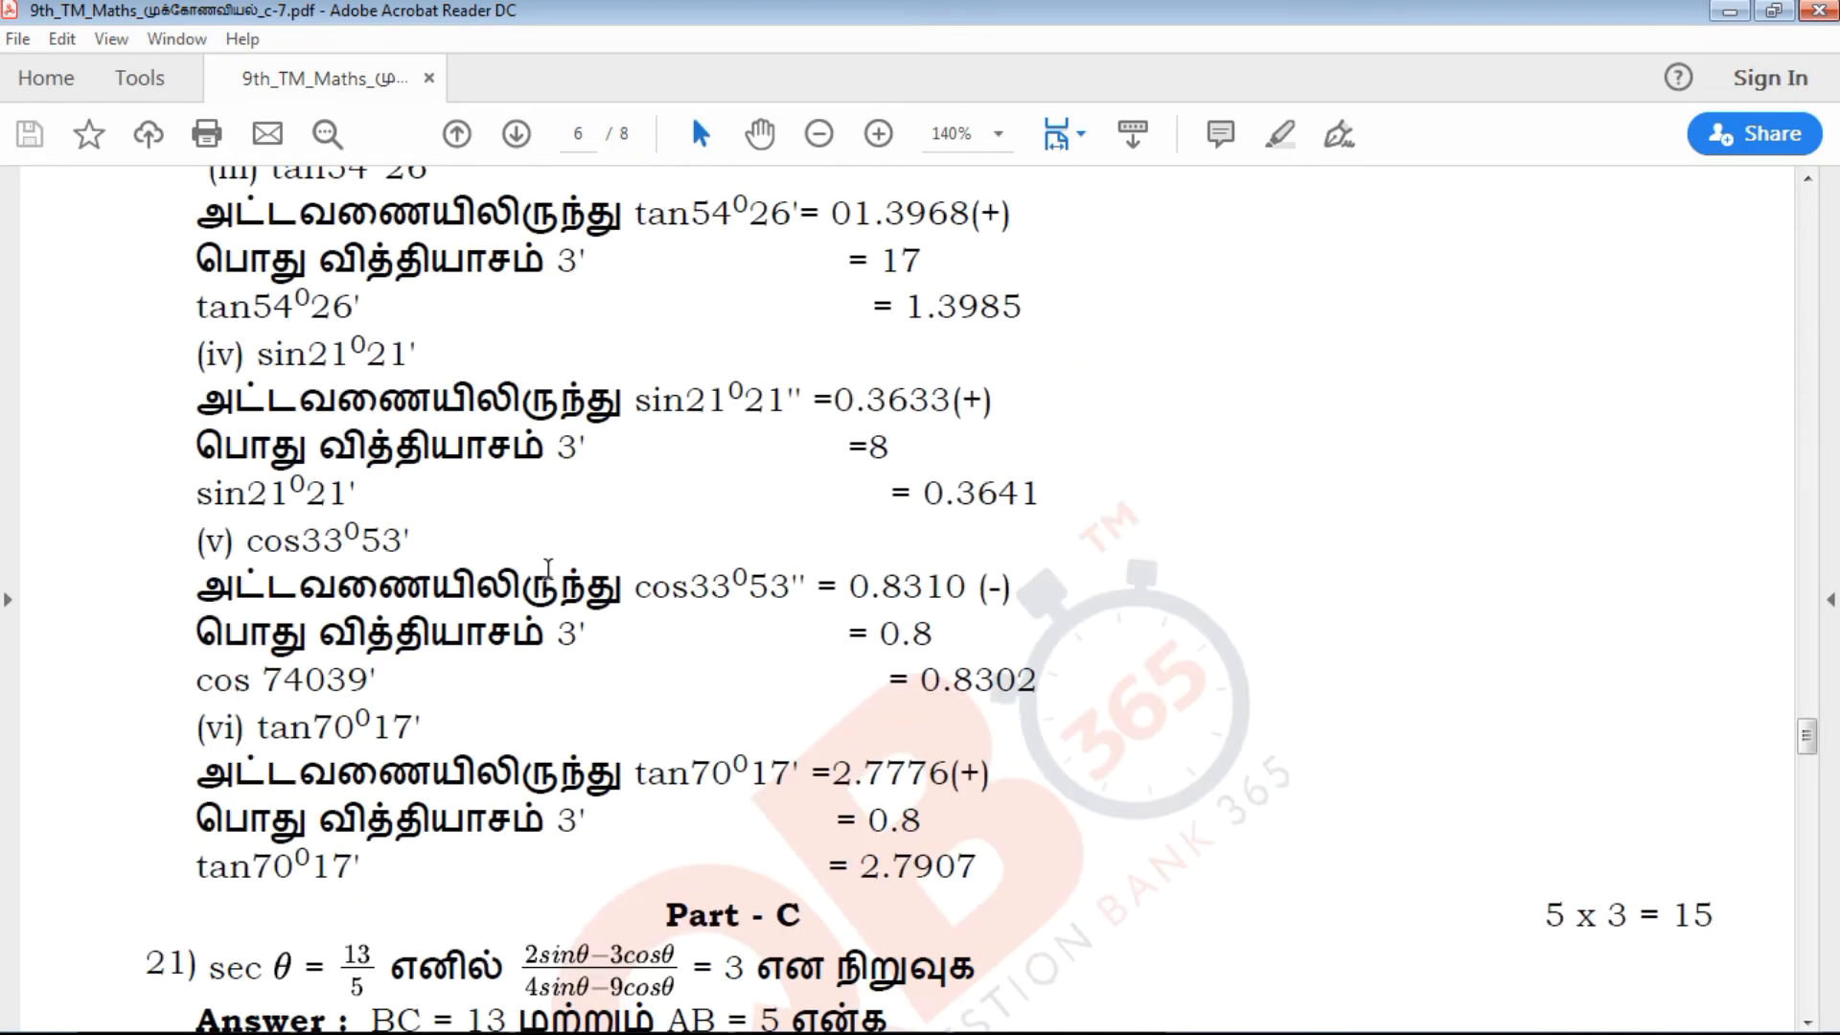
scroll(down, 3)
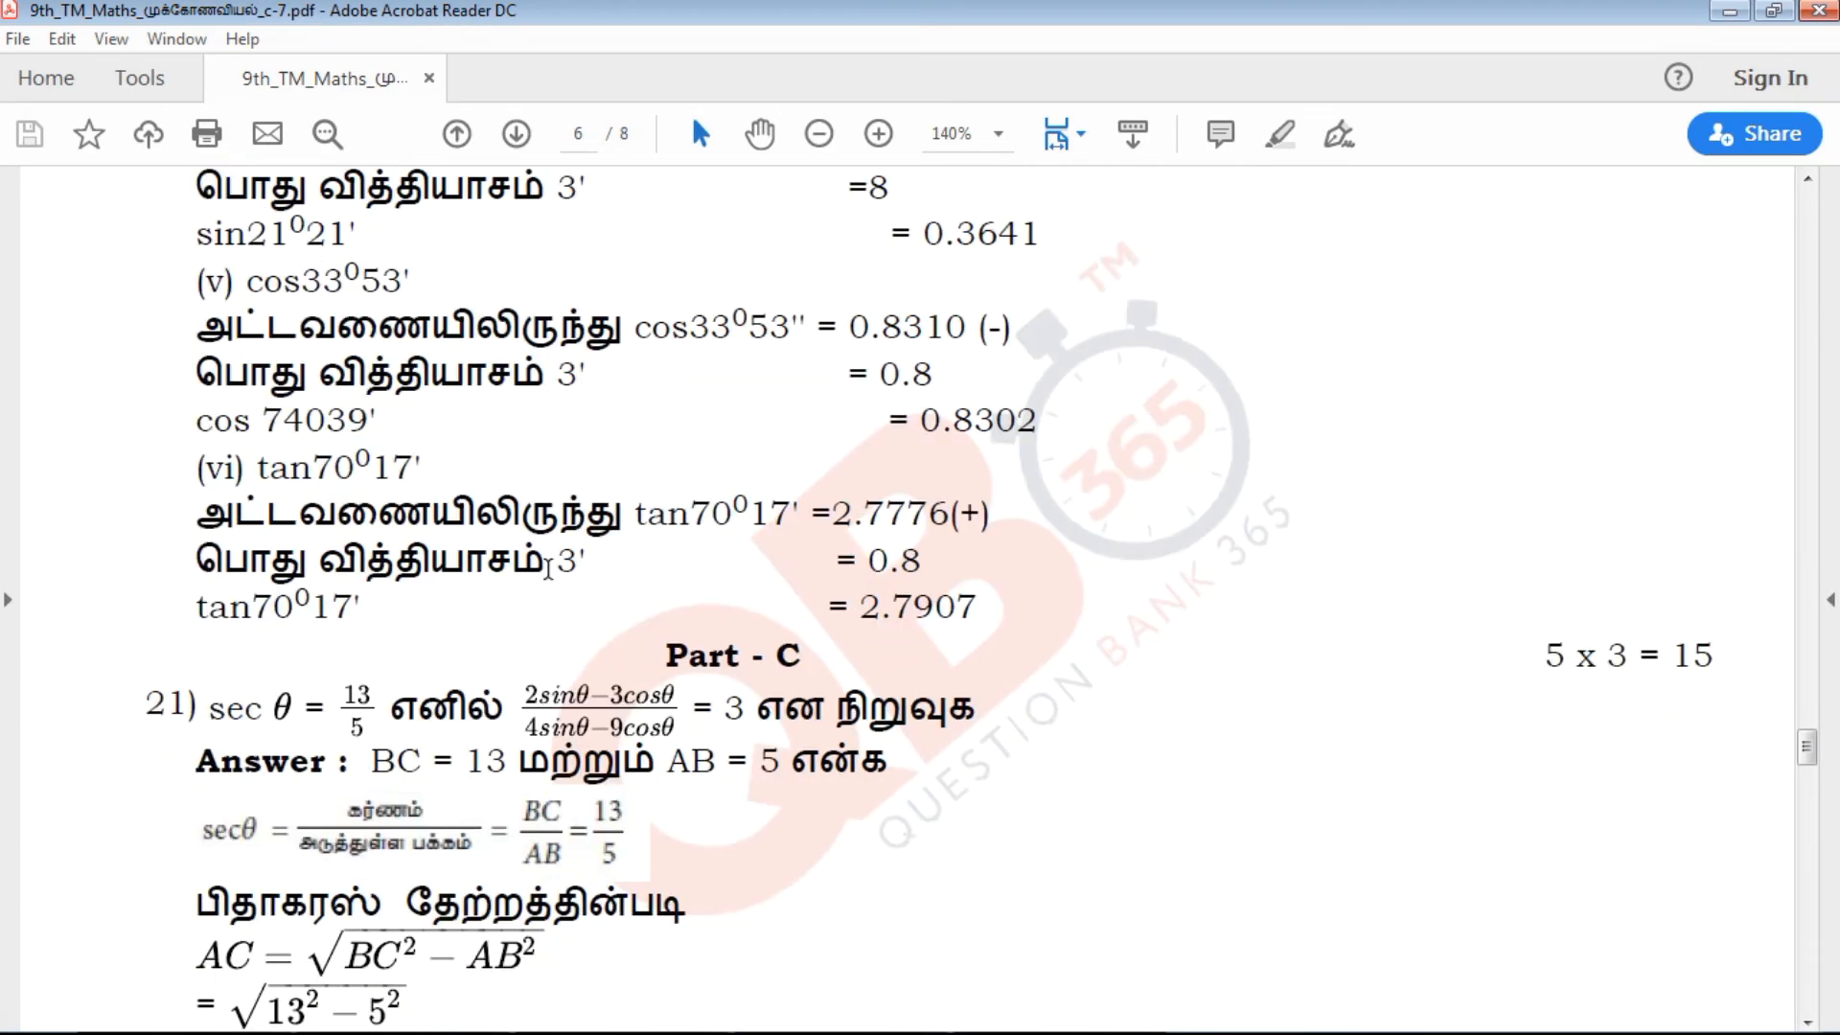
scroll(down, 3)
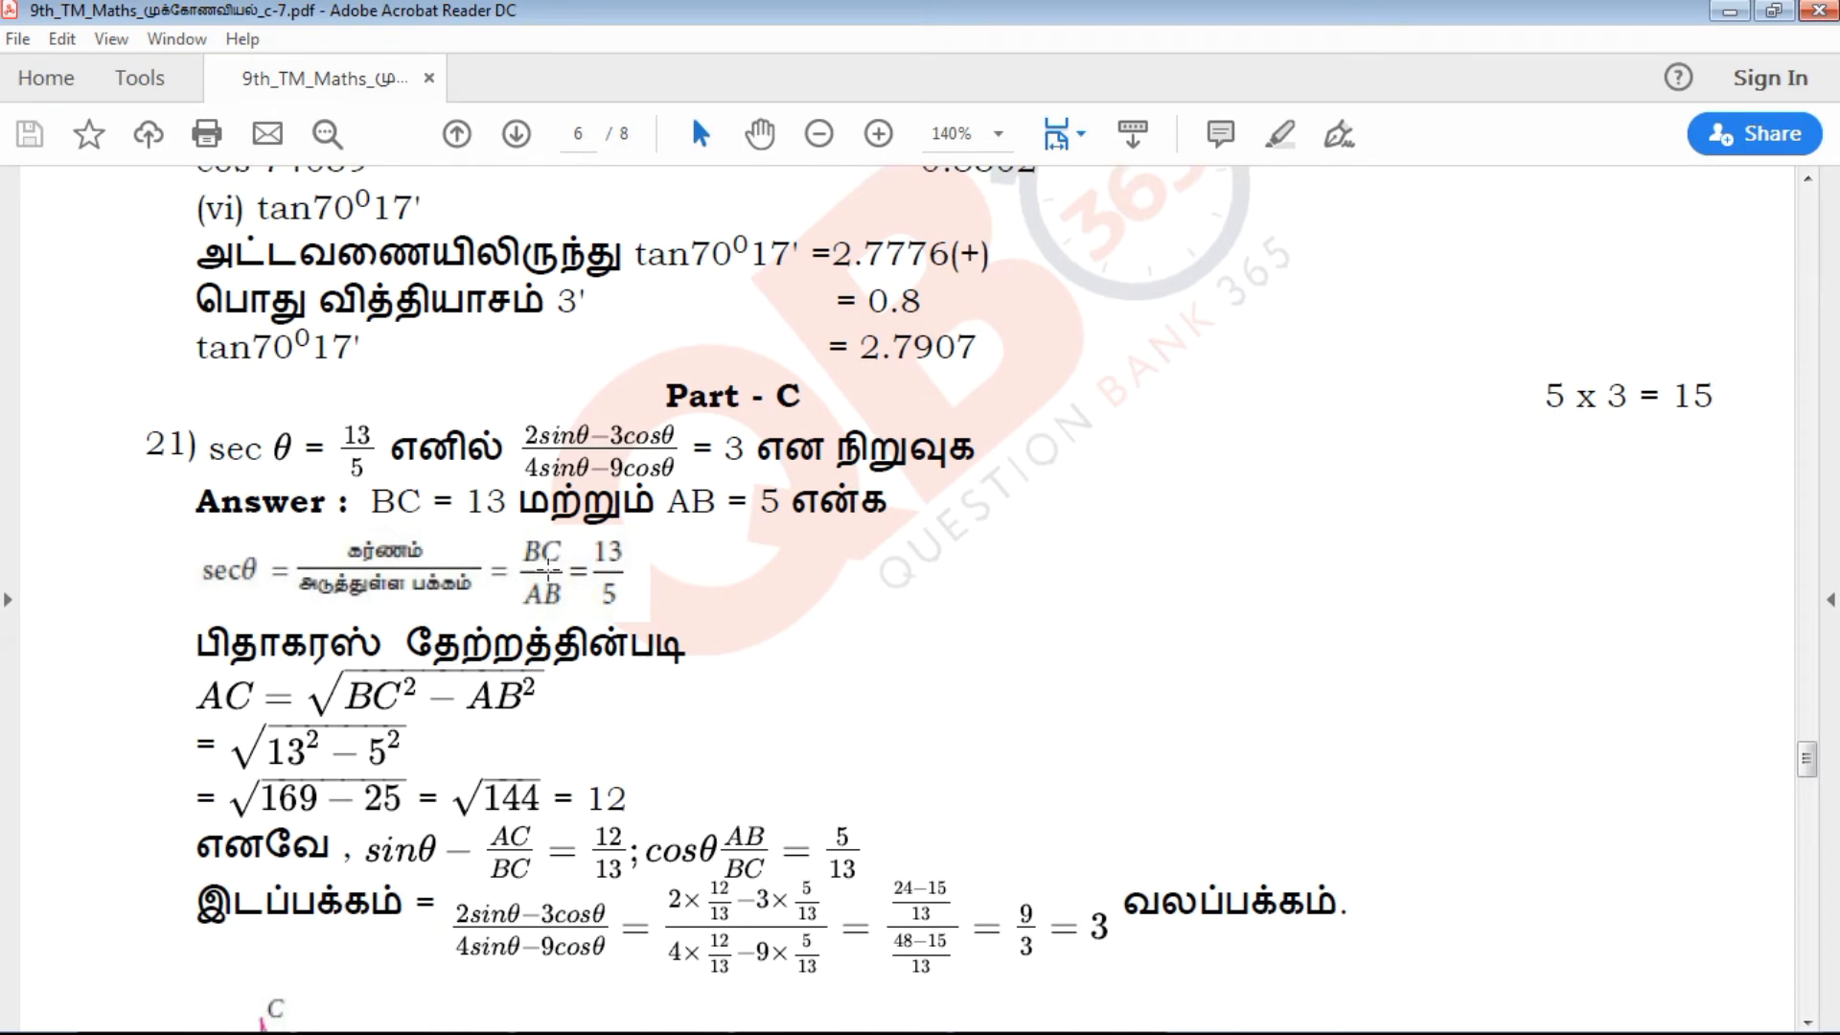
scroll(down, 3)
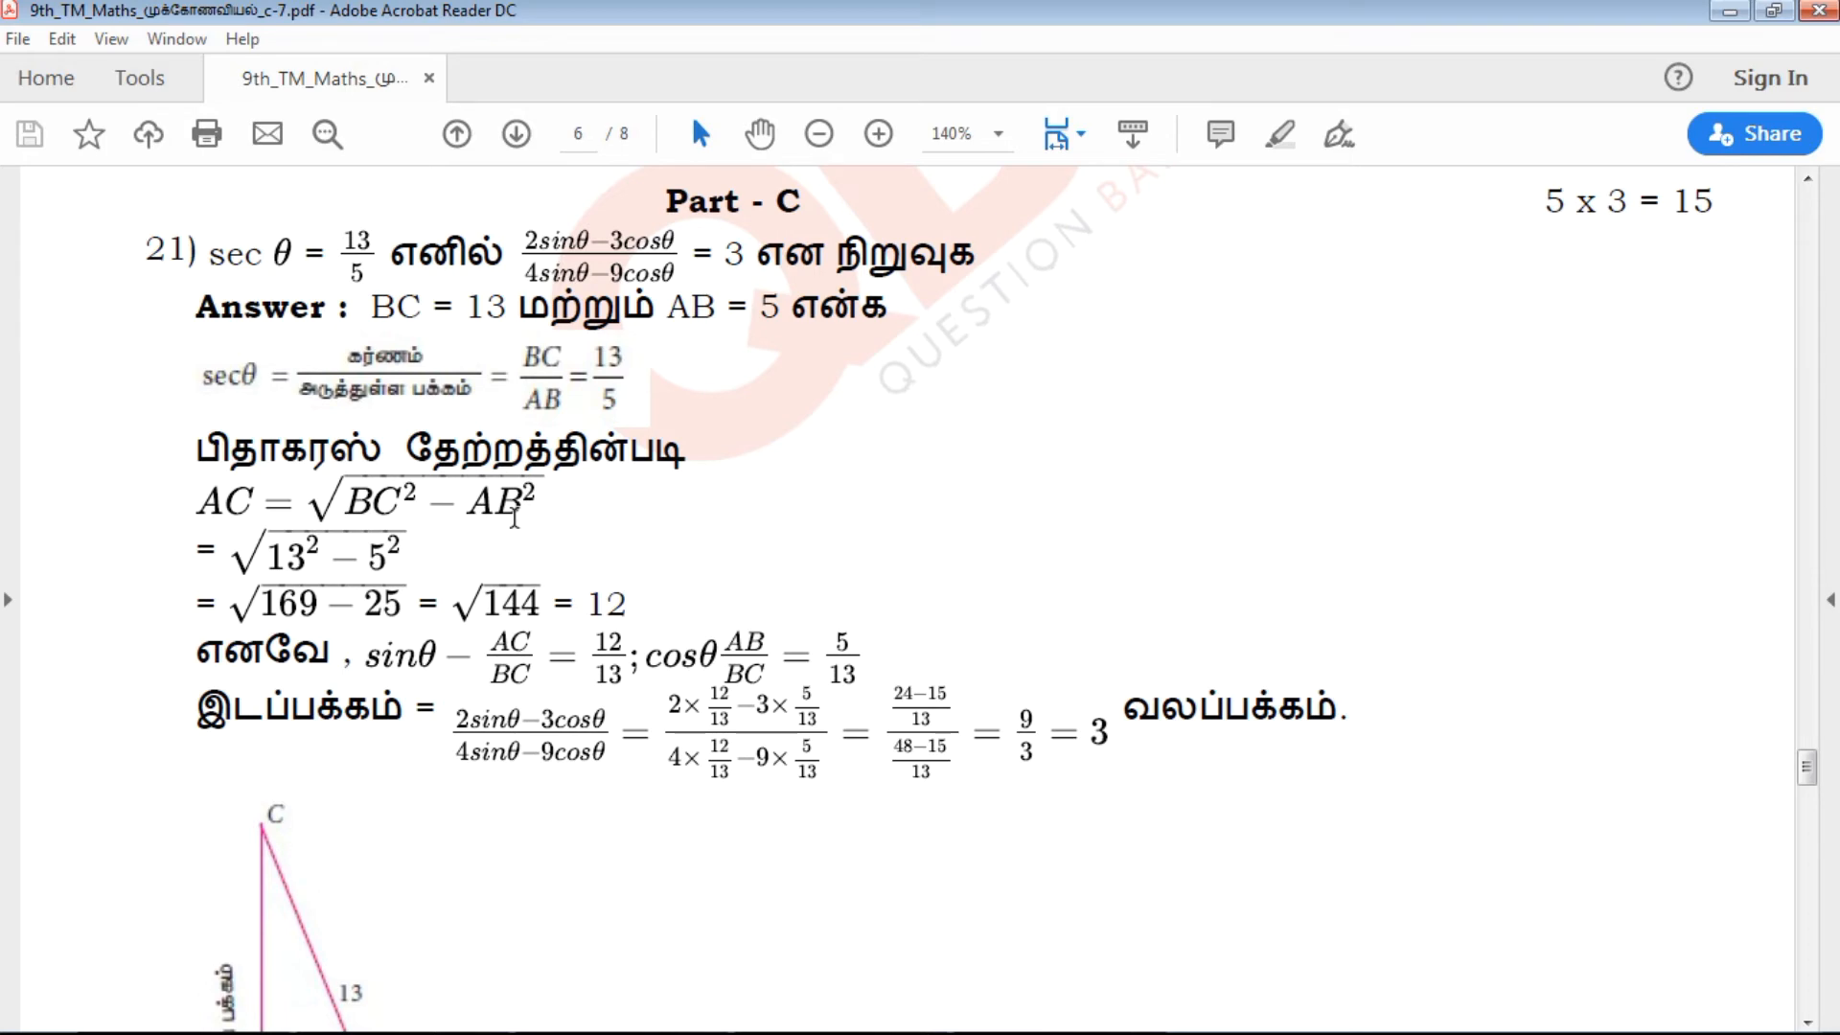
scroll(down, 3)
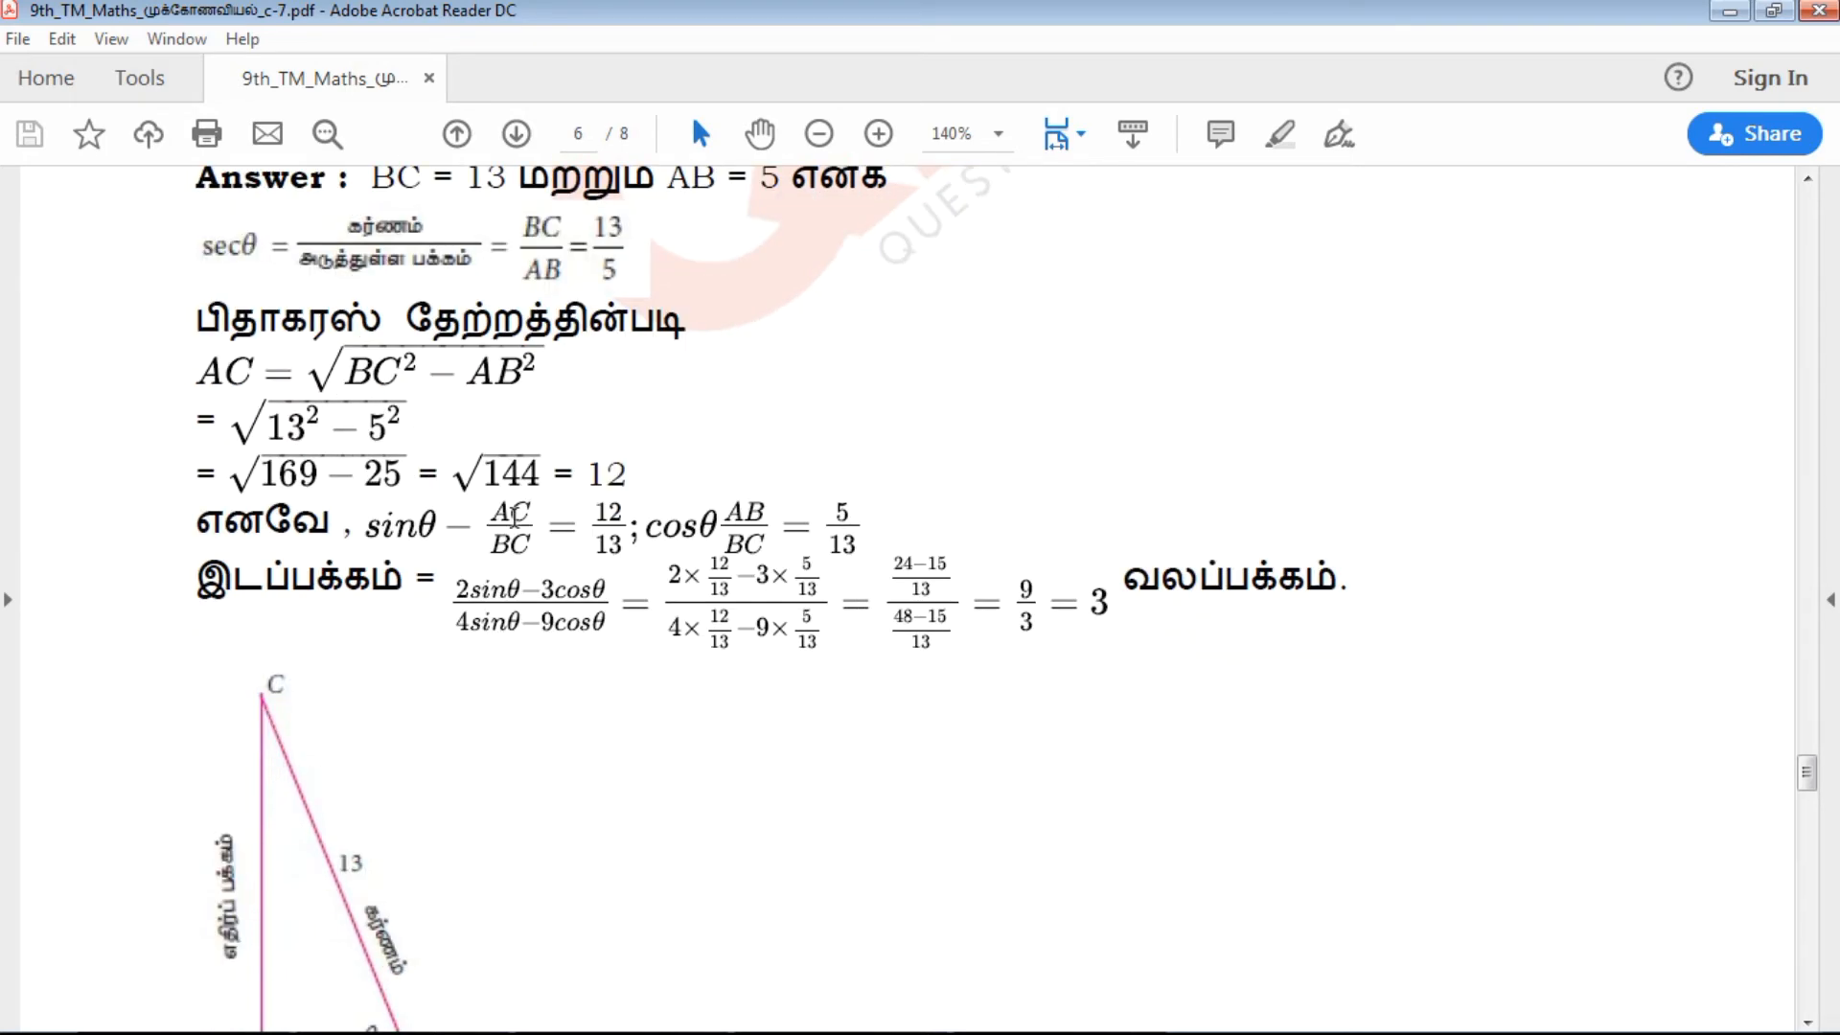
scroll(down, 3)
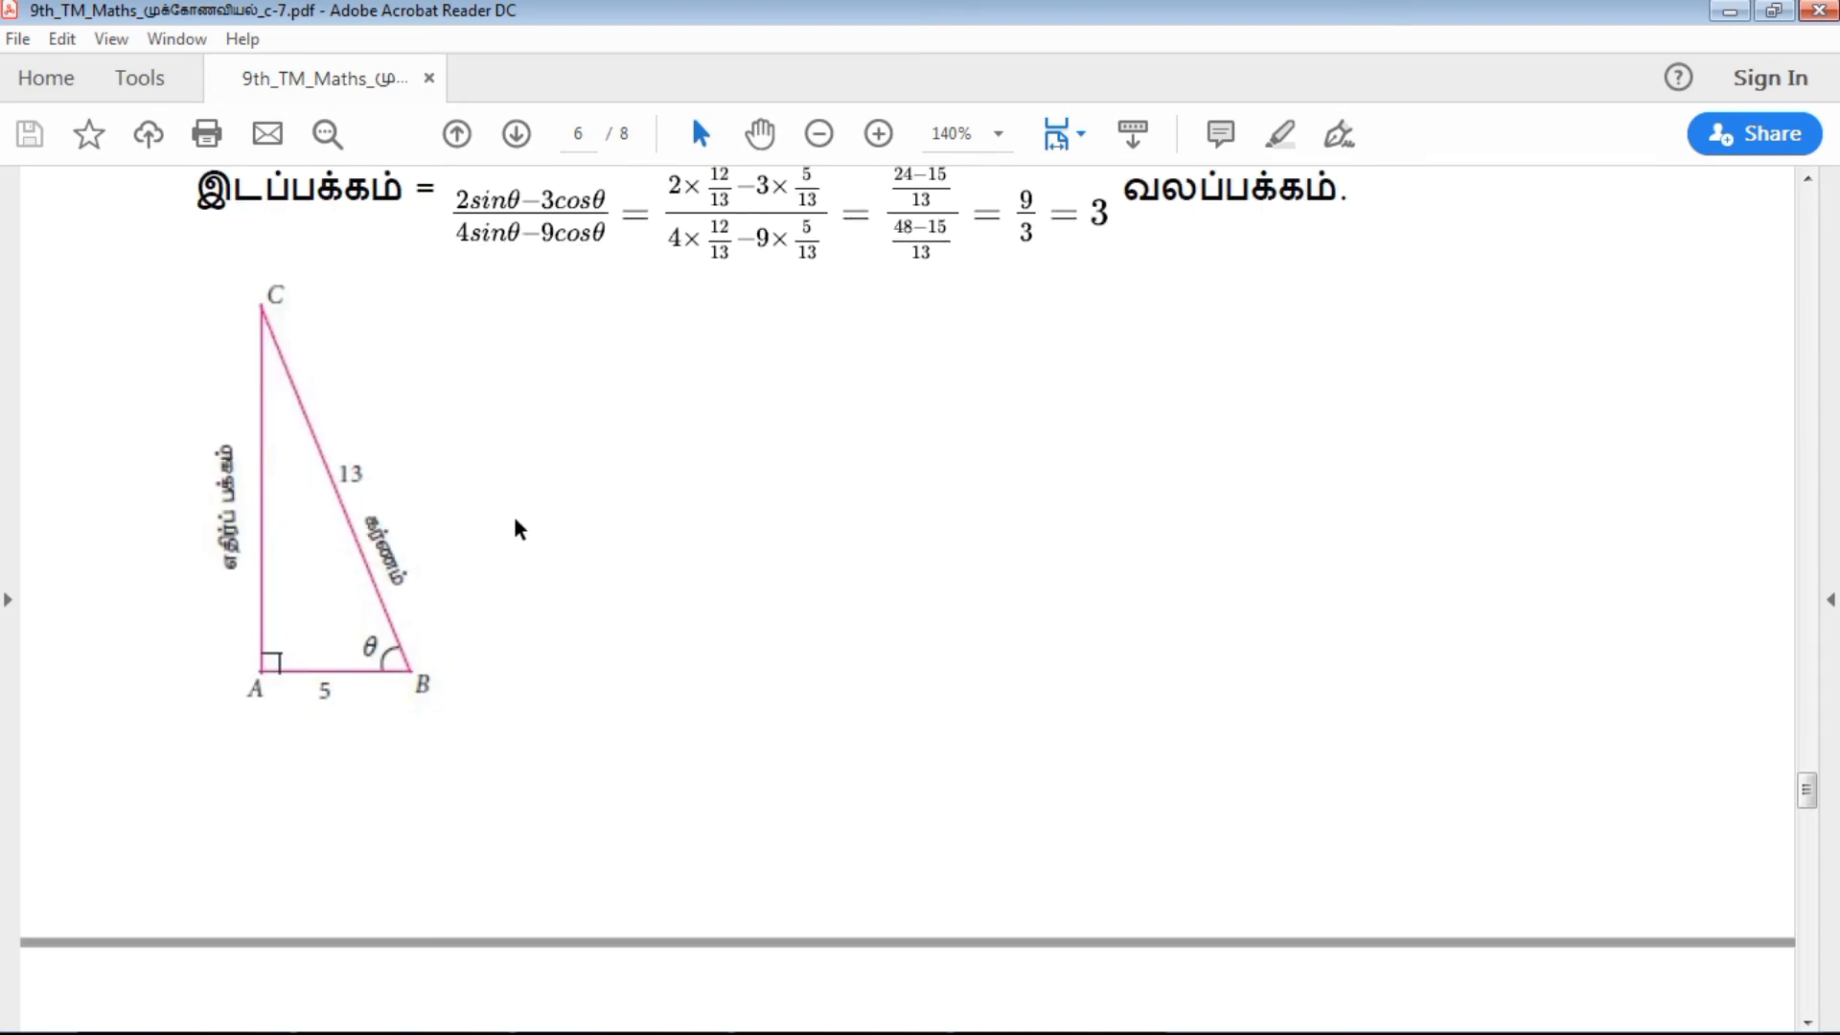
scroll(down, 3)
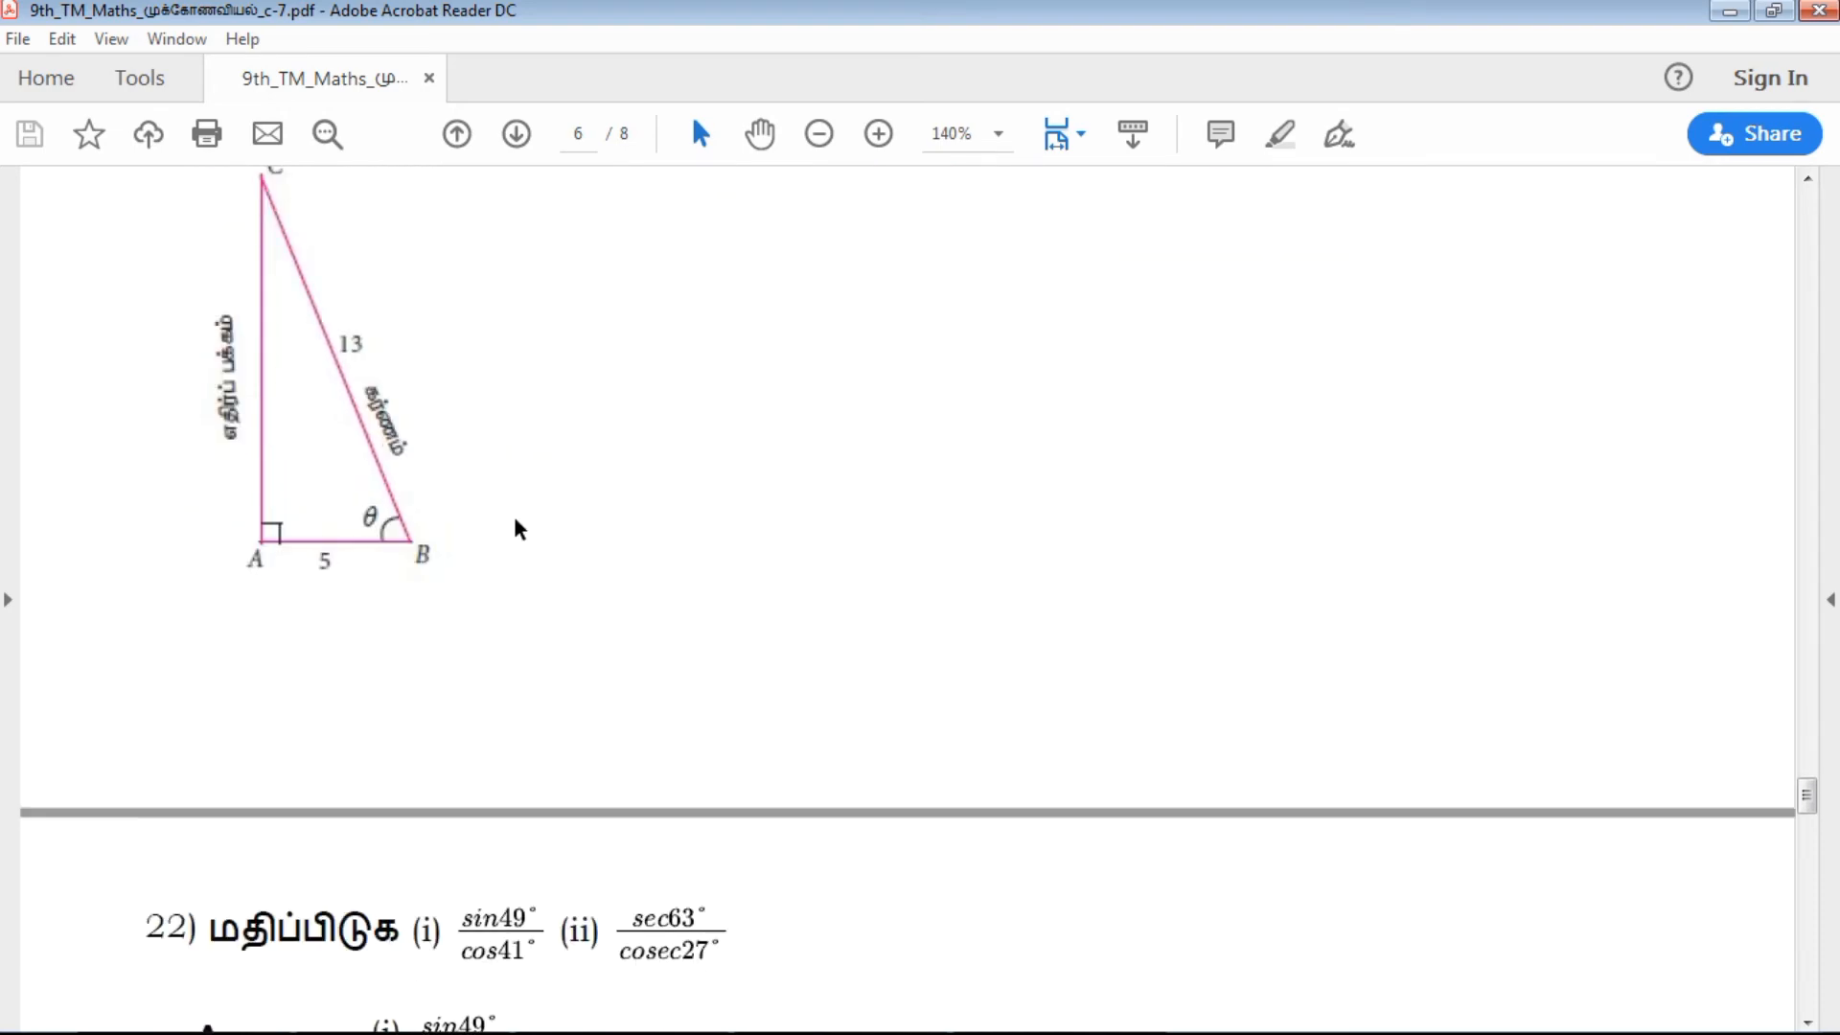
scroll(down, 3)
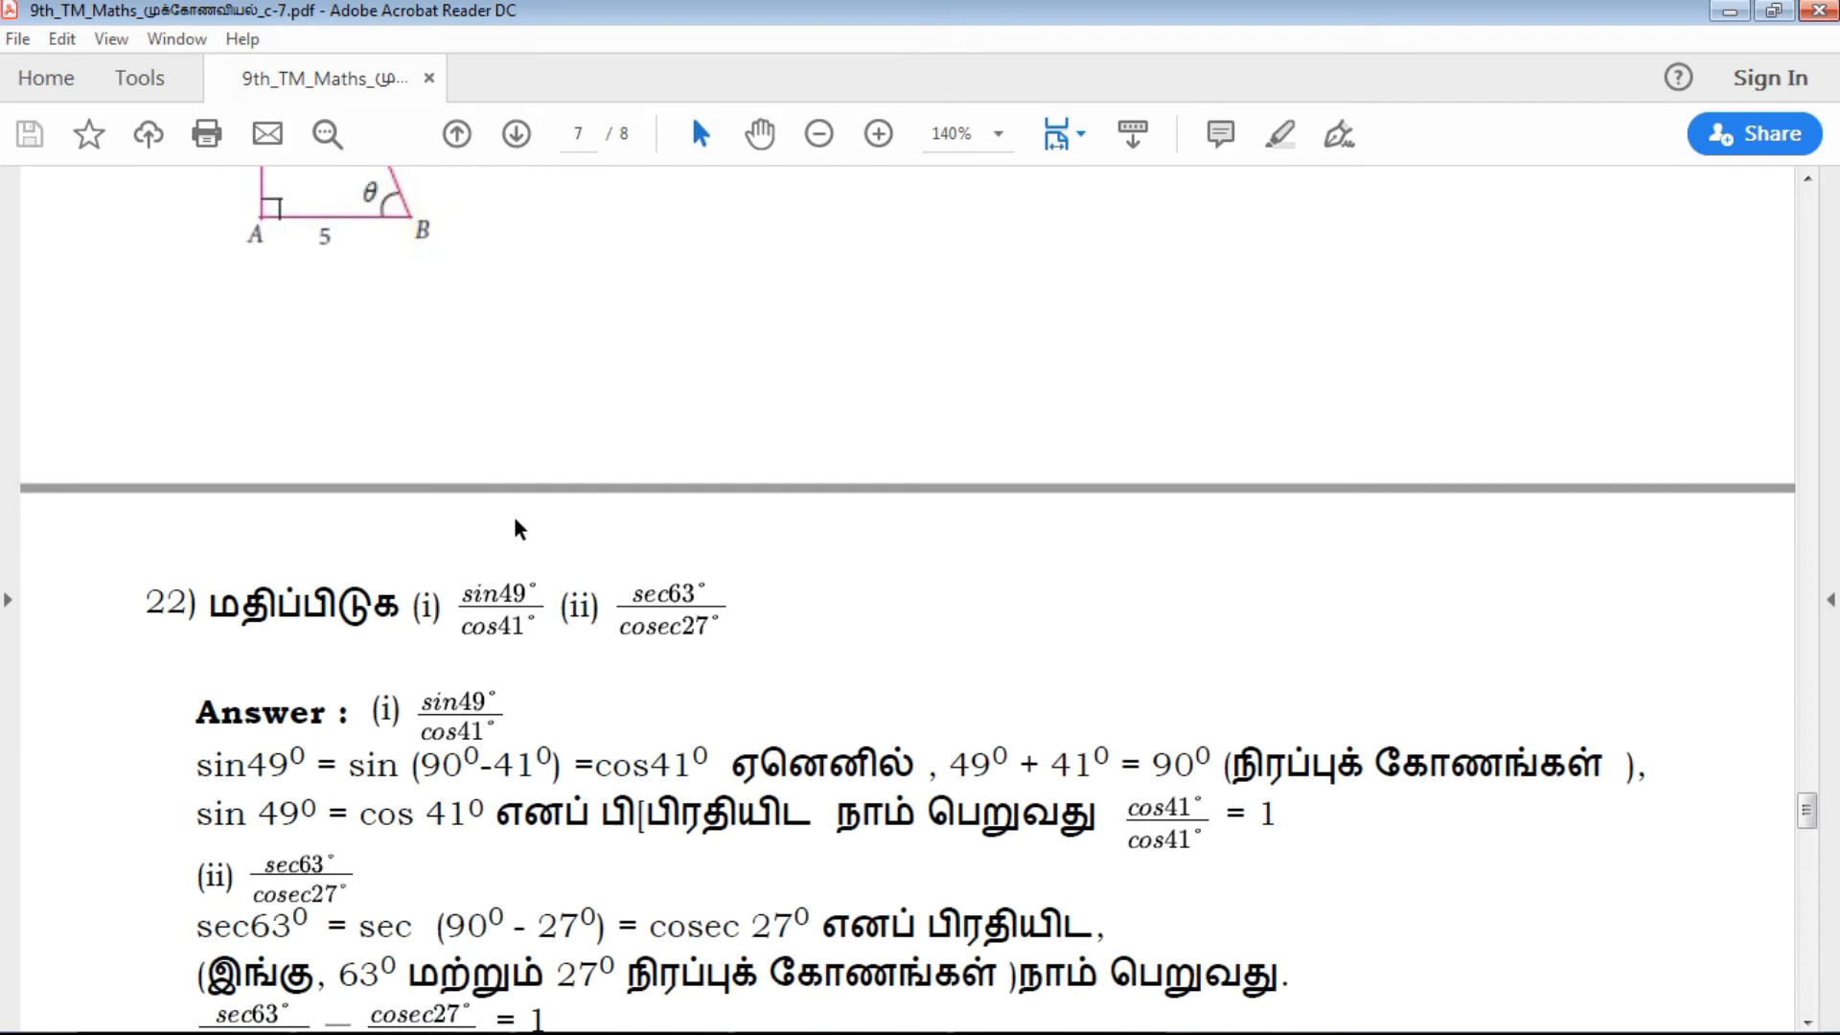
scroll(down, 3)
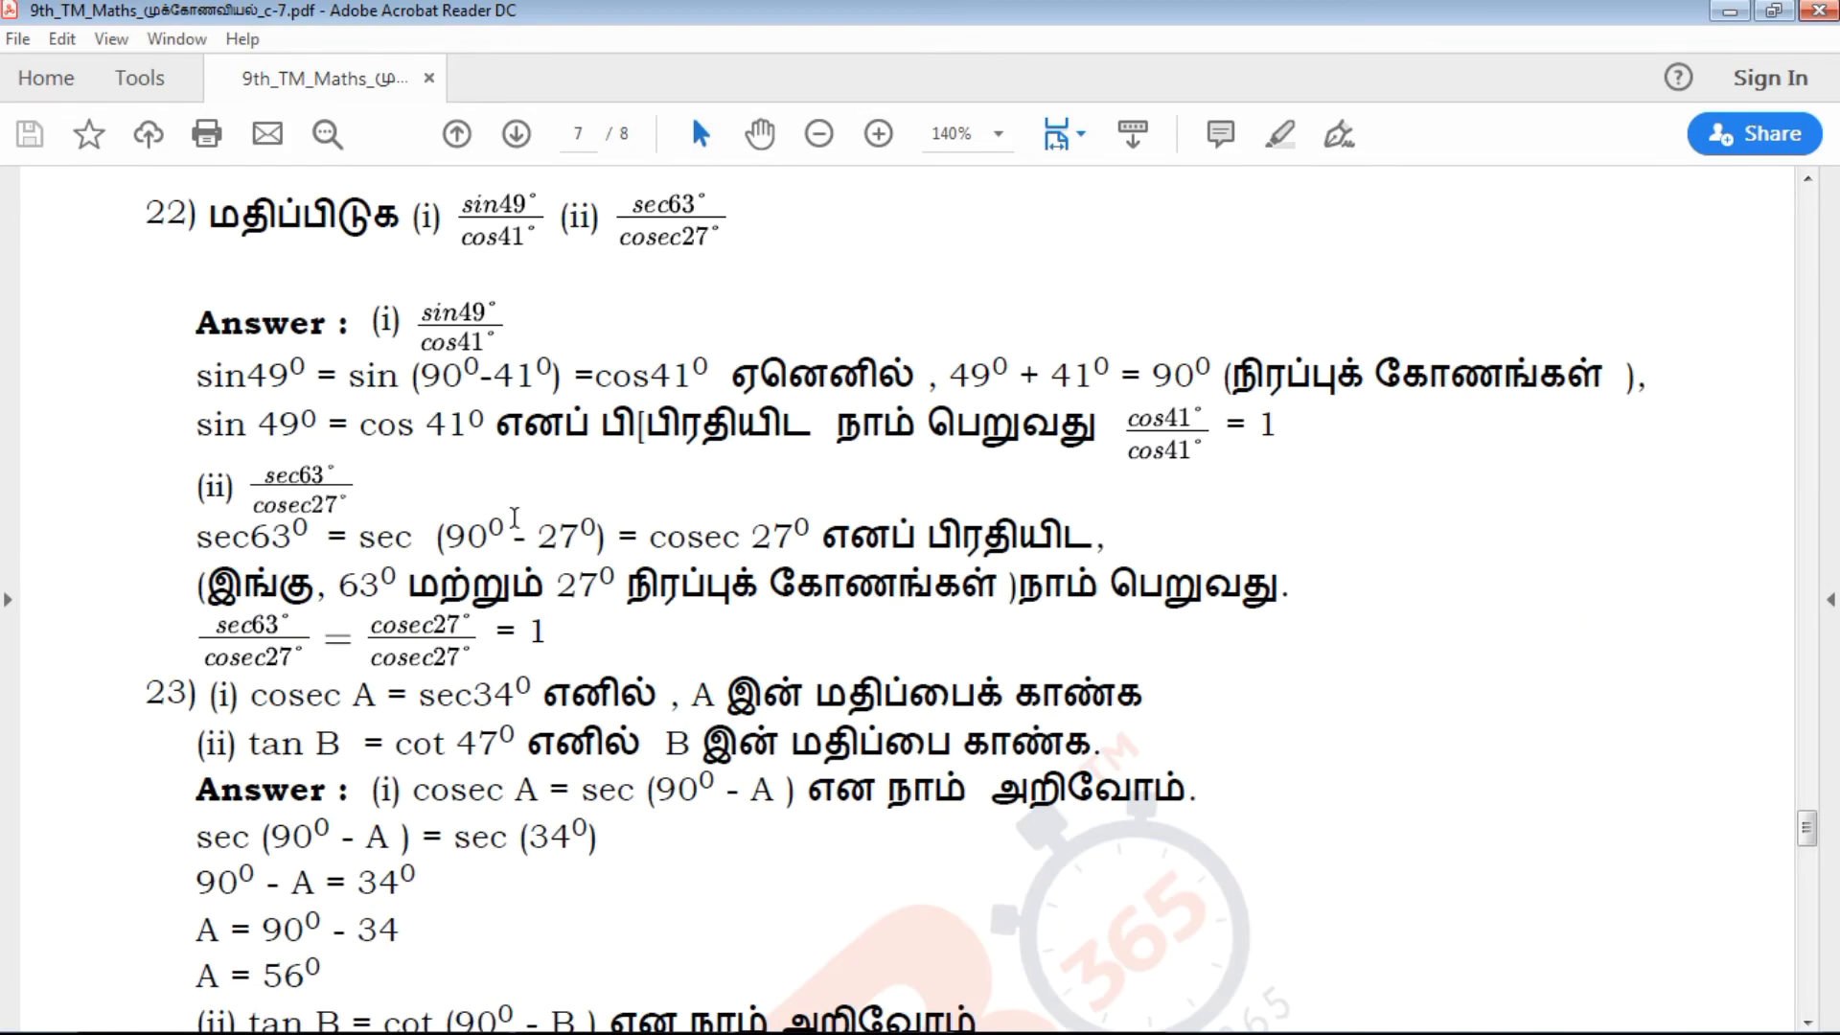
scroll(down, 3)
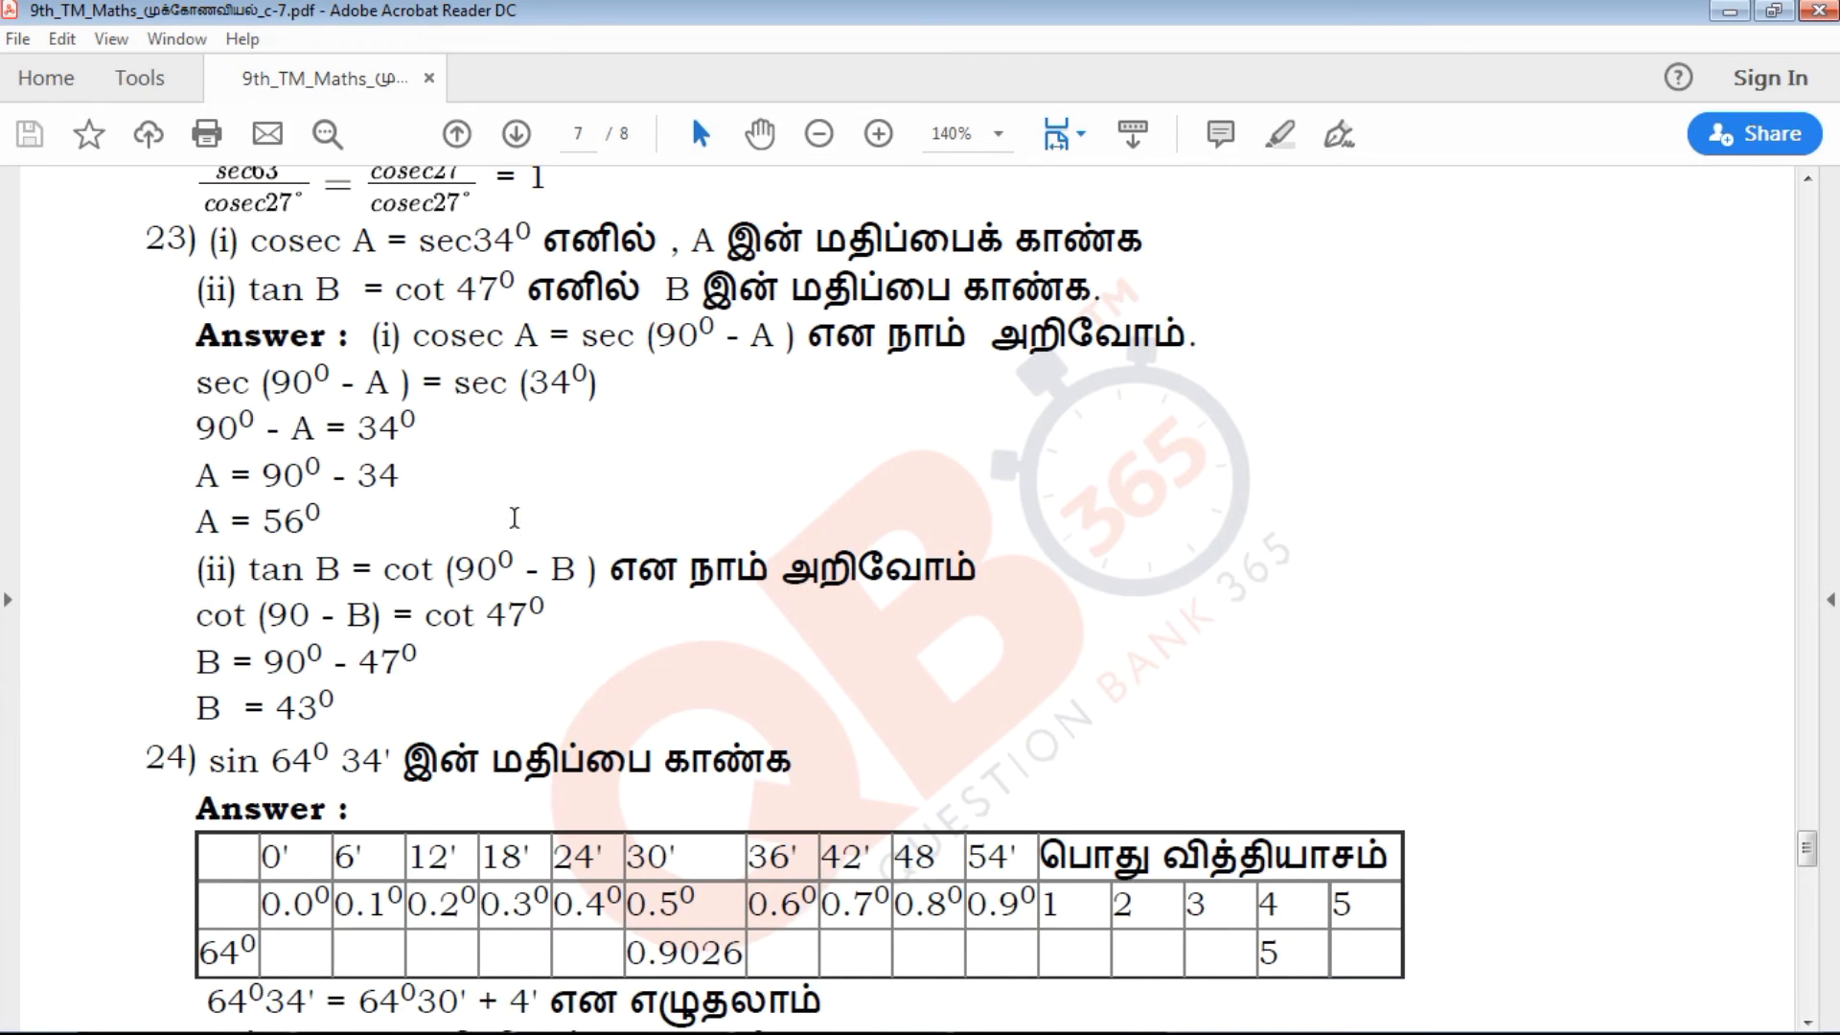
scroll(down, 3)
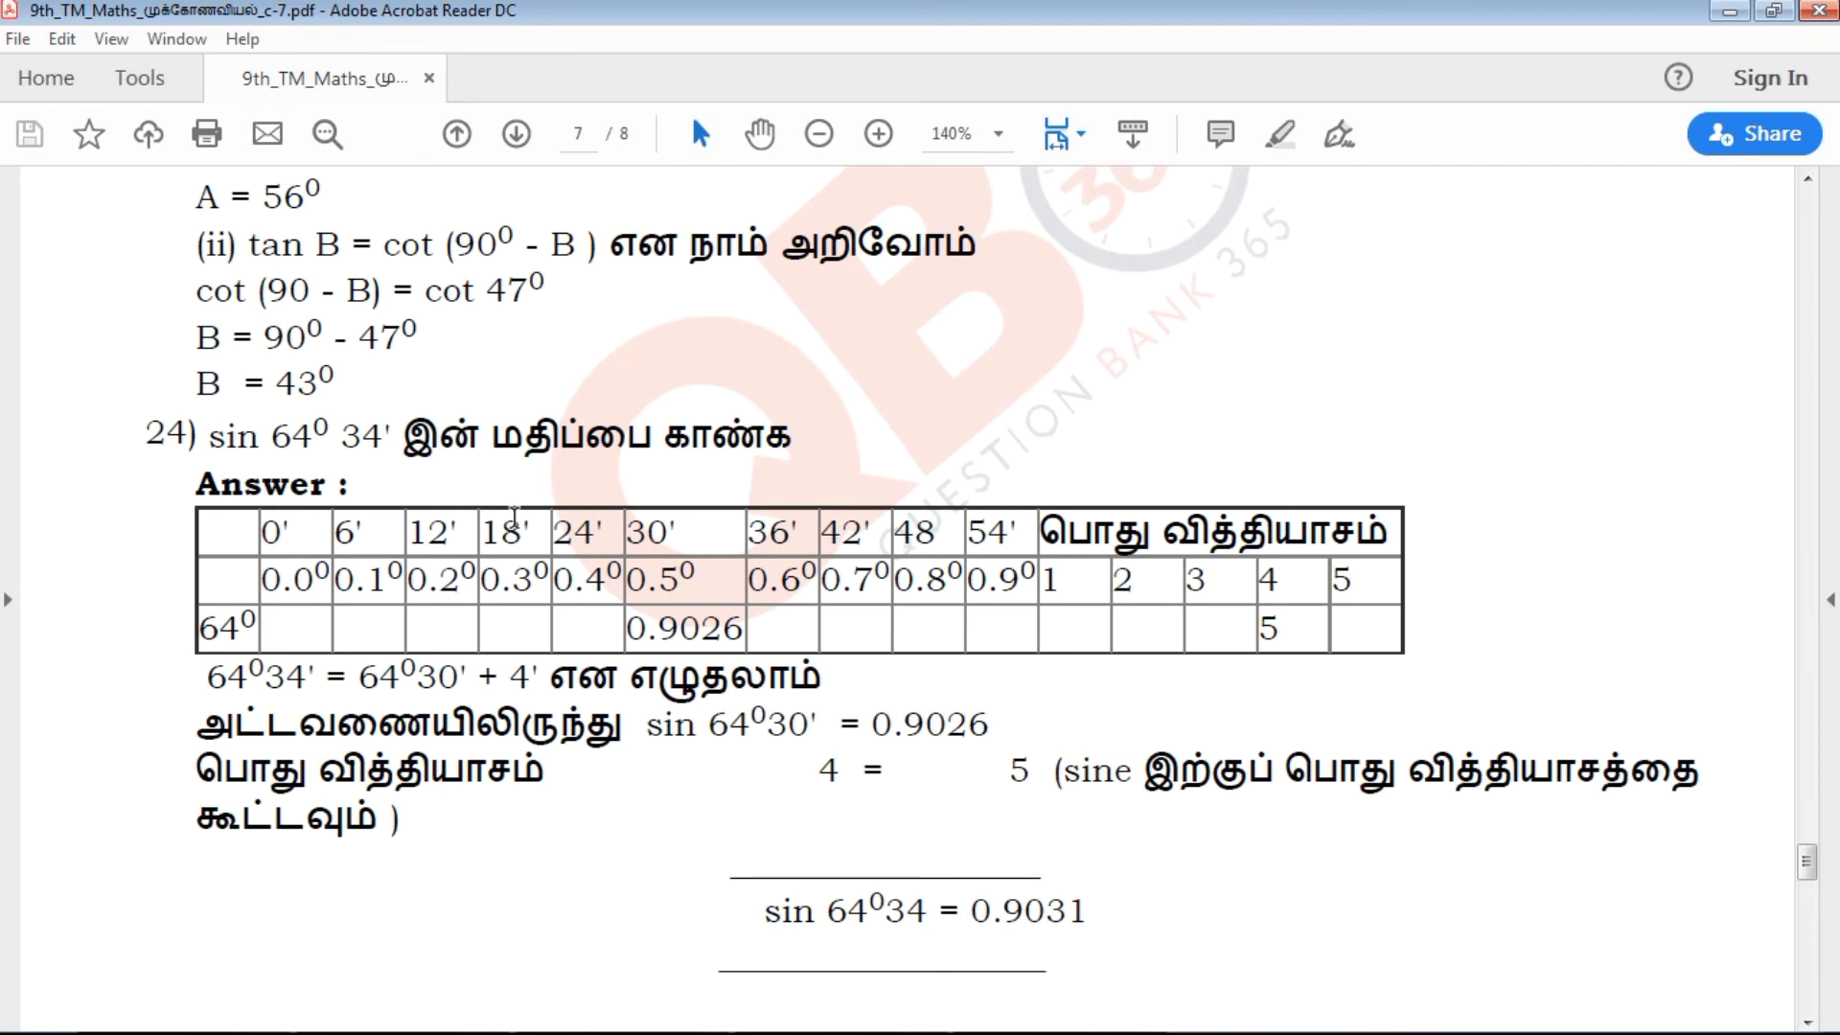
scroll(down, 3)
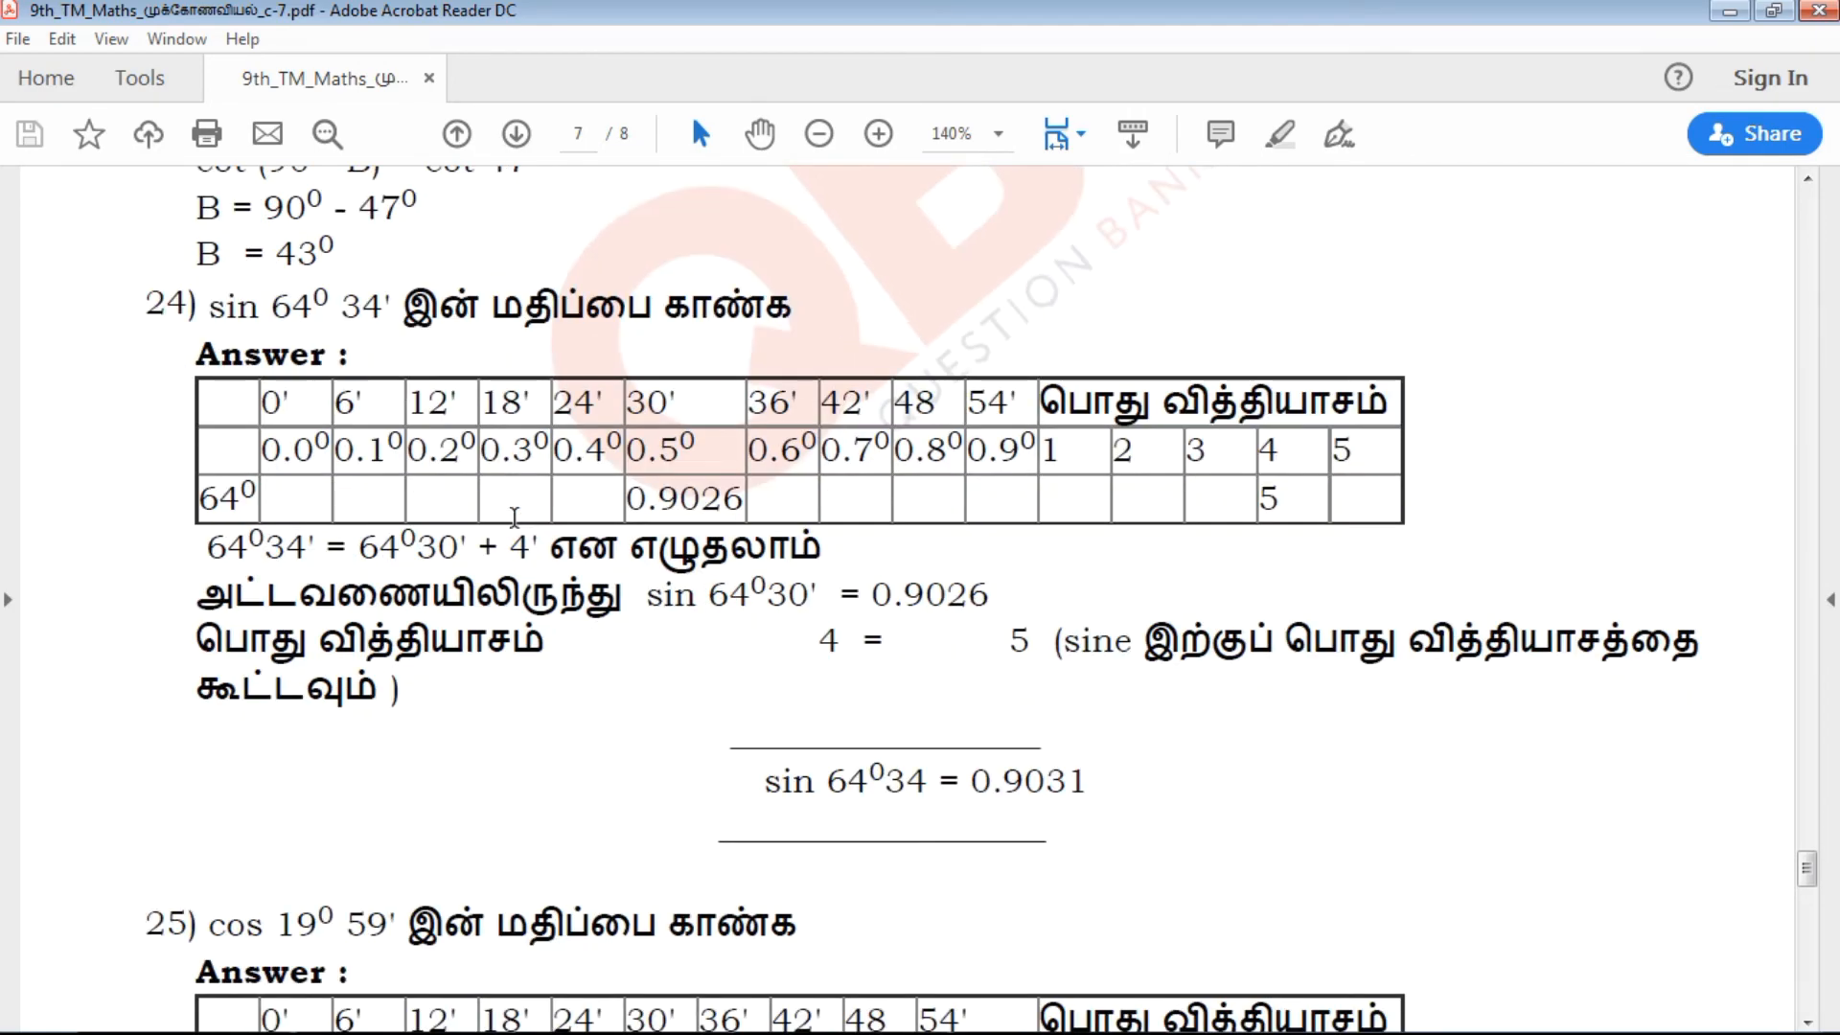
scroll(down, 3)
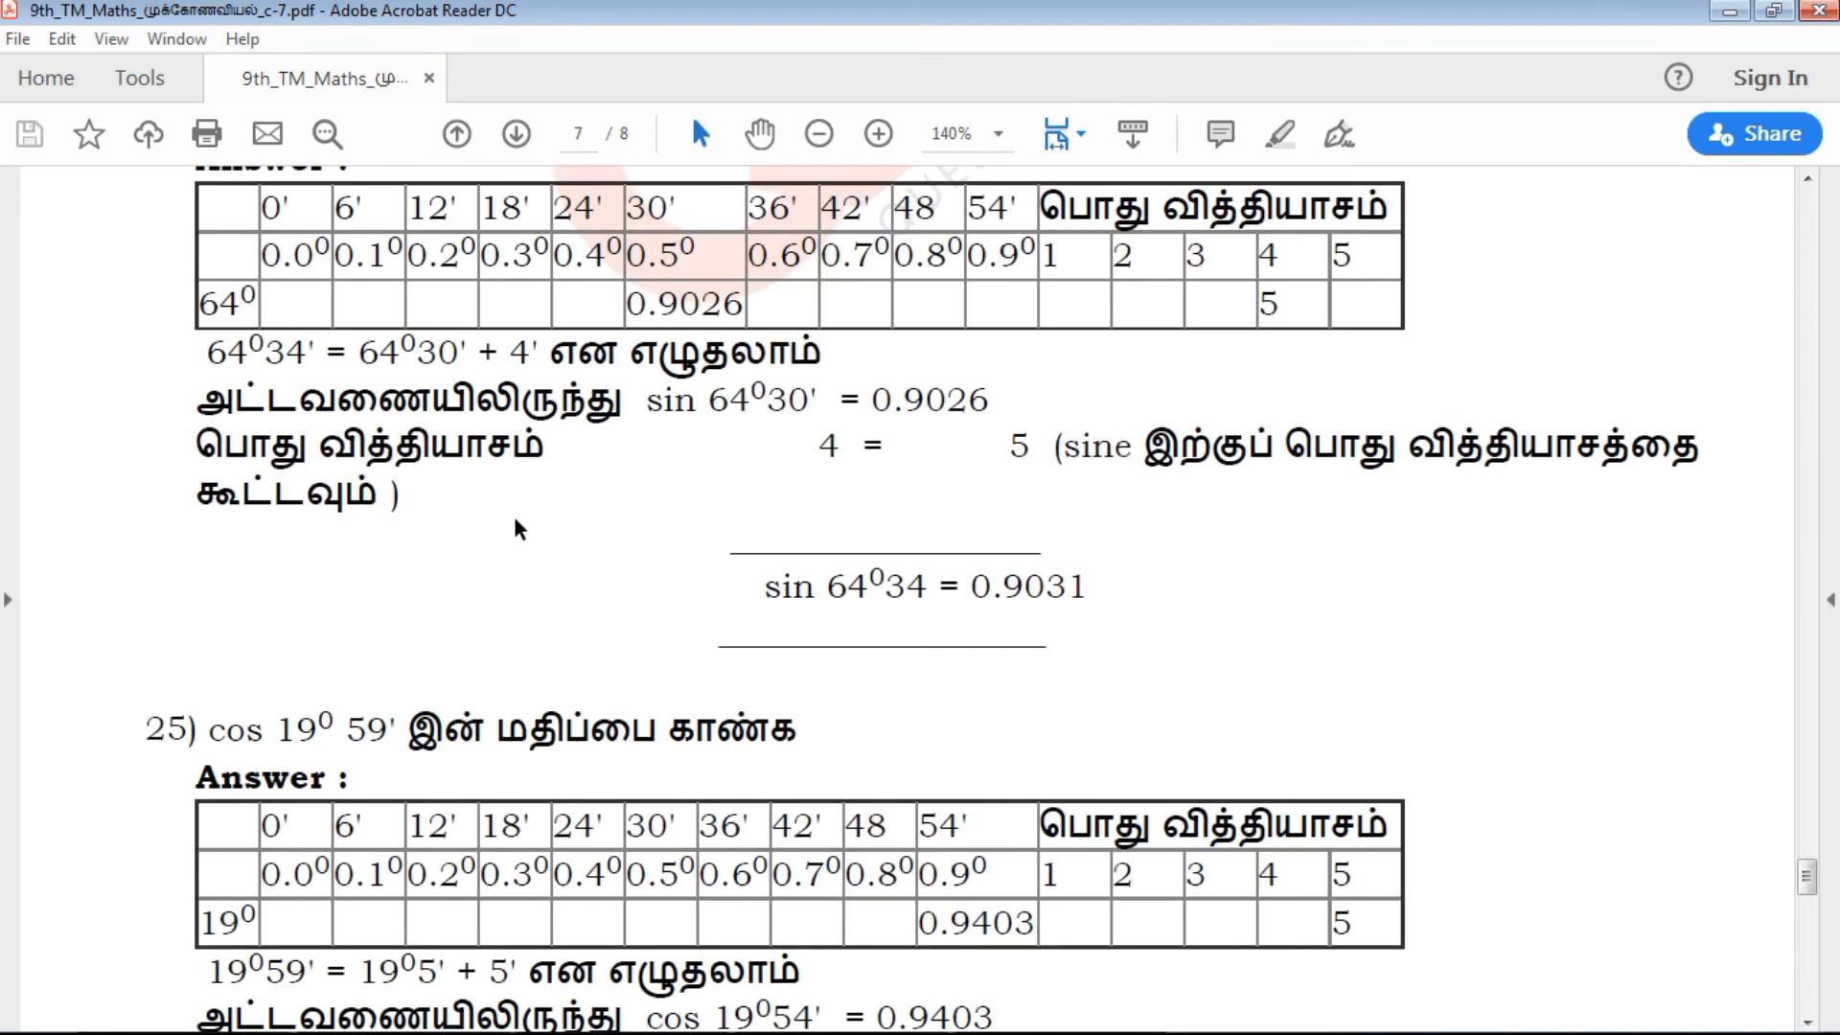
scroll(down, 3)
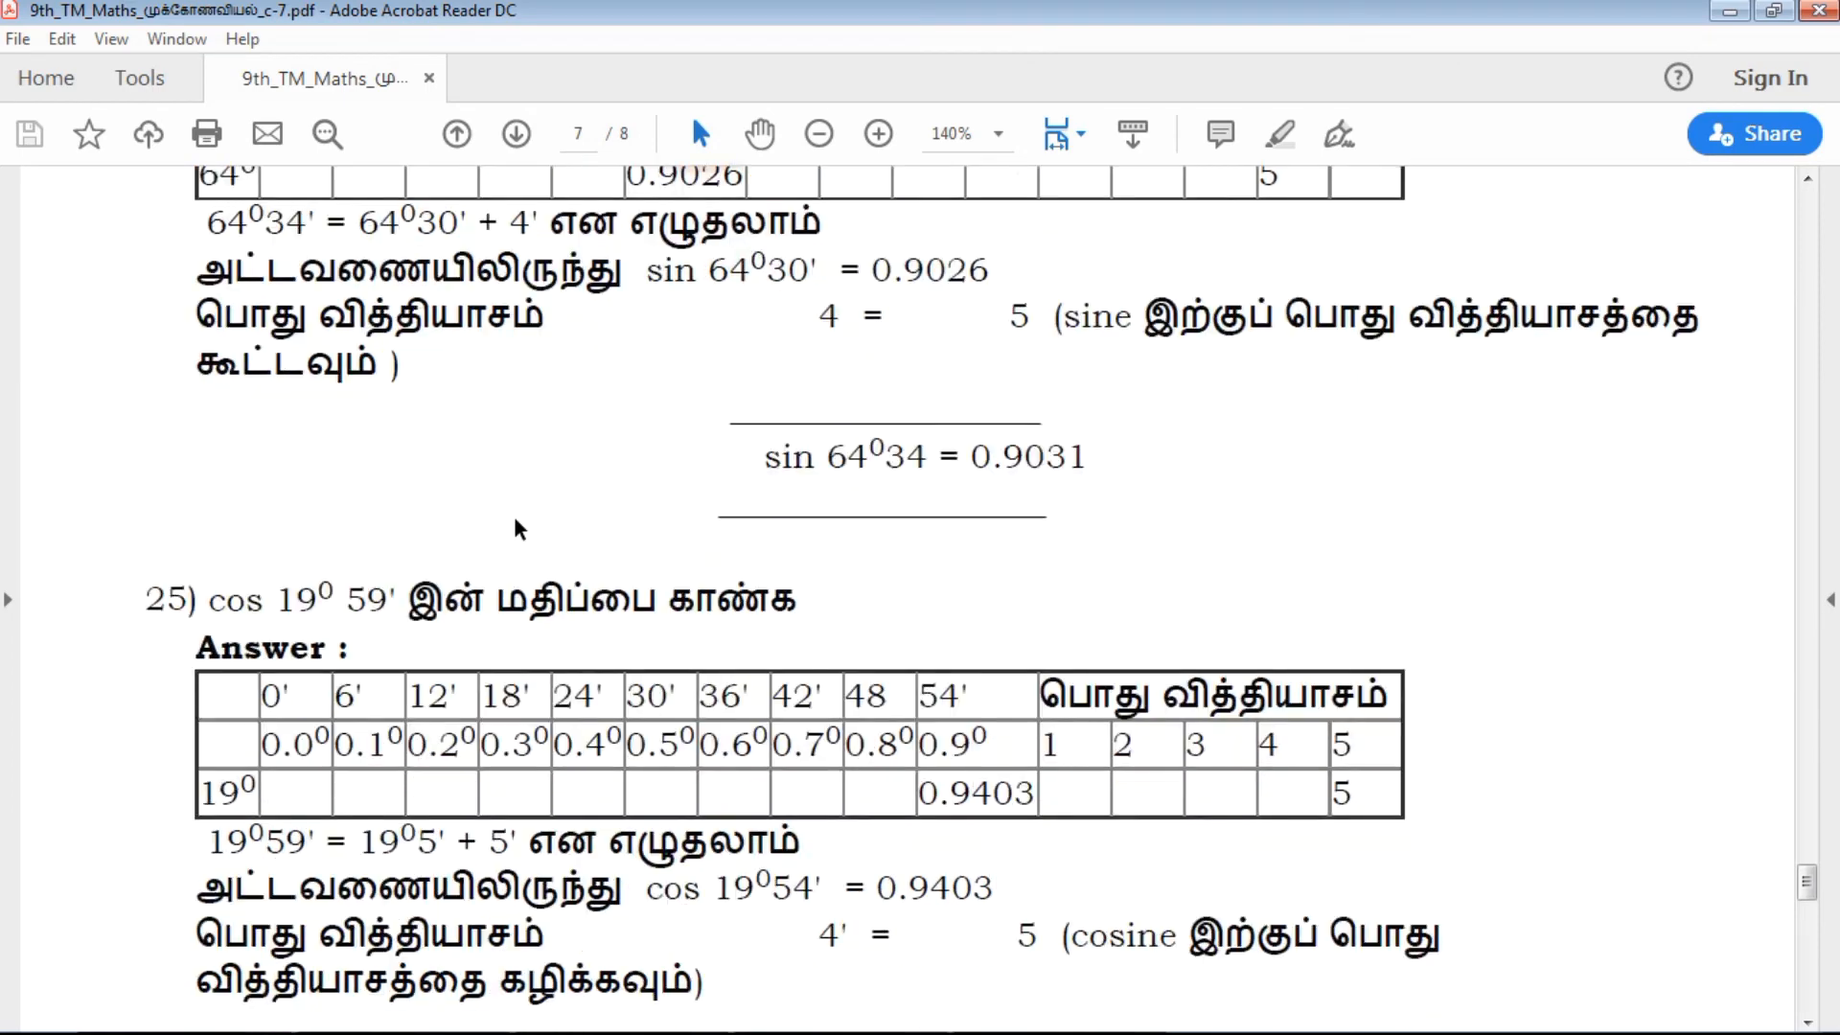
scroll(down, 3)
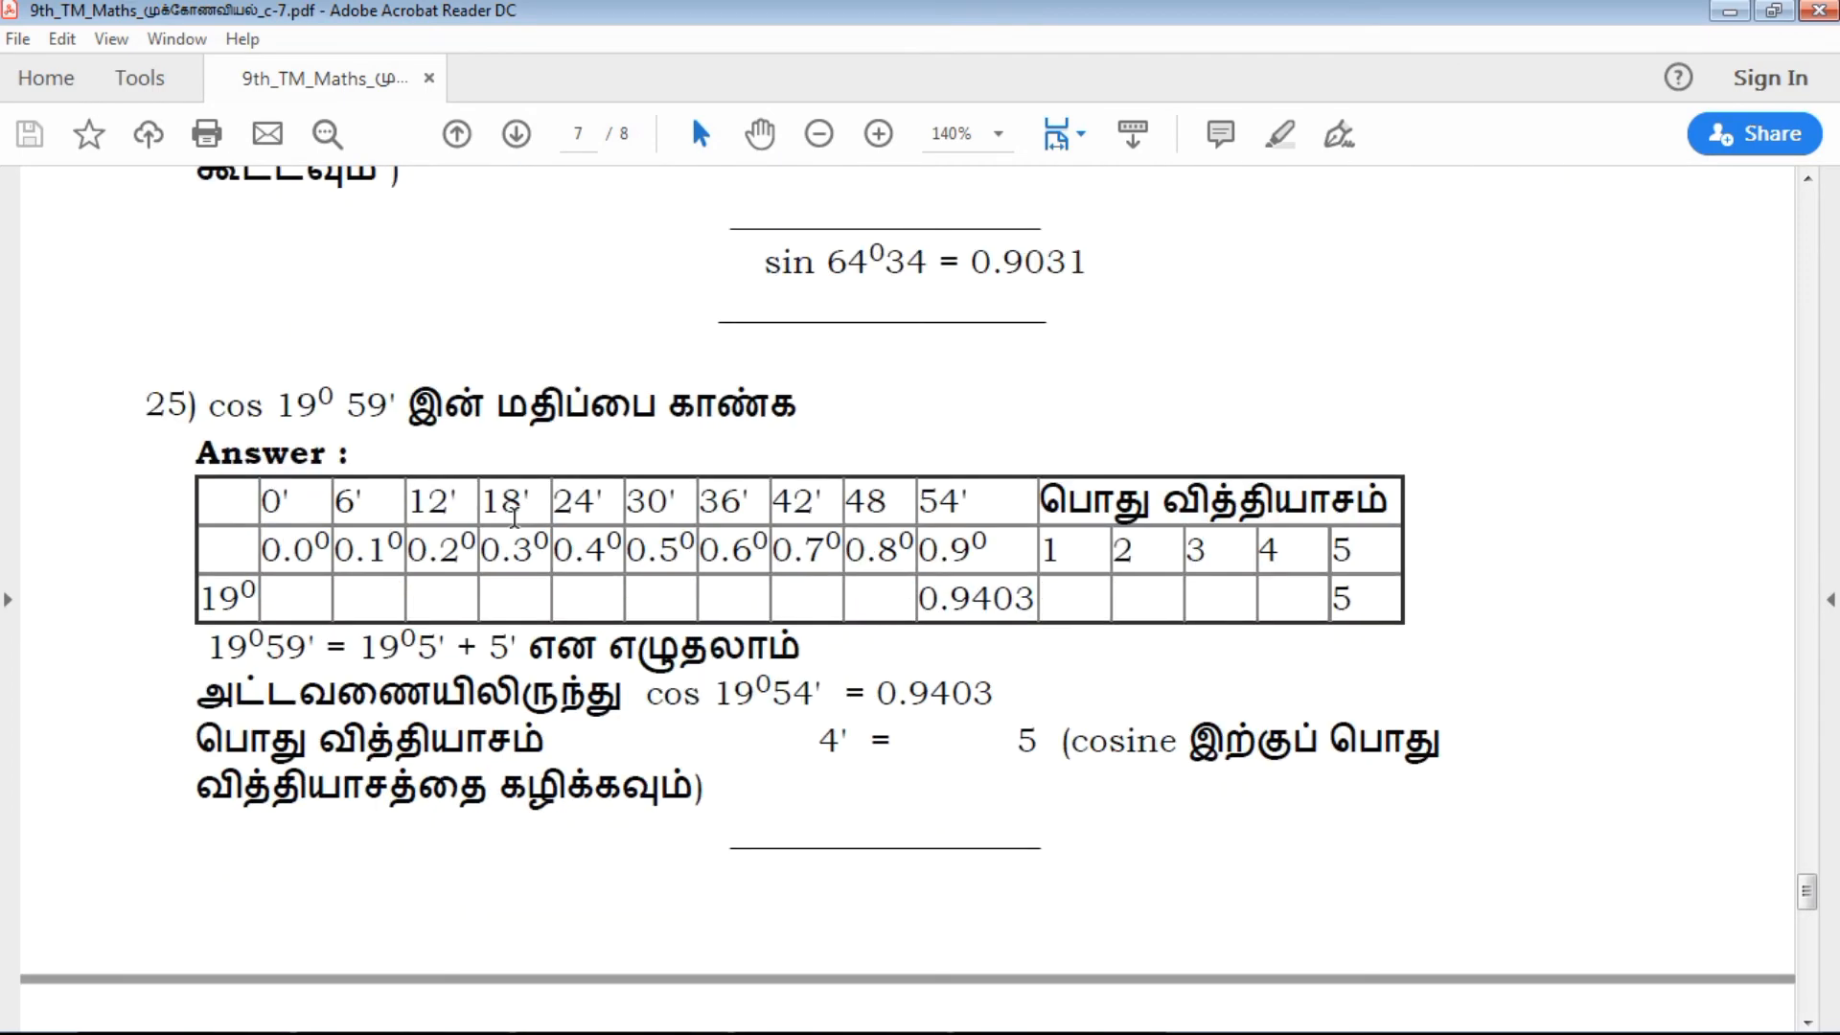
scroll(down, 3)
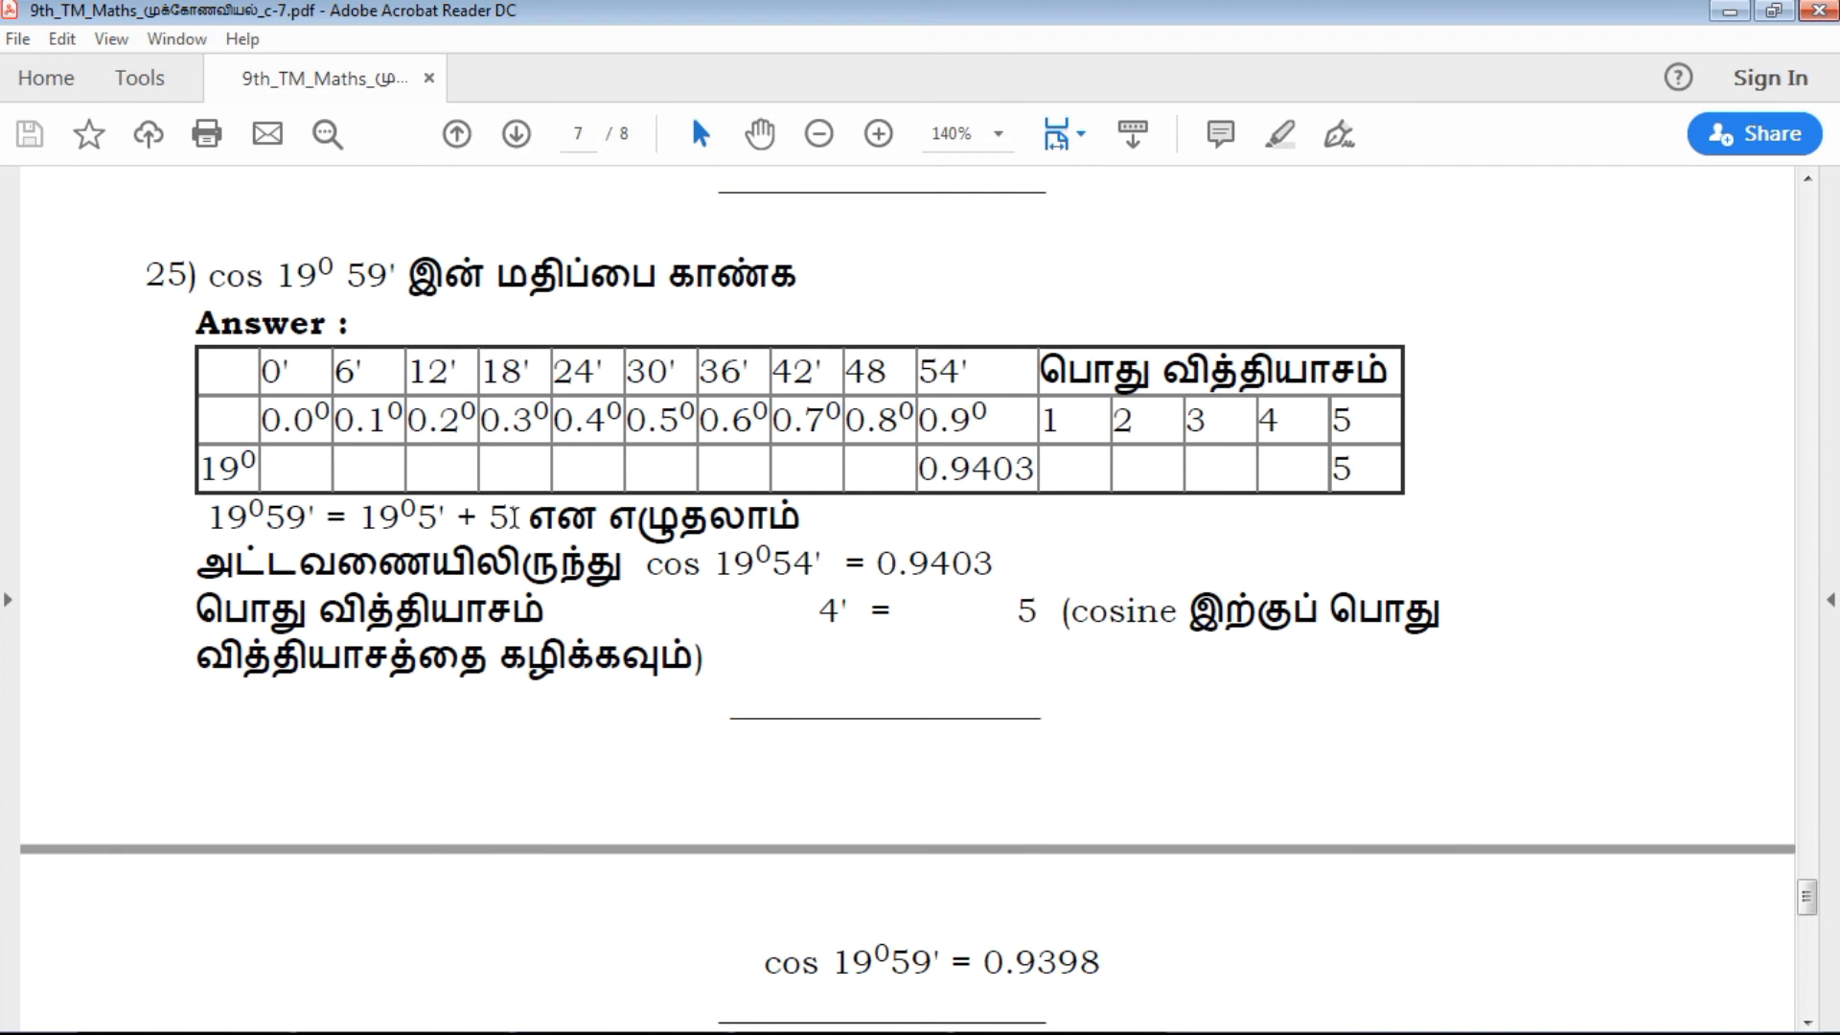
scroll(down, 3)
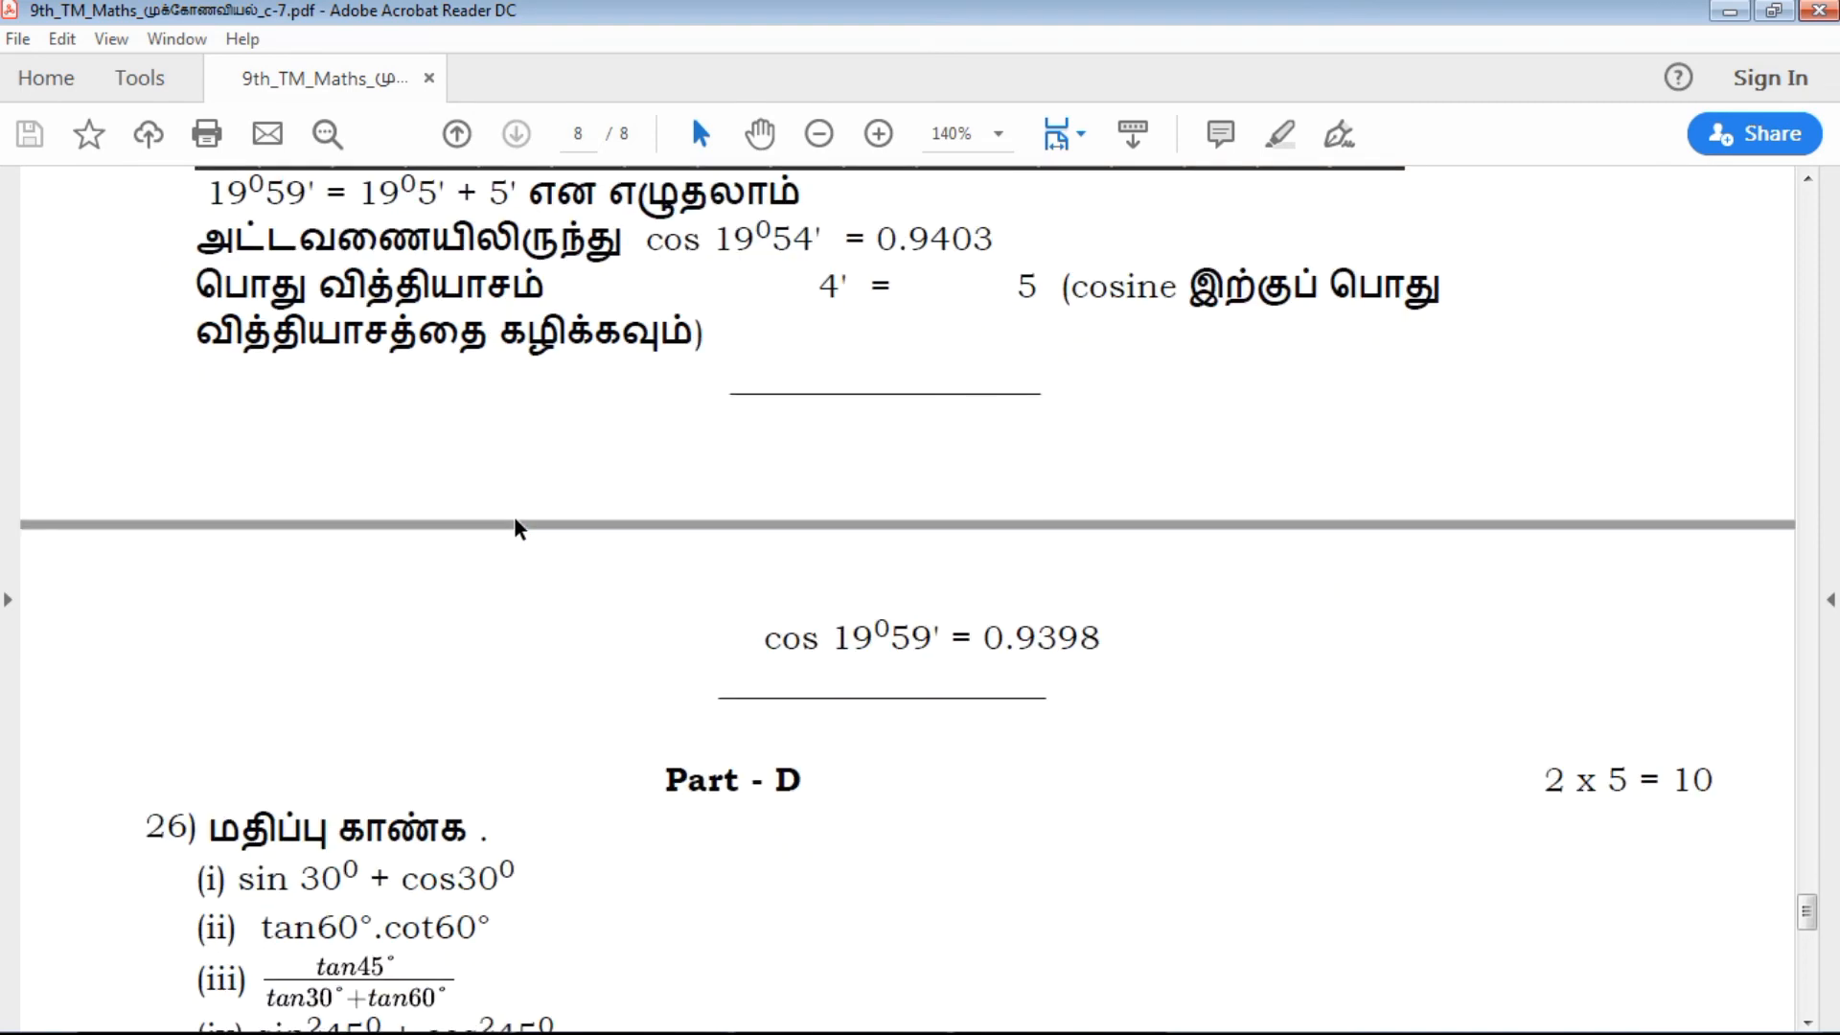
scroll(down, 3)
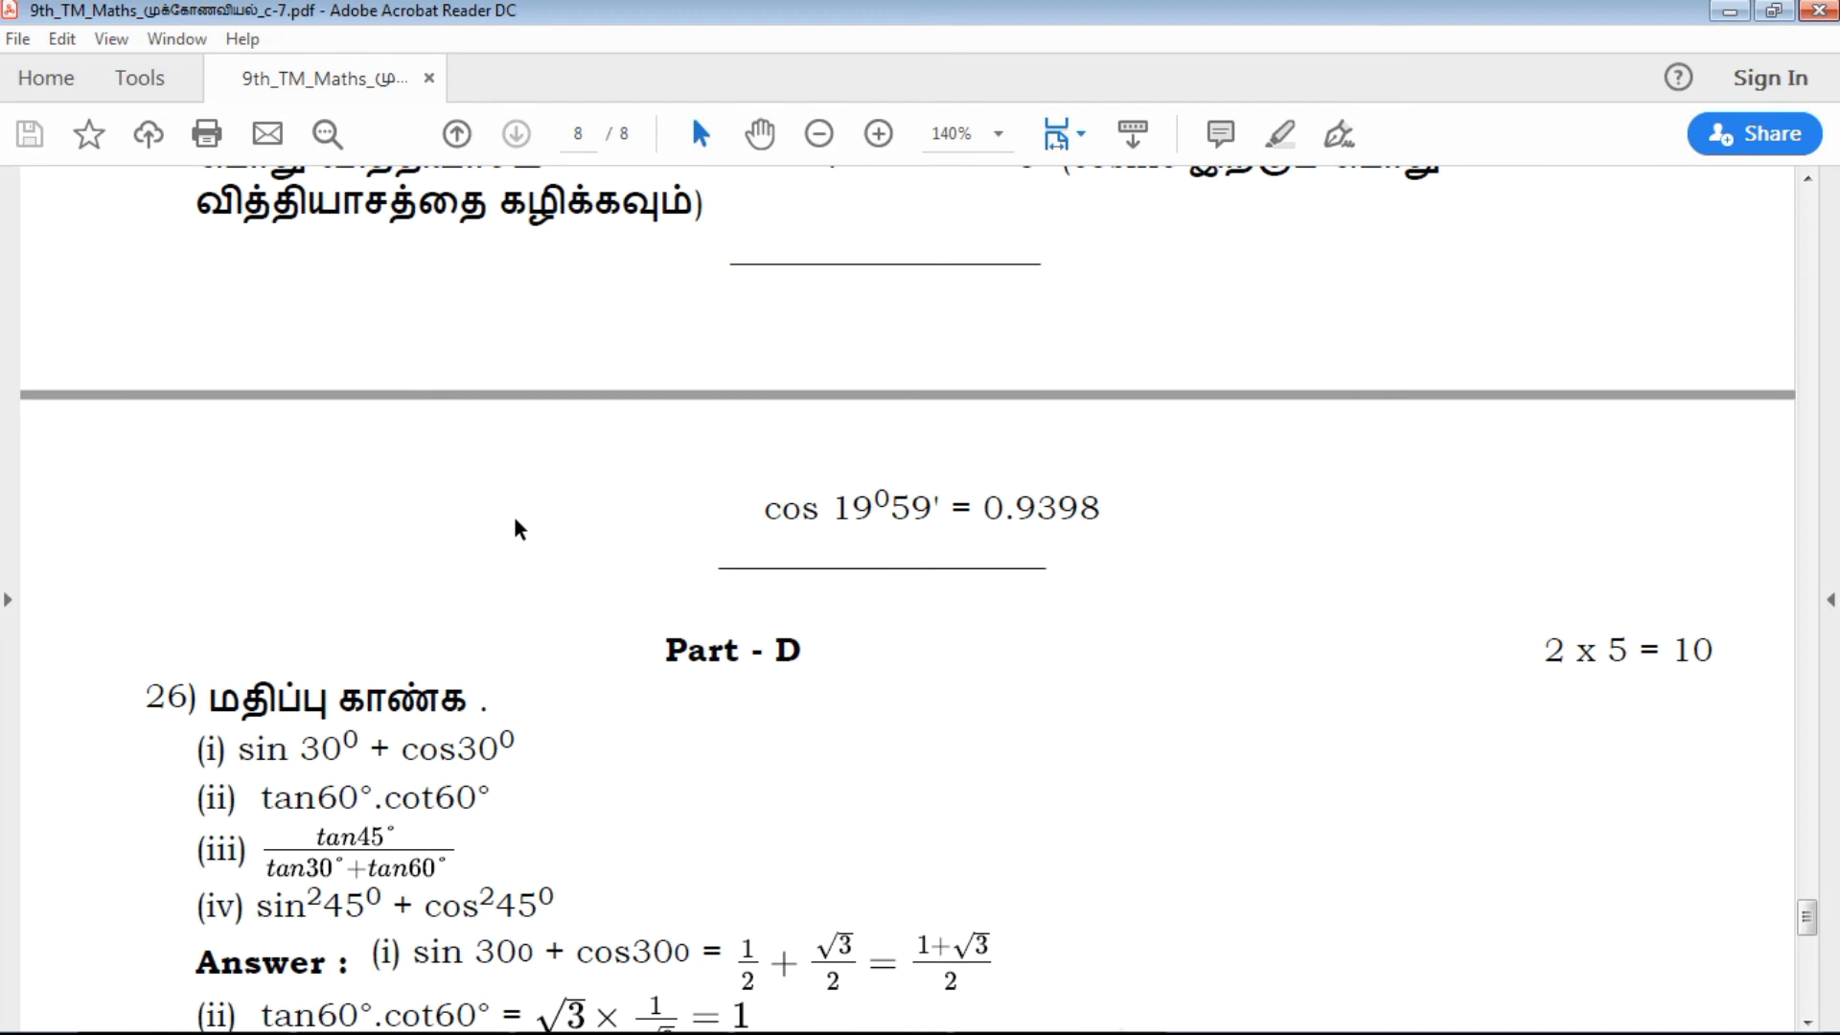
scroll(down, 3)
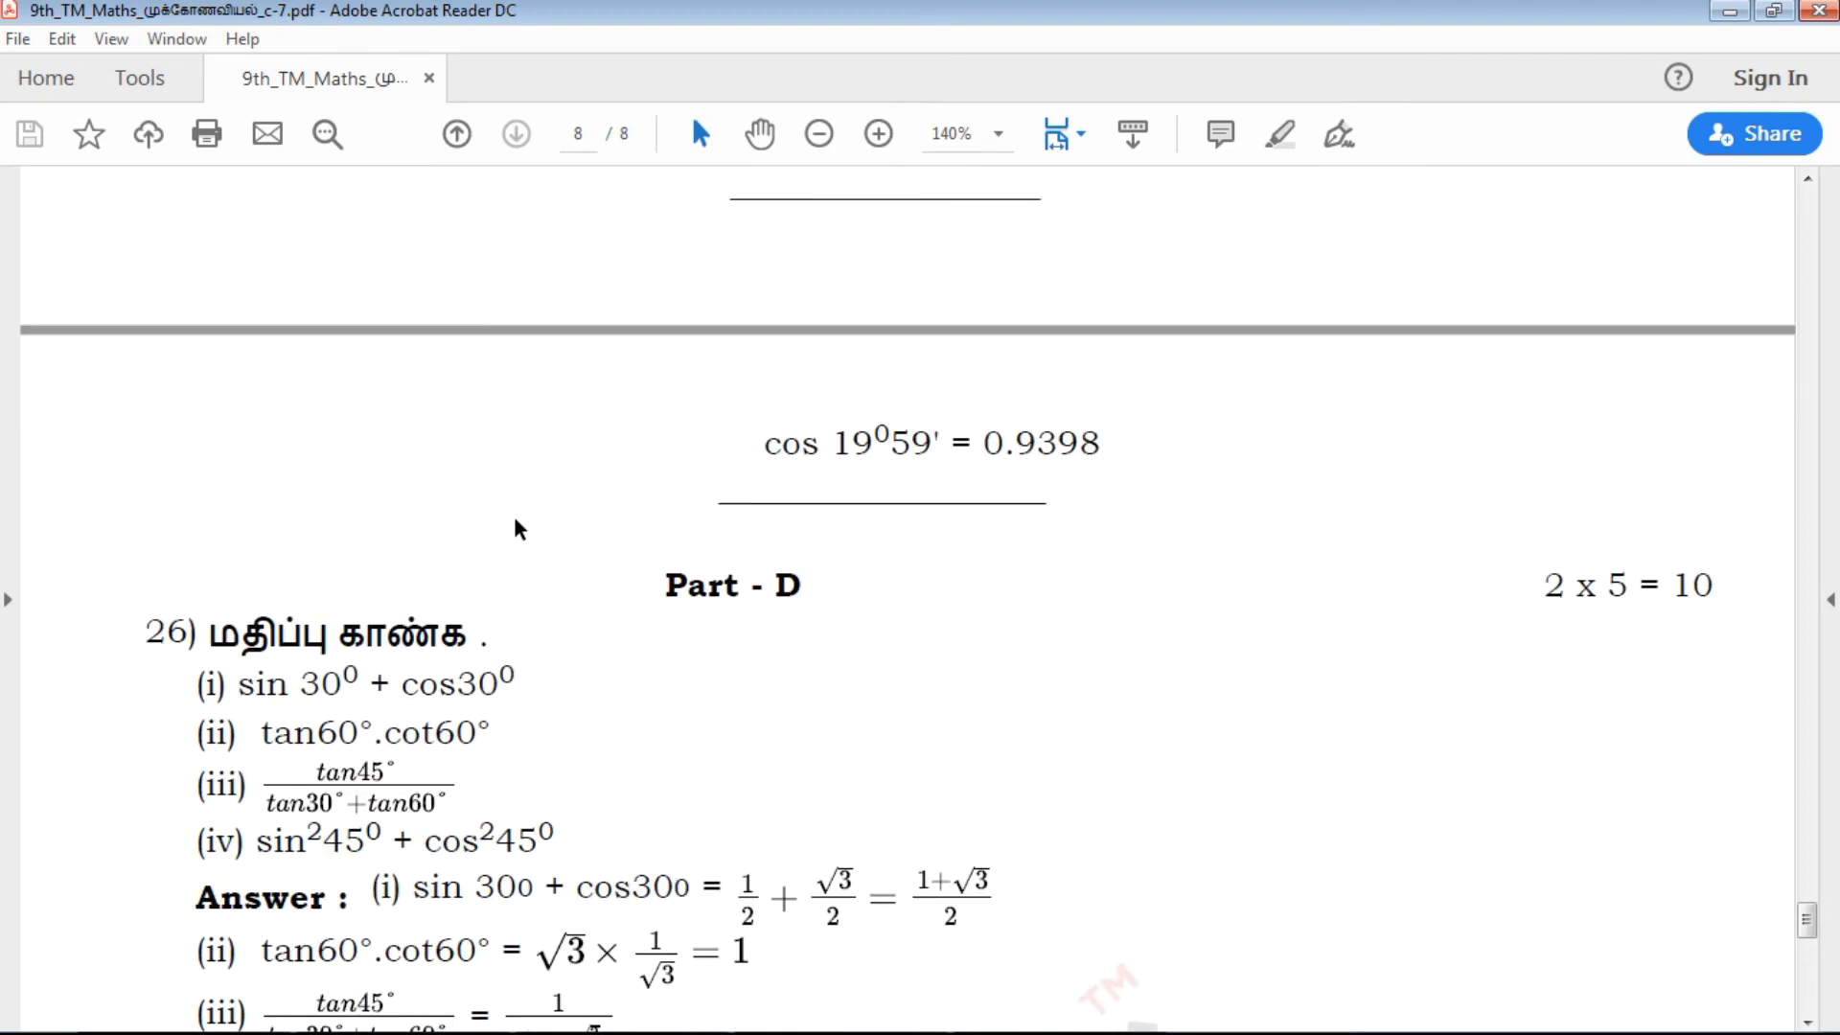
scroll(down, 3)
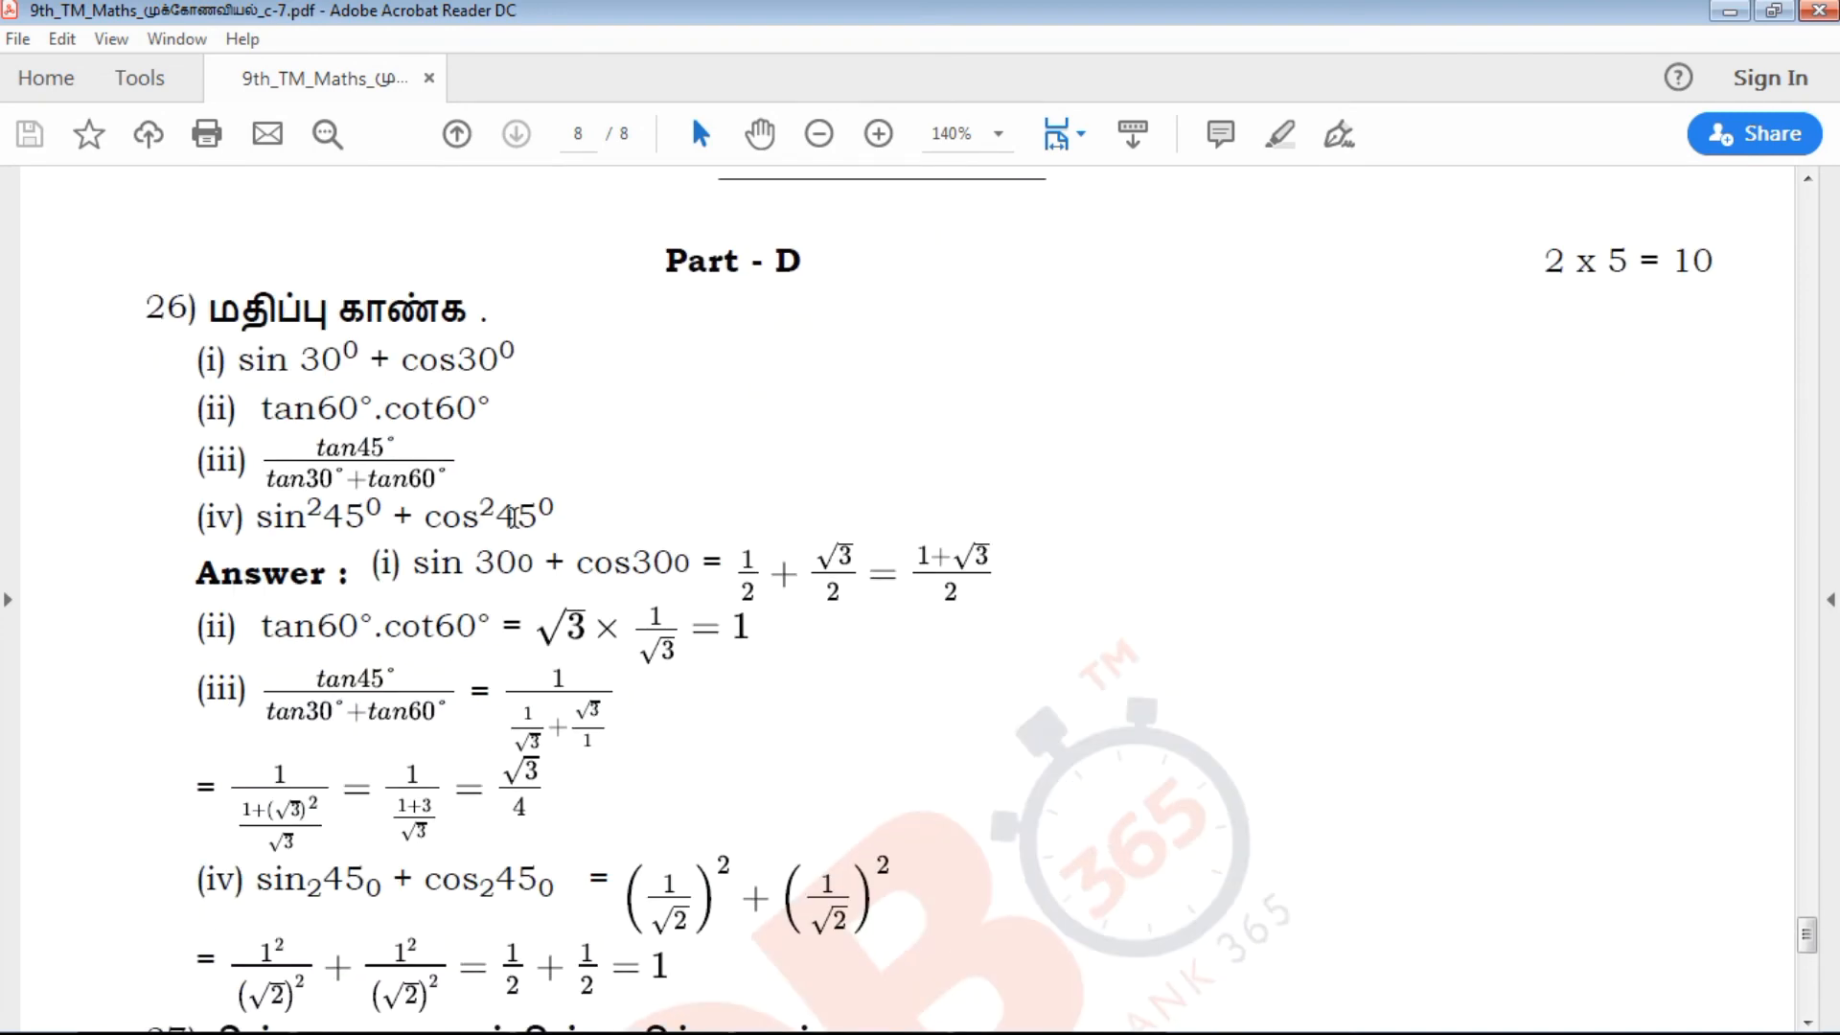
mouse_move(622, 454)
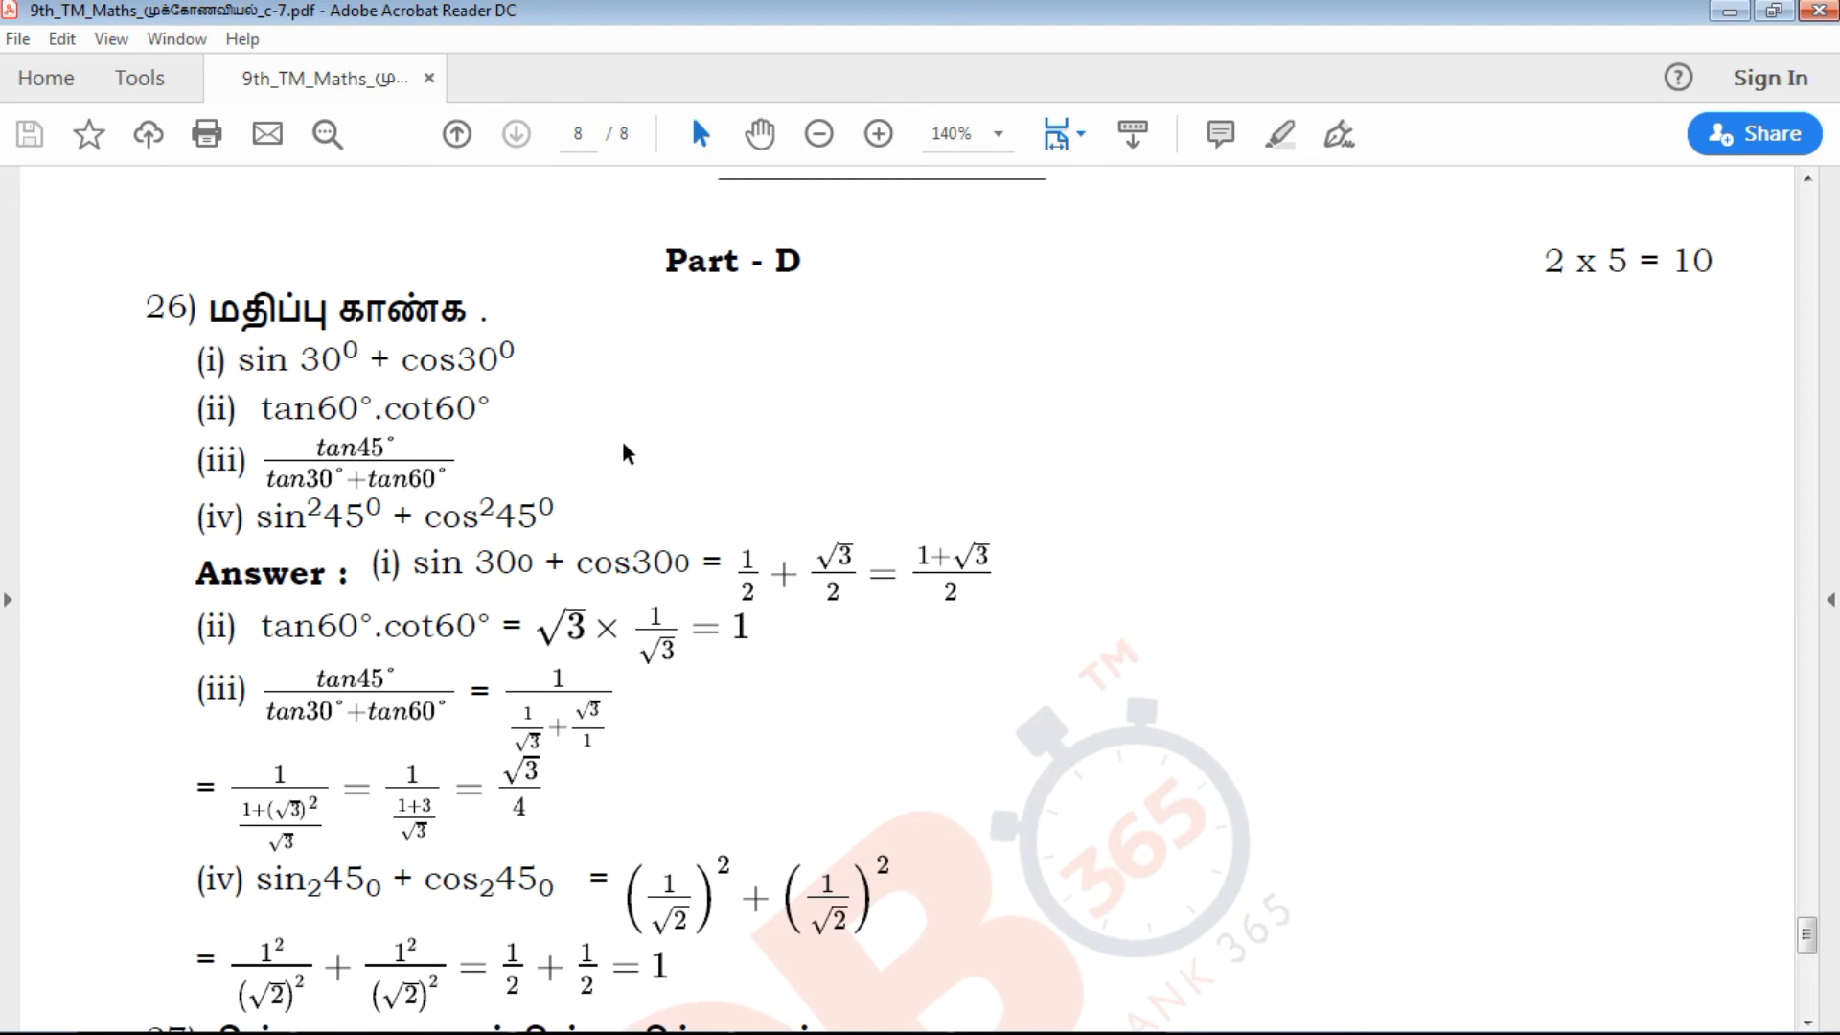
mouse_move(465, 370)
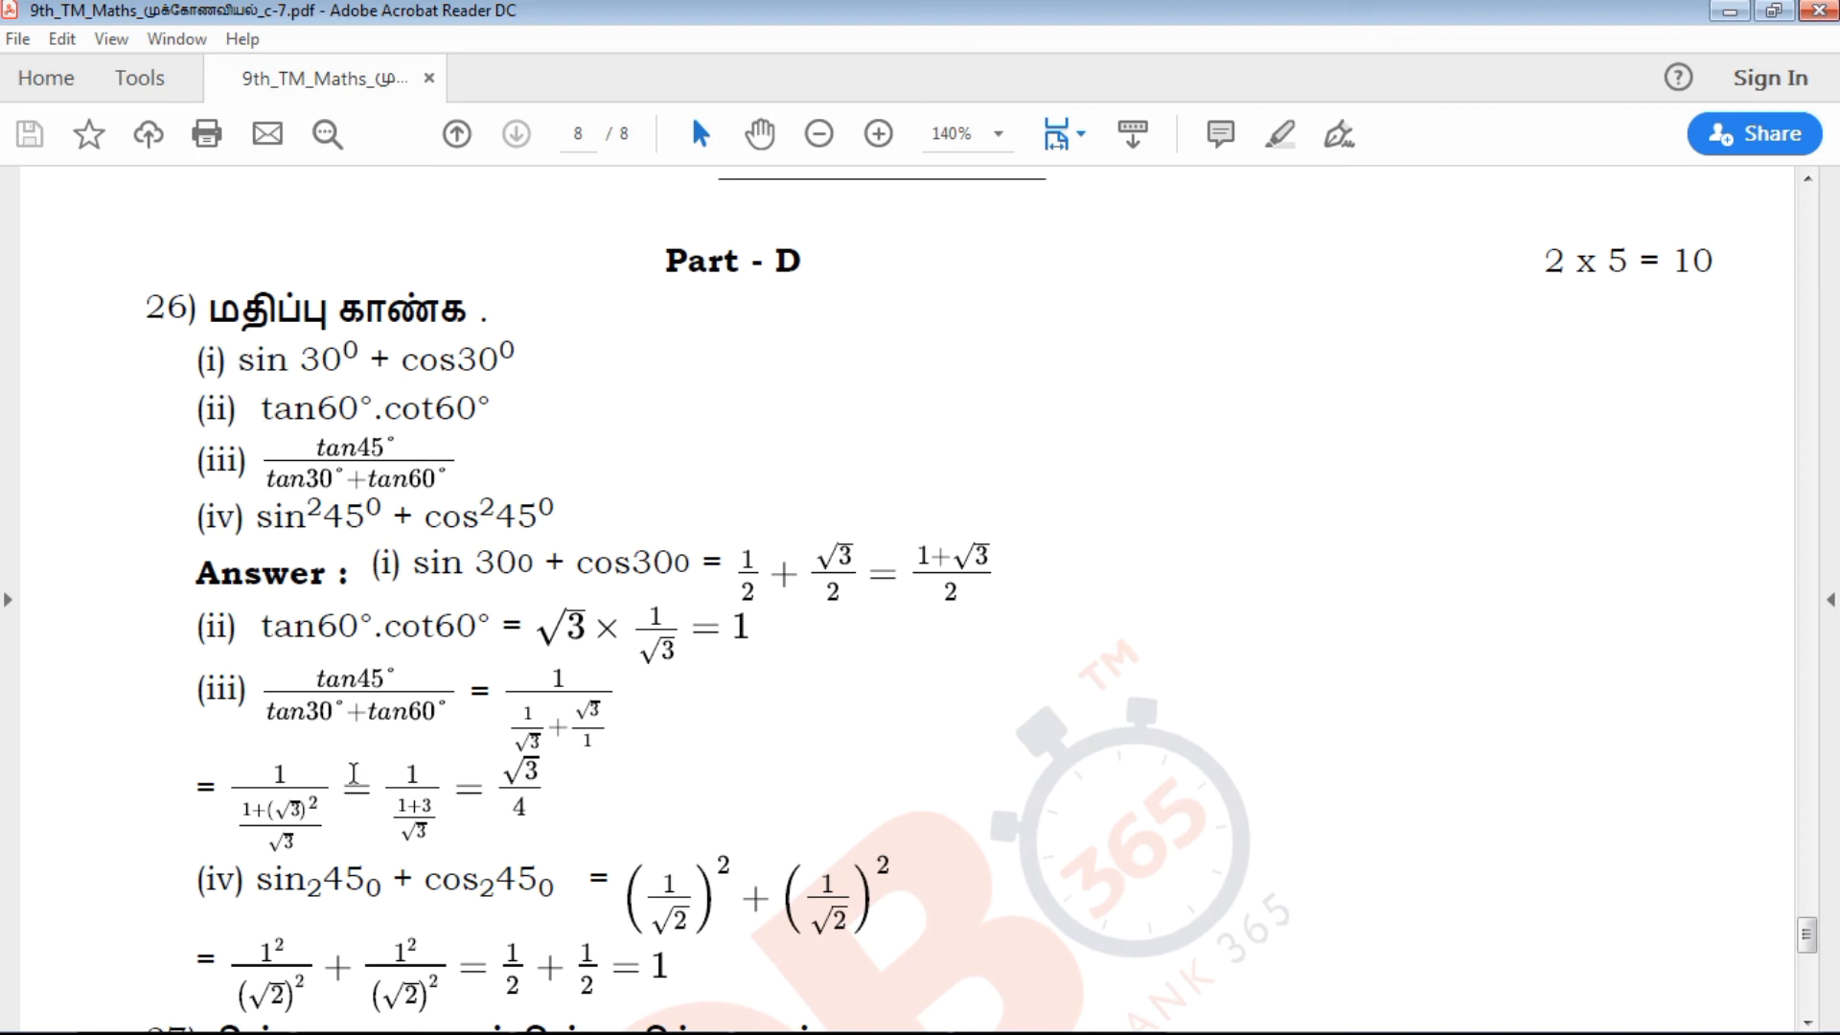
scroll(down, 3)
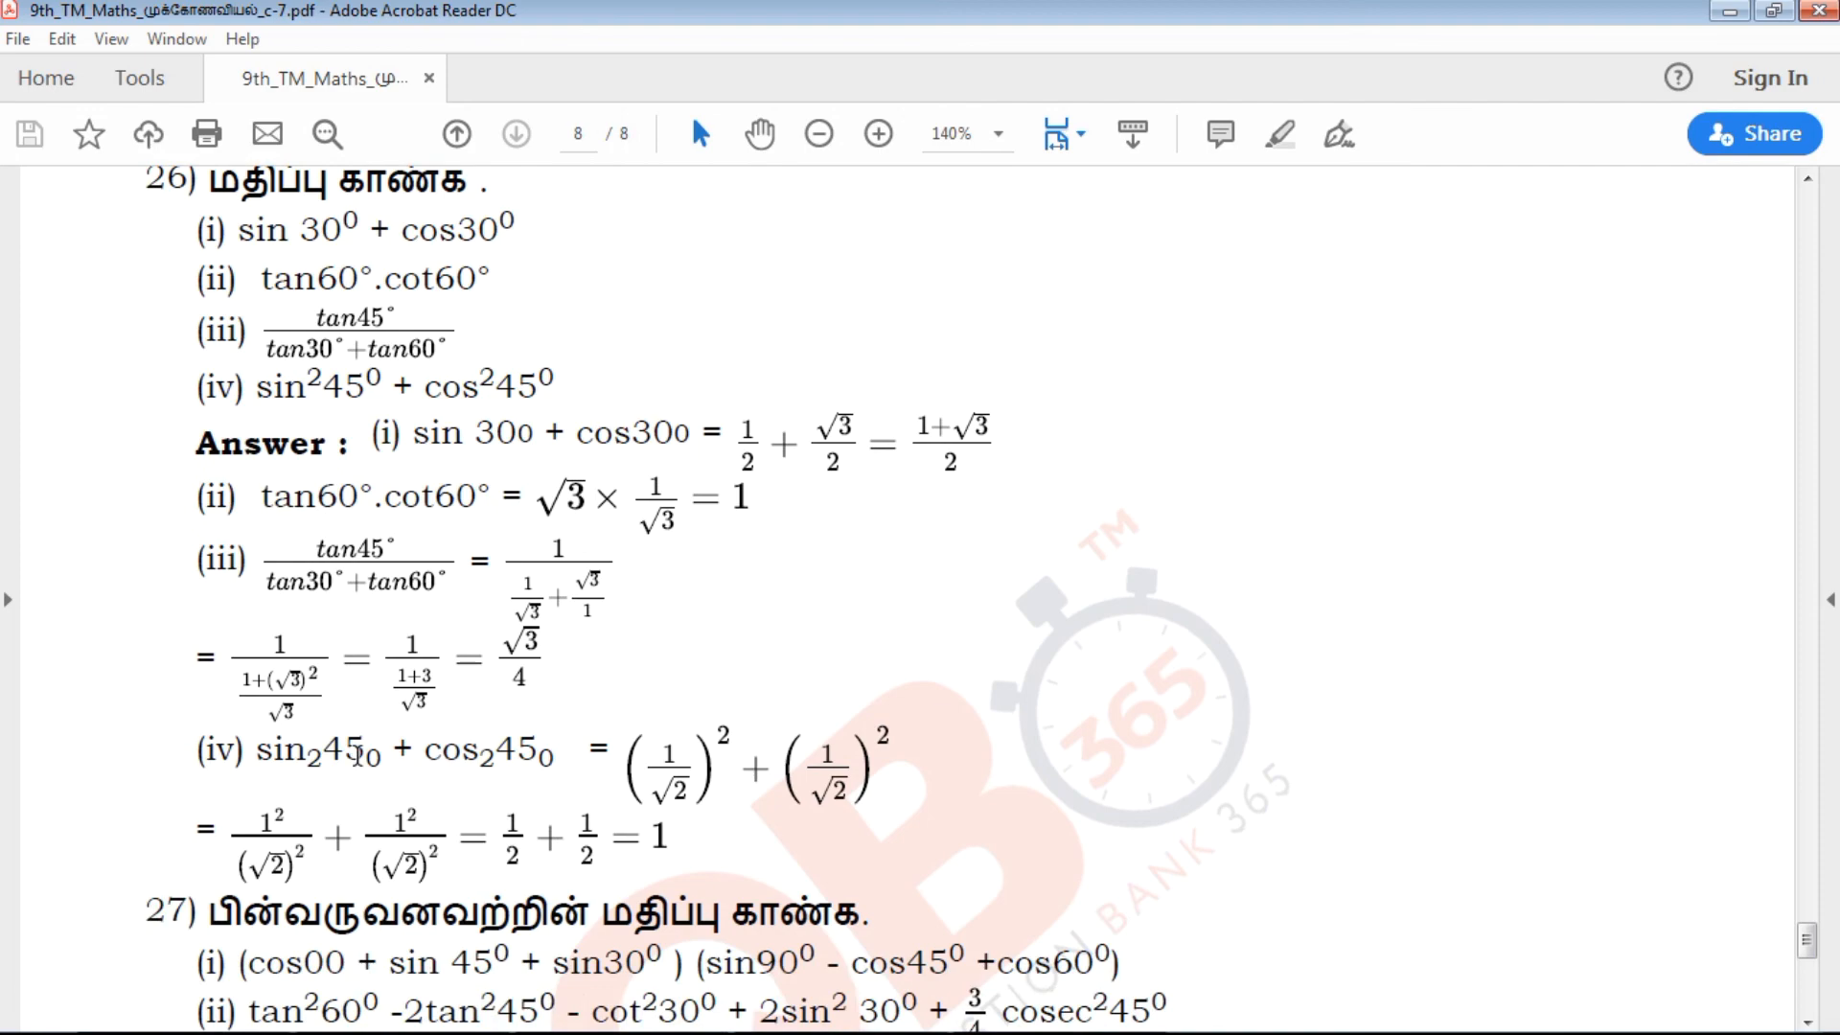
scroll(down, 3)
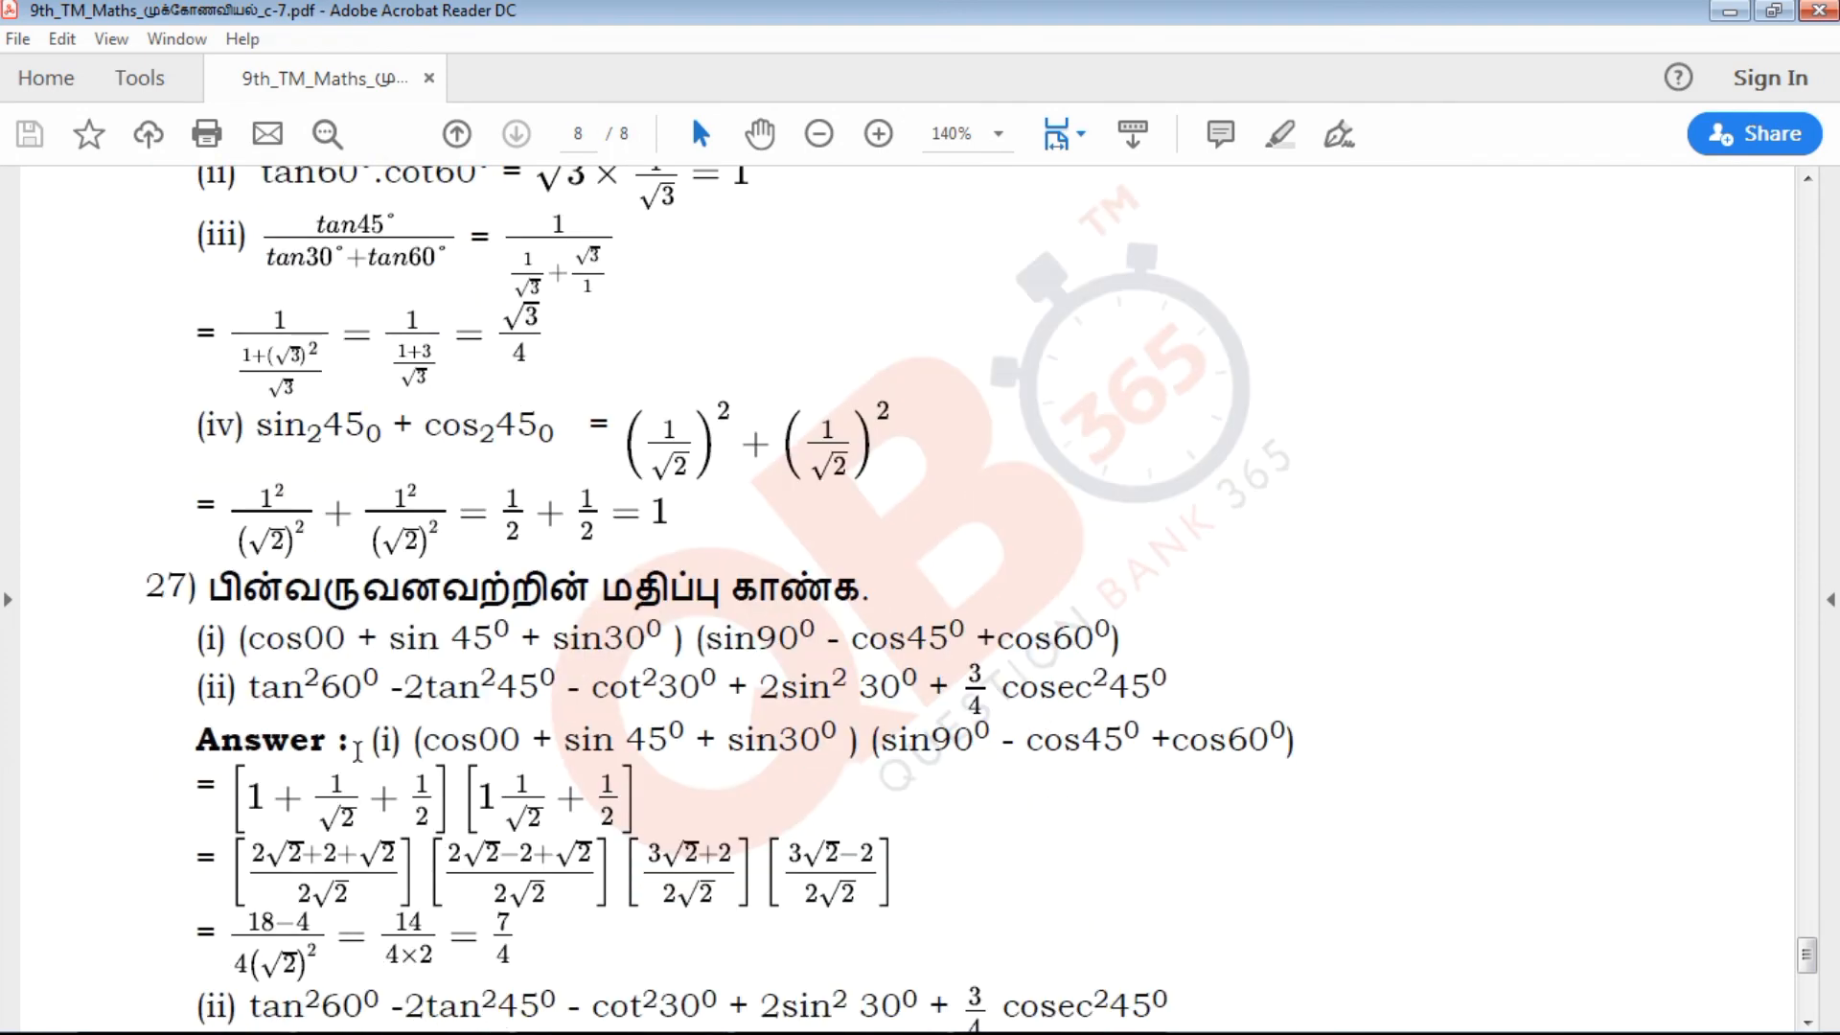
scroll(down, 3)
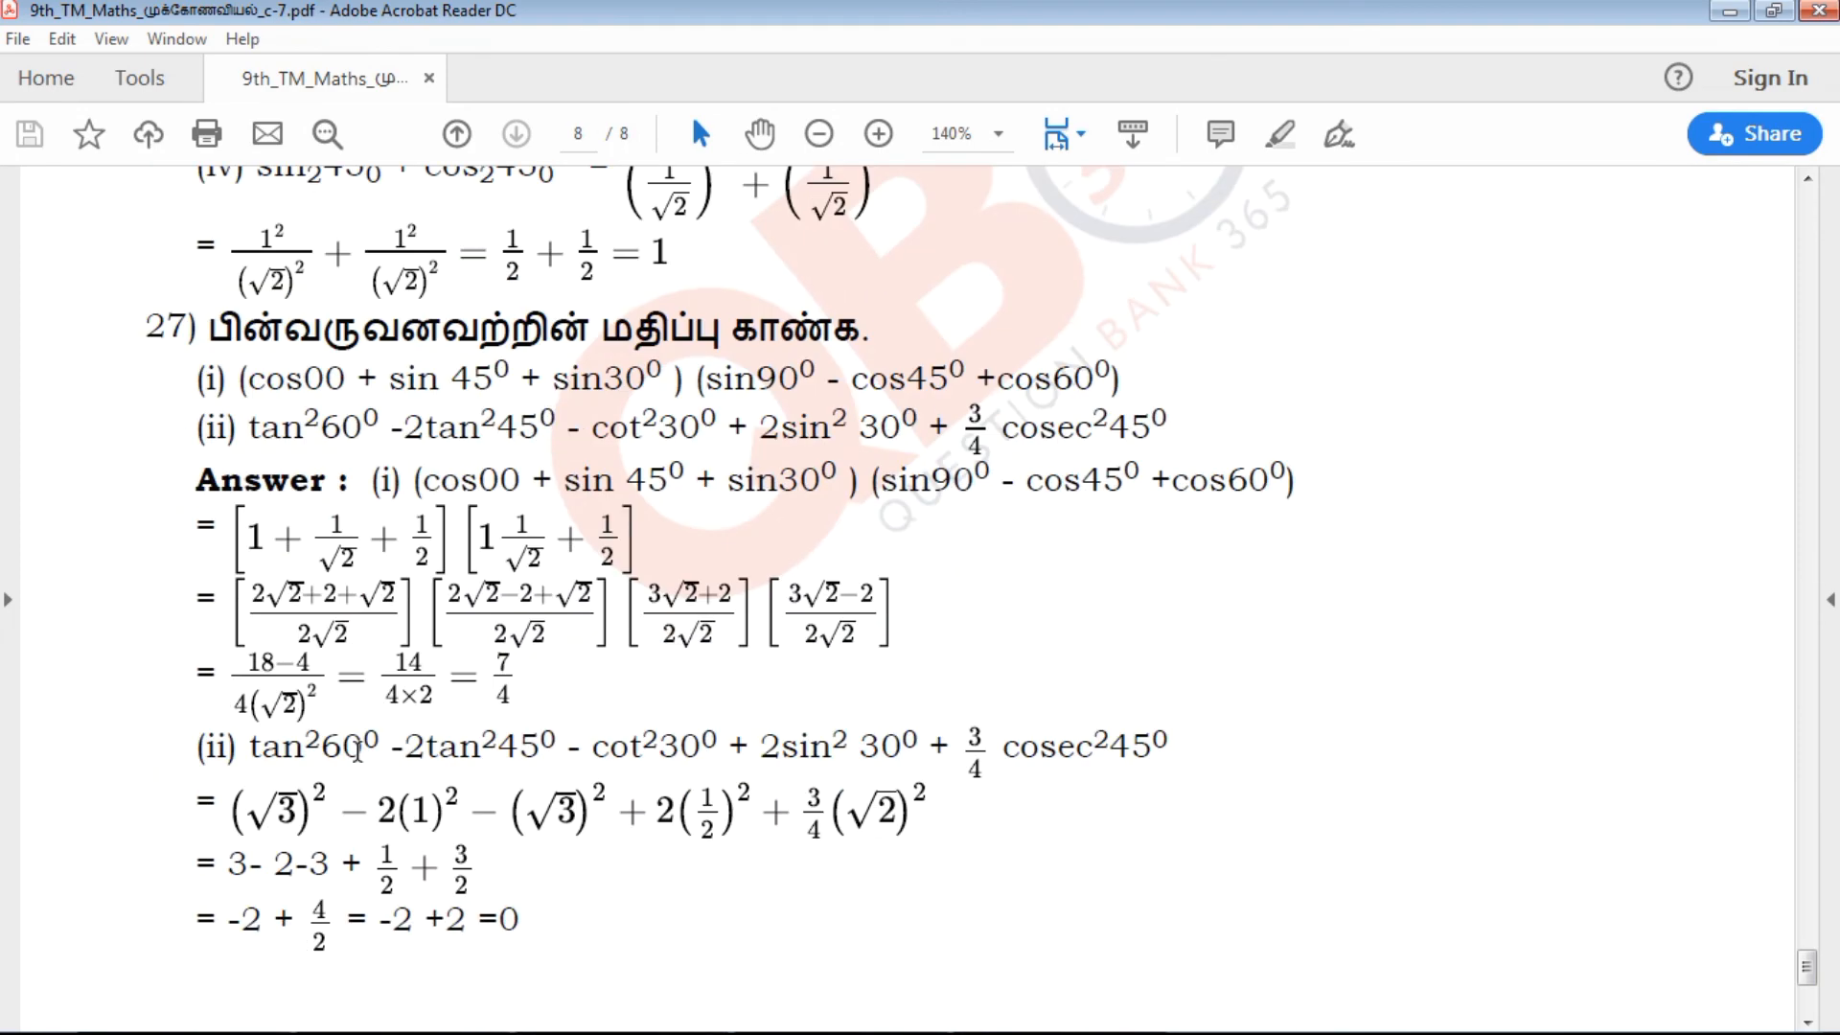